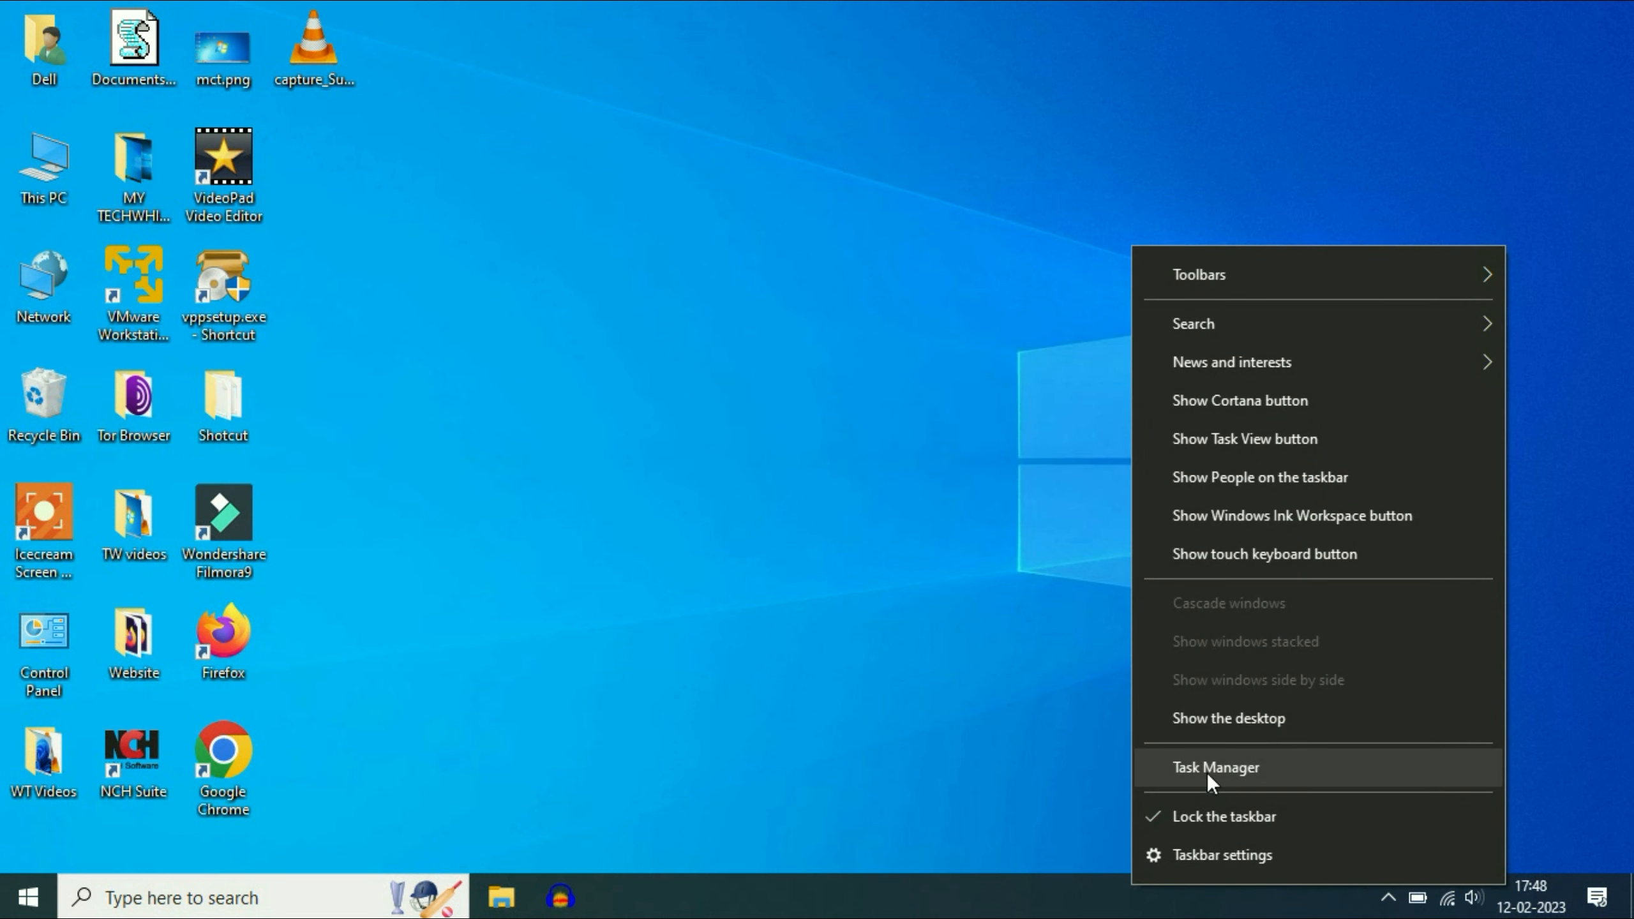
# In Task Manager's Startup list, disable AcroTray
pyautogui.click(1214, 767)
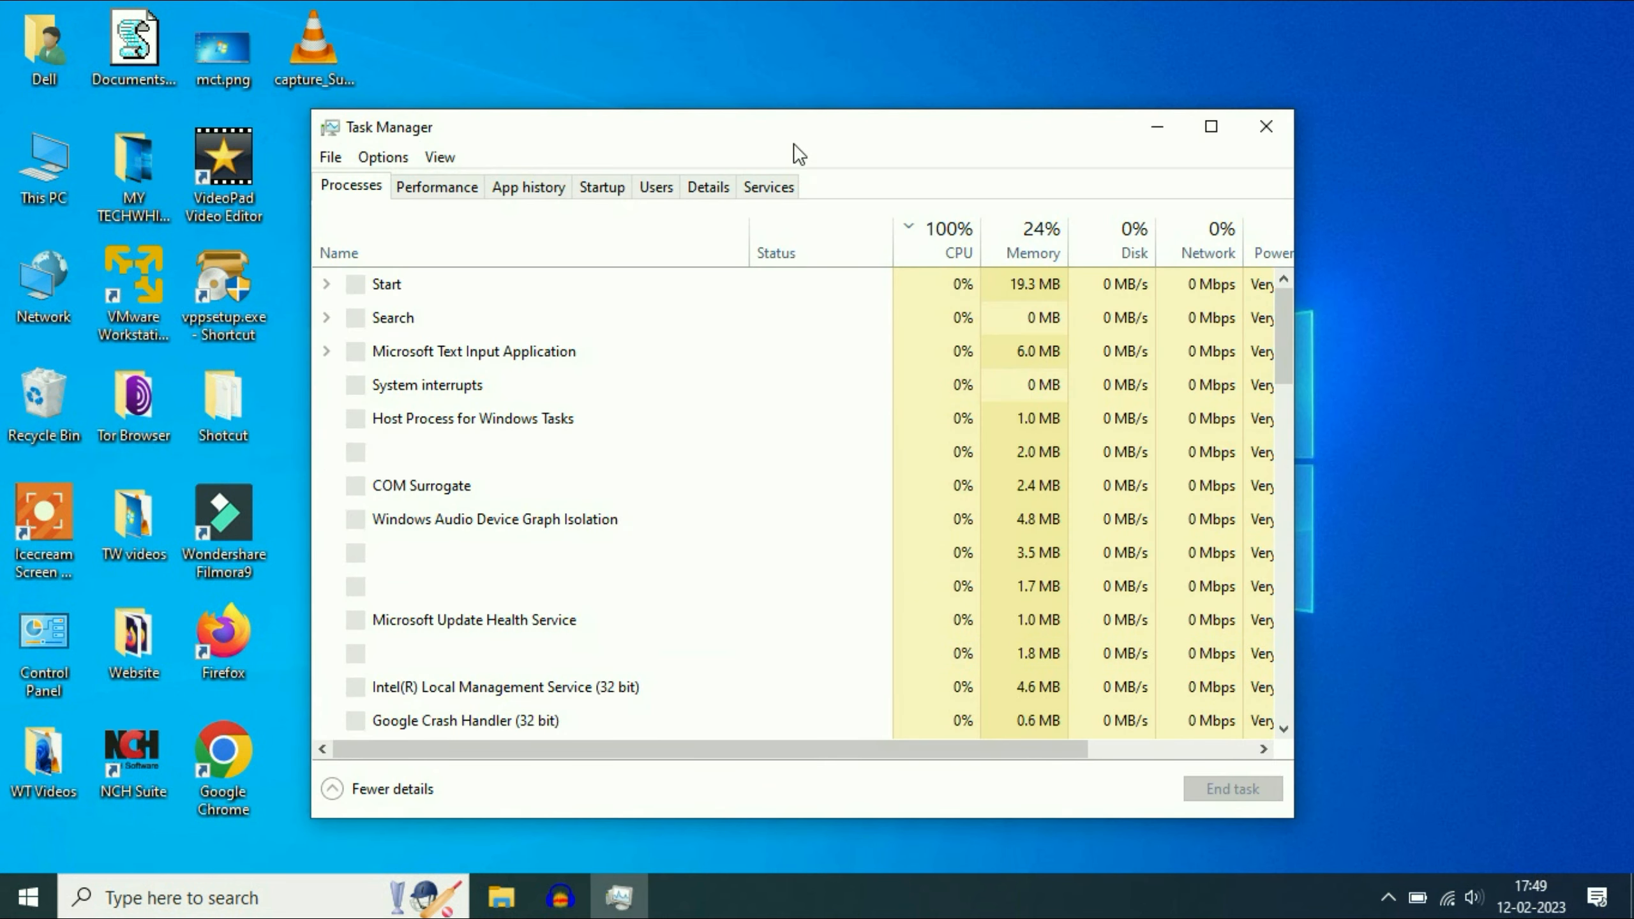
pyautogui.click(601, 186)
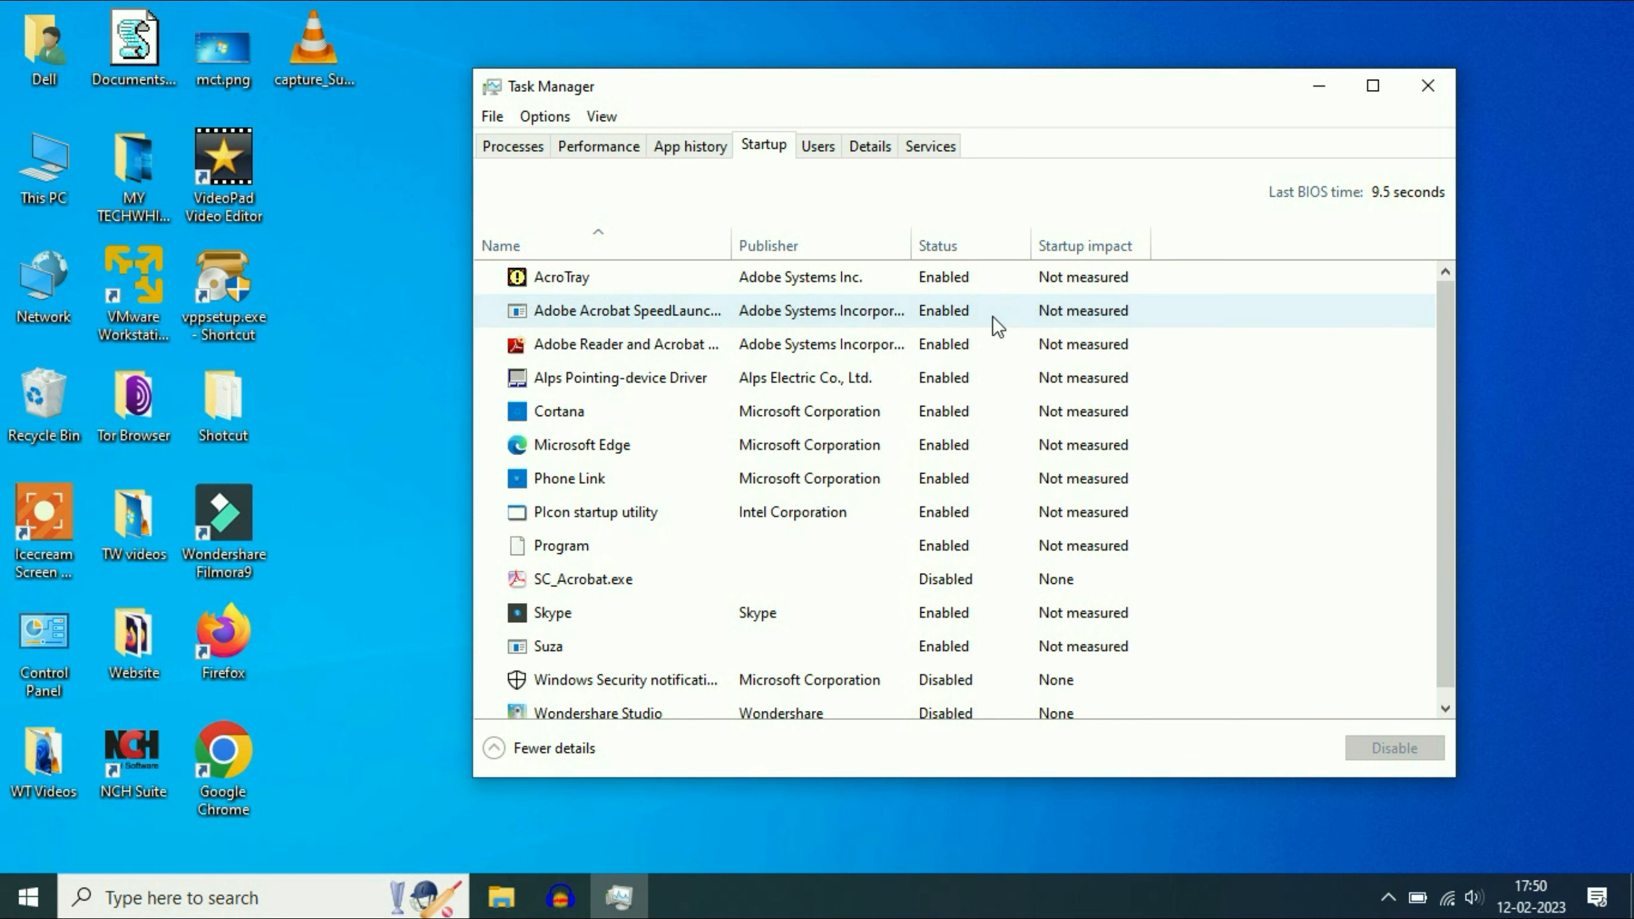
pyautogui.rightClick(561, 276)
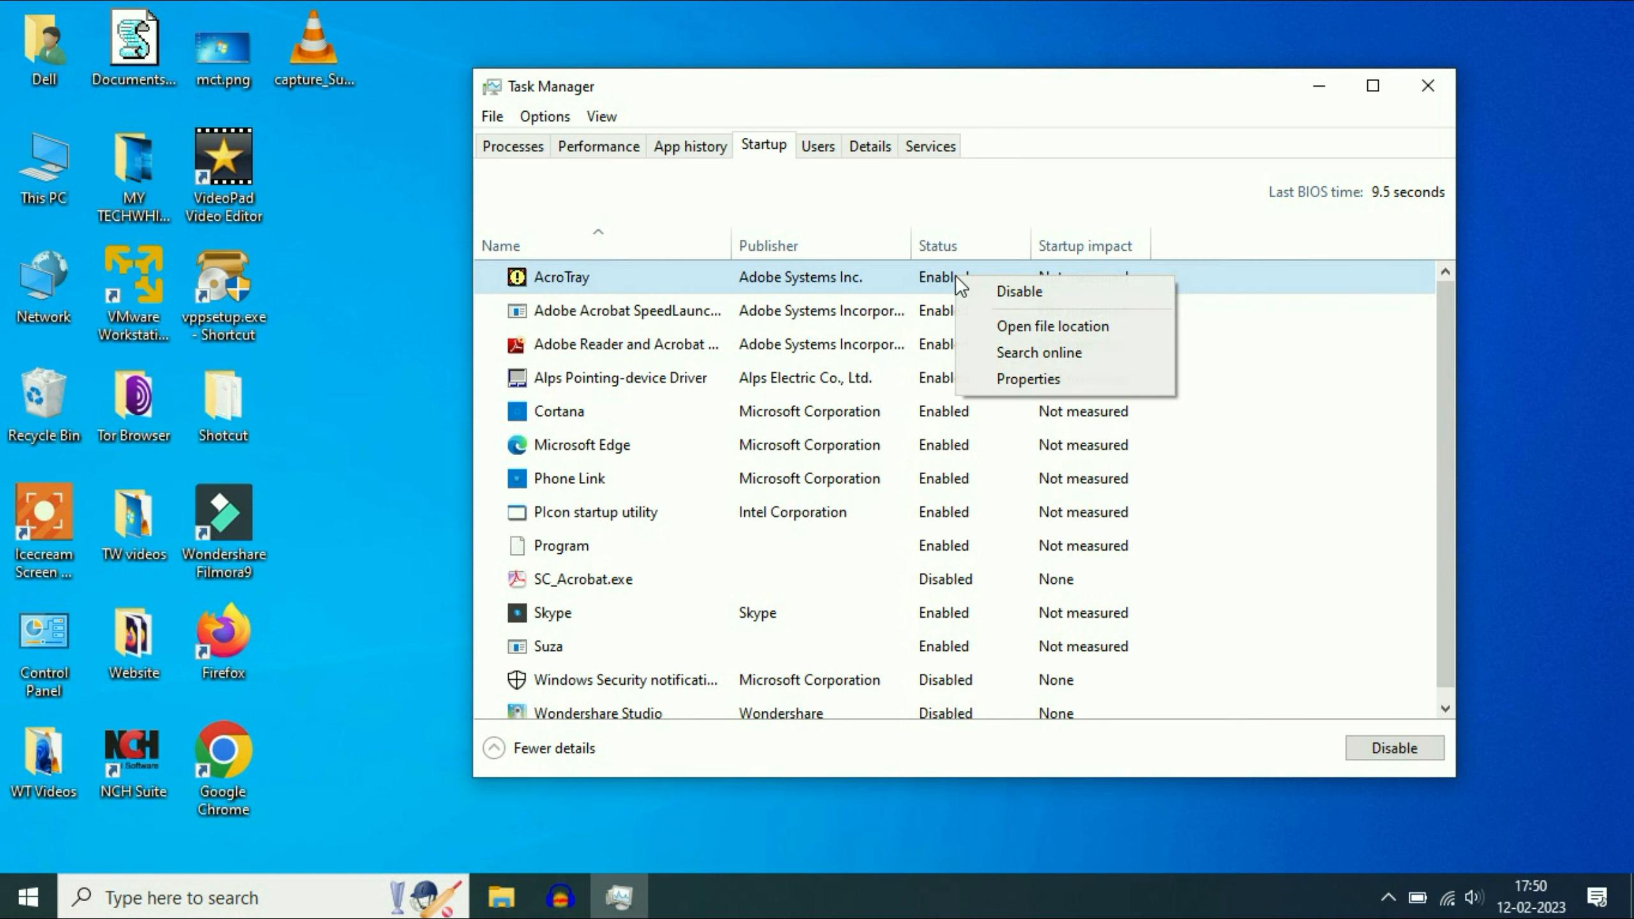
pyautogui.click(1018, 291)
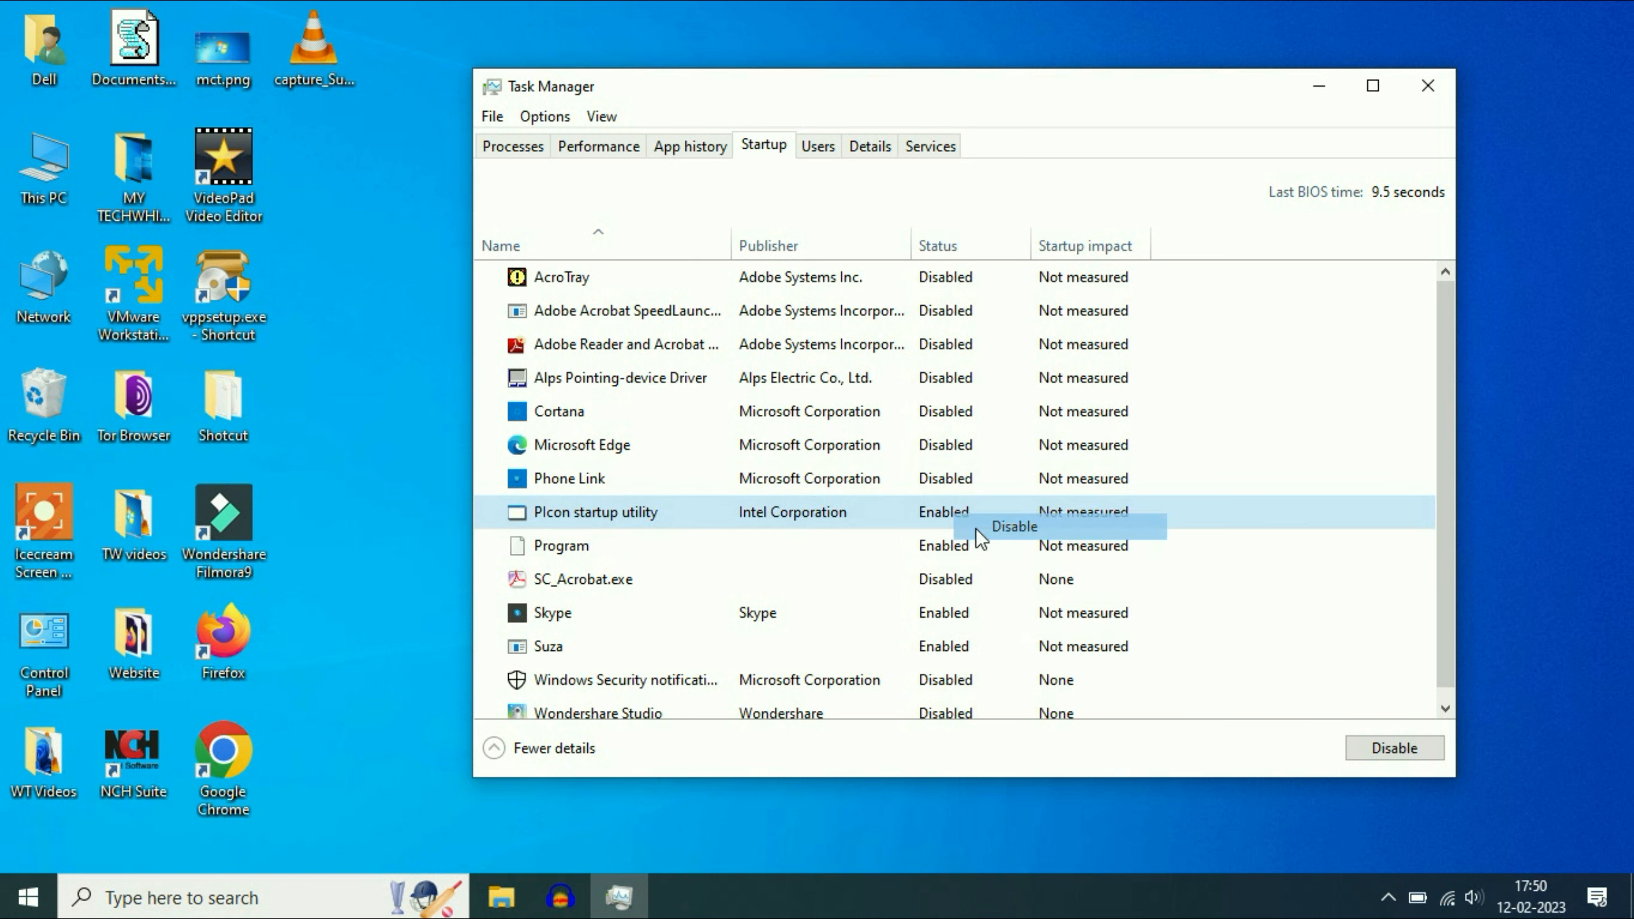
# Disable Skype at startup as well, then leave Task Manager
pyautogui.rightClick(552, 613)
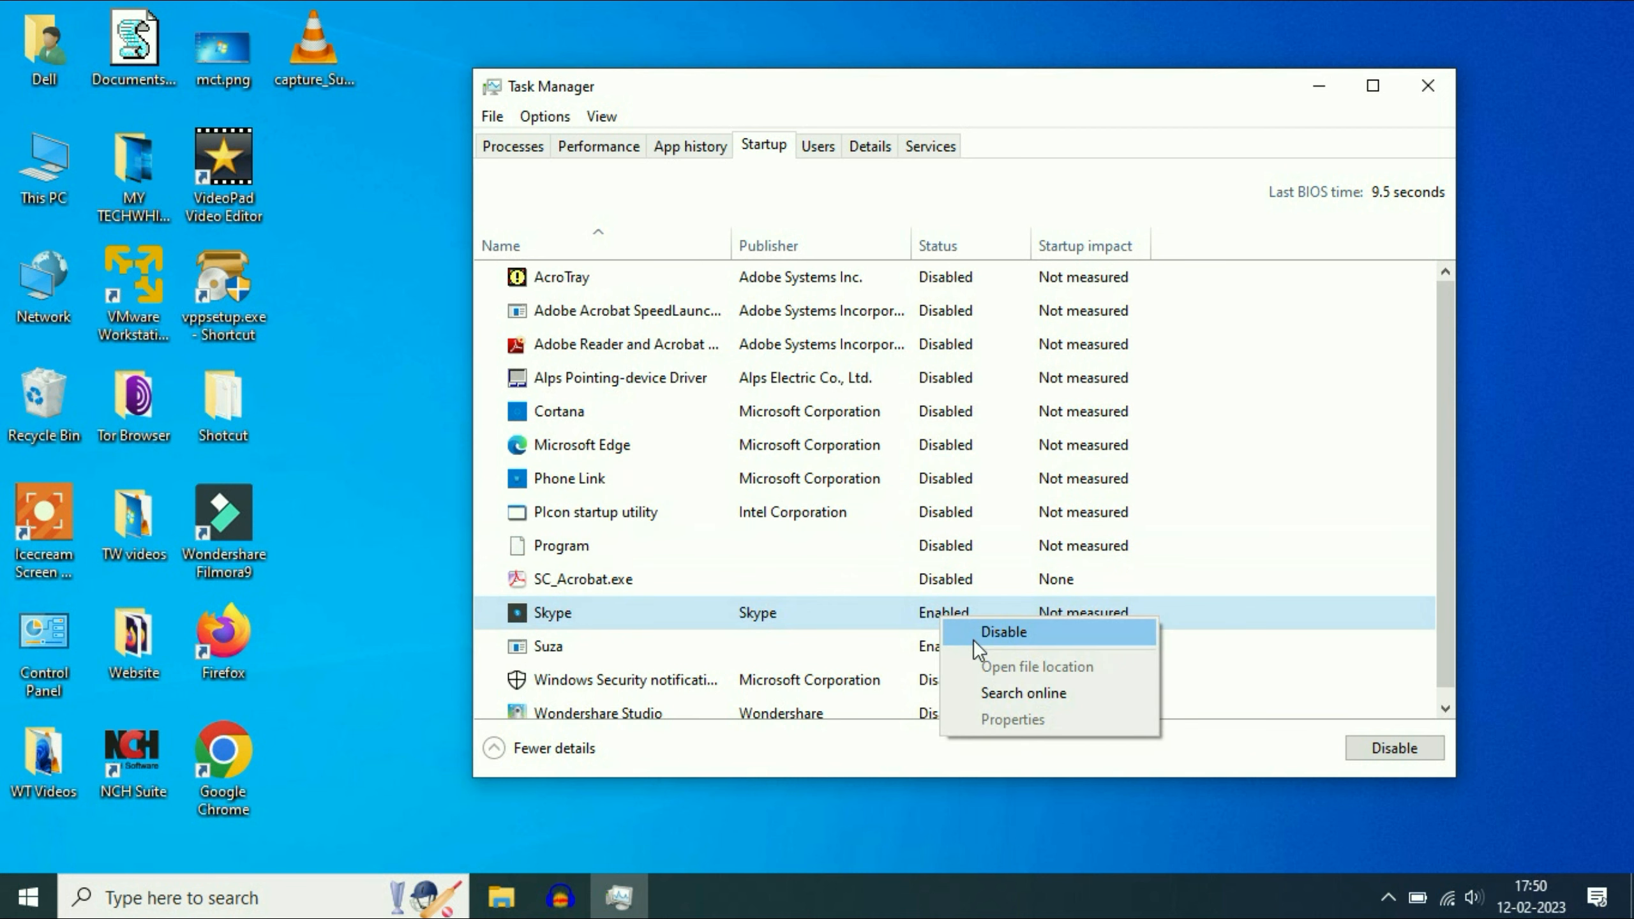
pyautogui.click(1003, 632)
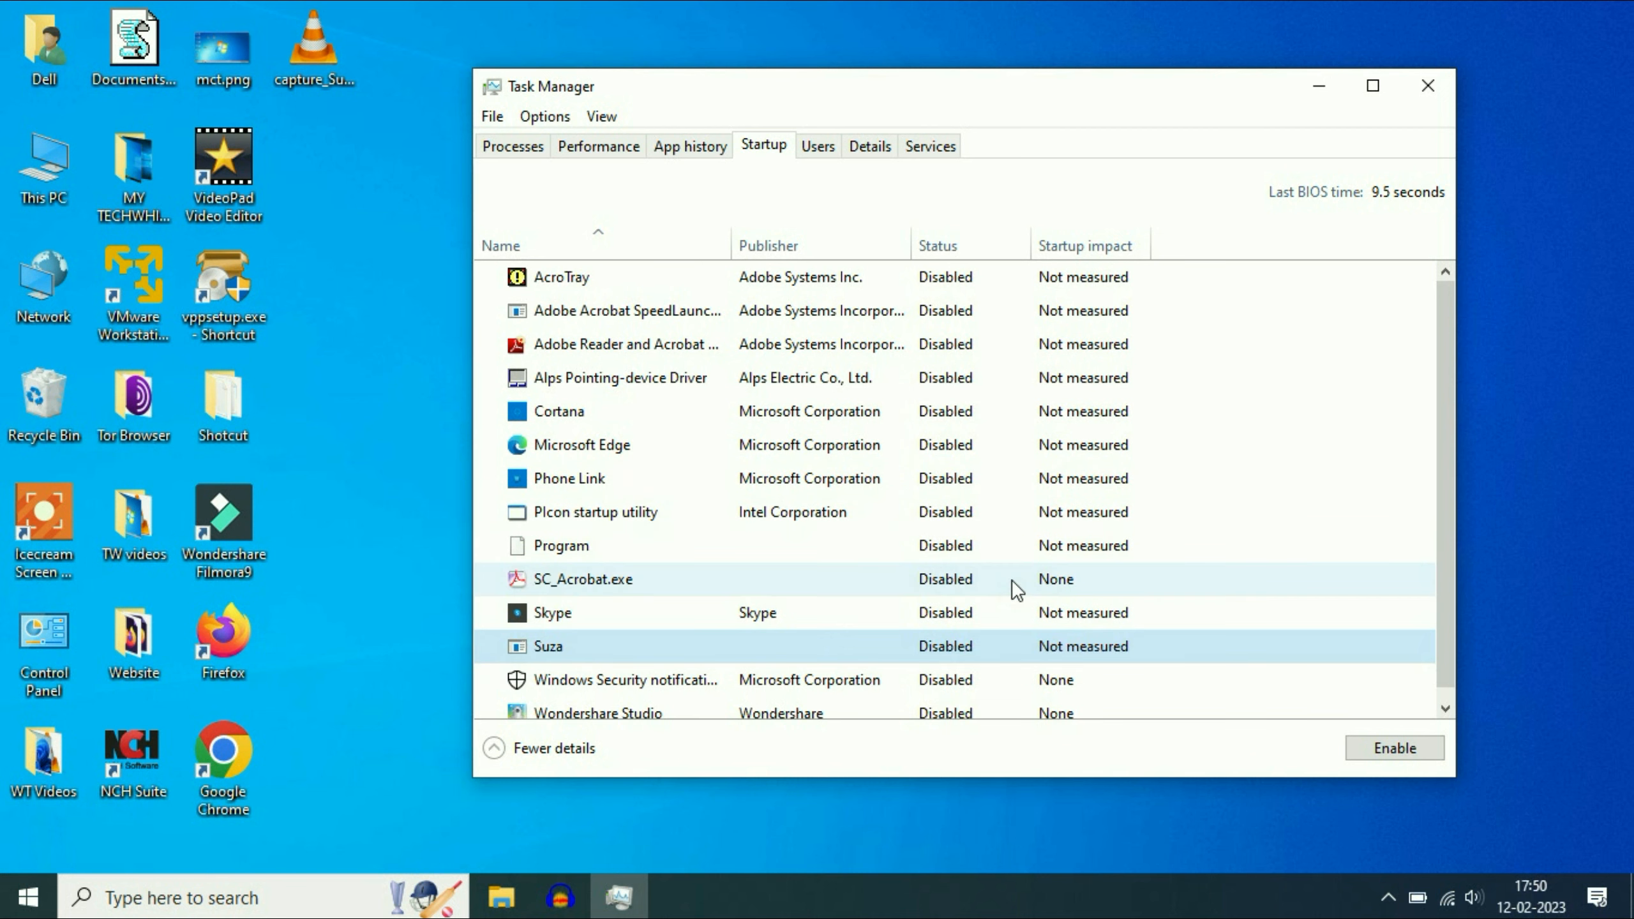
pyautogui.click(1427, 86)
pyautogui.write('v')
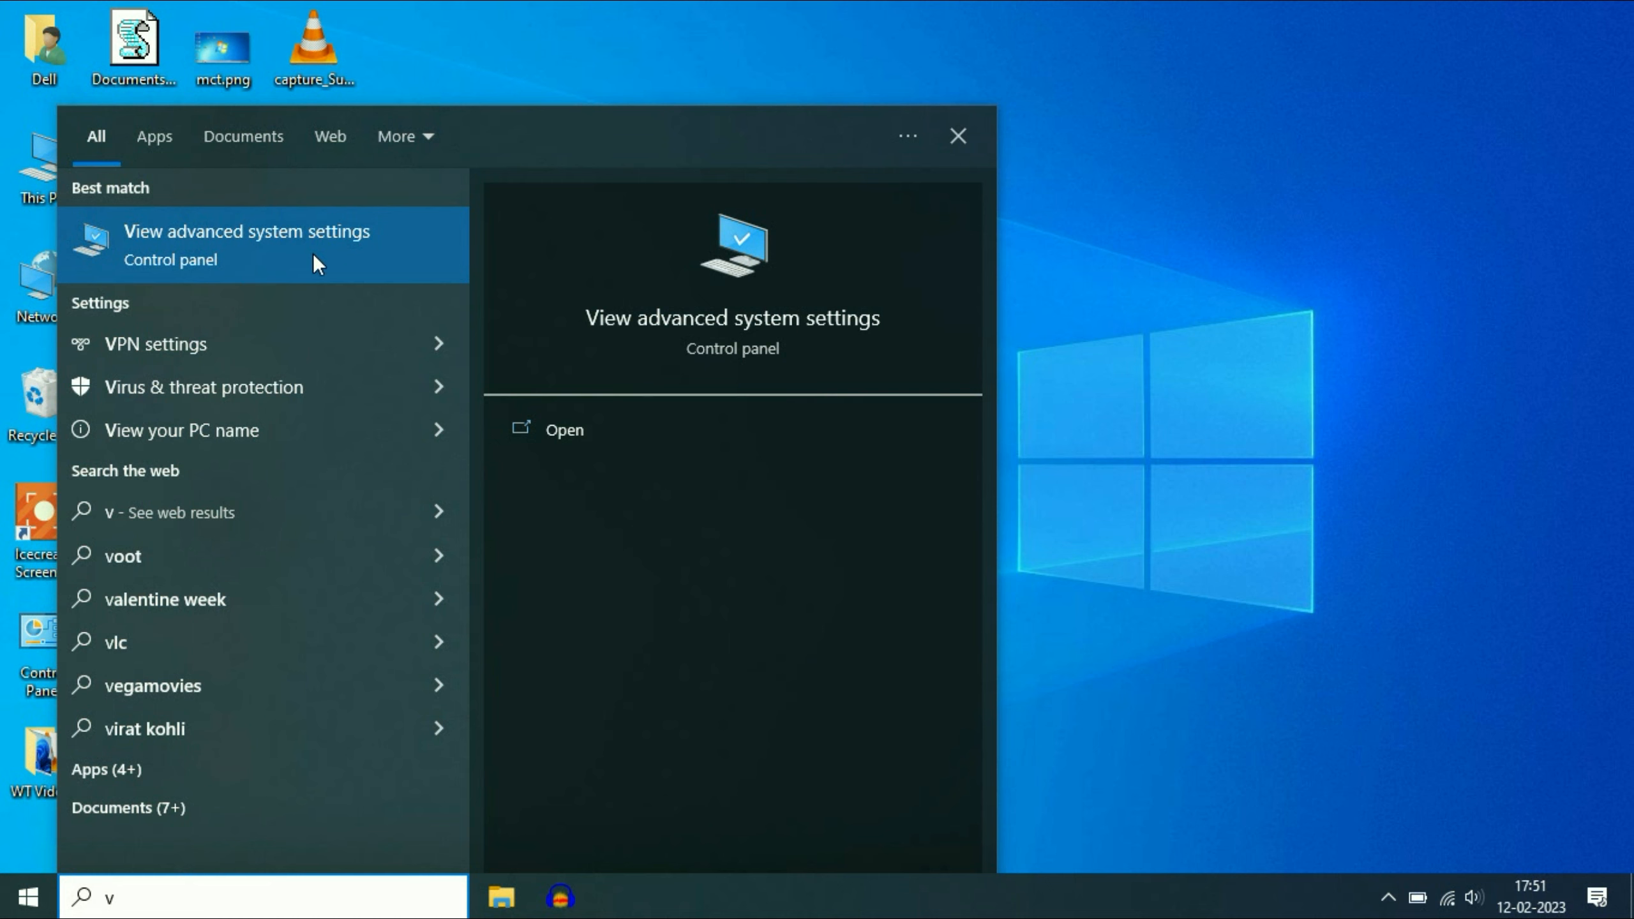
pyautogui.moveTo(237, 251)
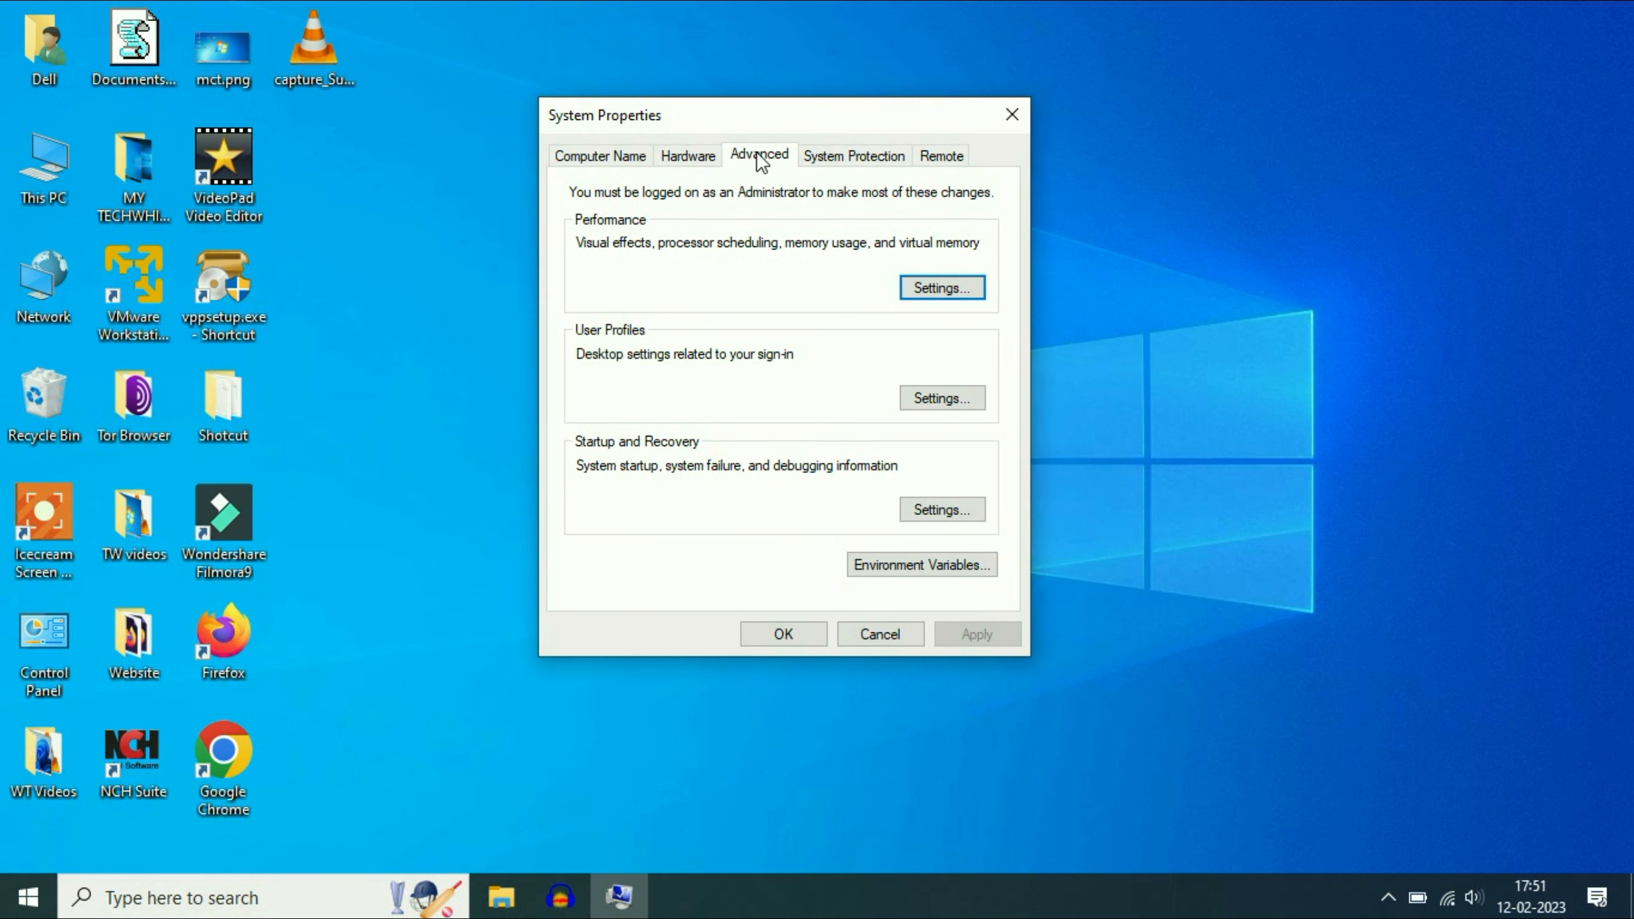
pyautogui.moveTo(776, 295)
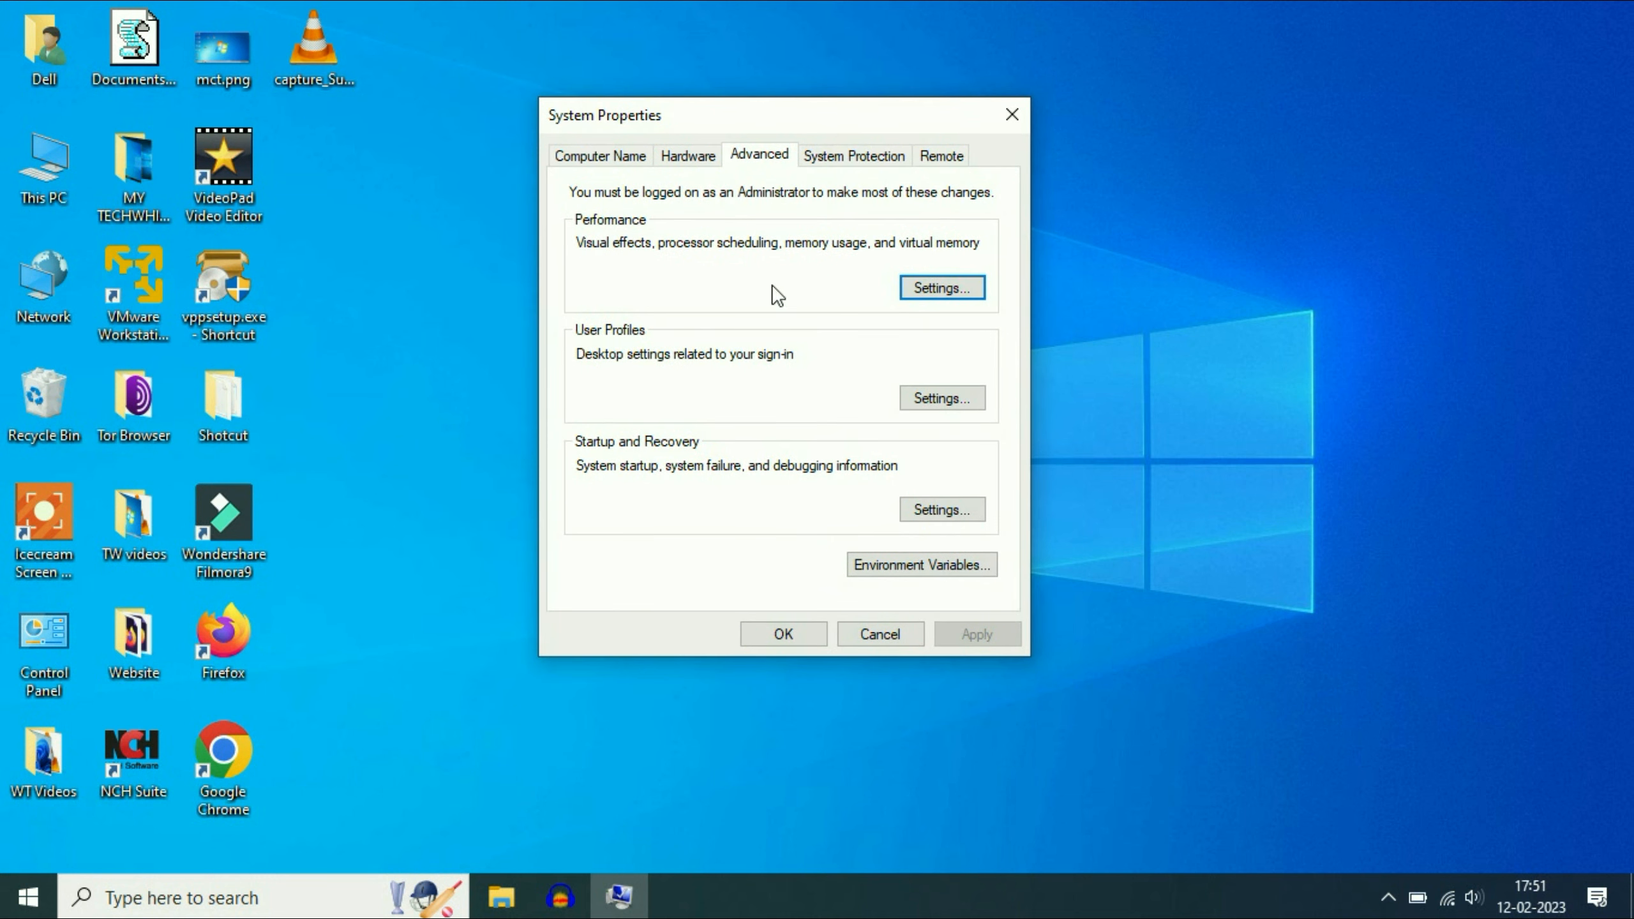
# In Performance Settings choose Adjust for best performance, keeping taskbar animations on
pyautogui.click(939, 288)
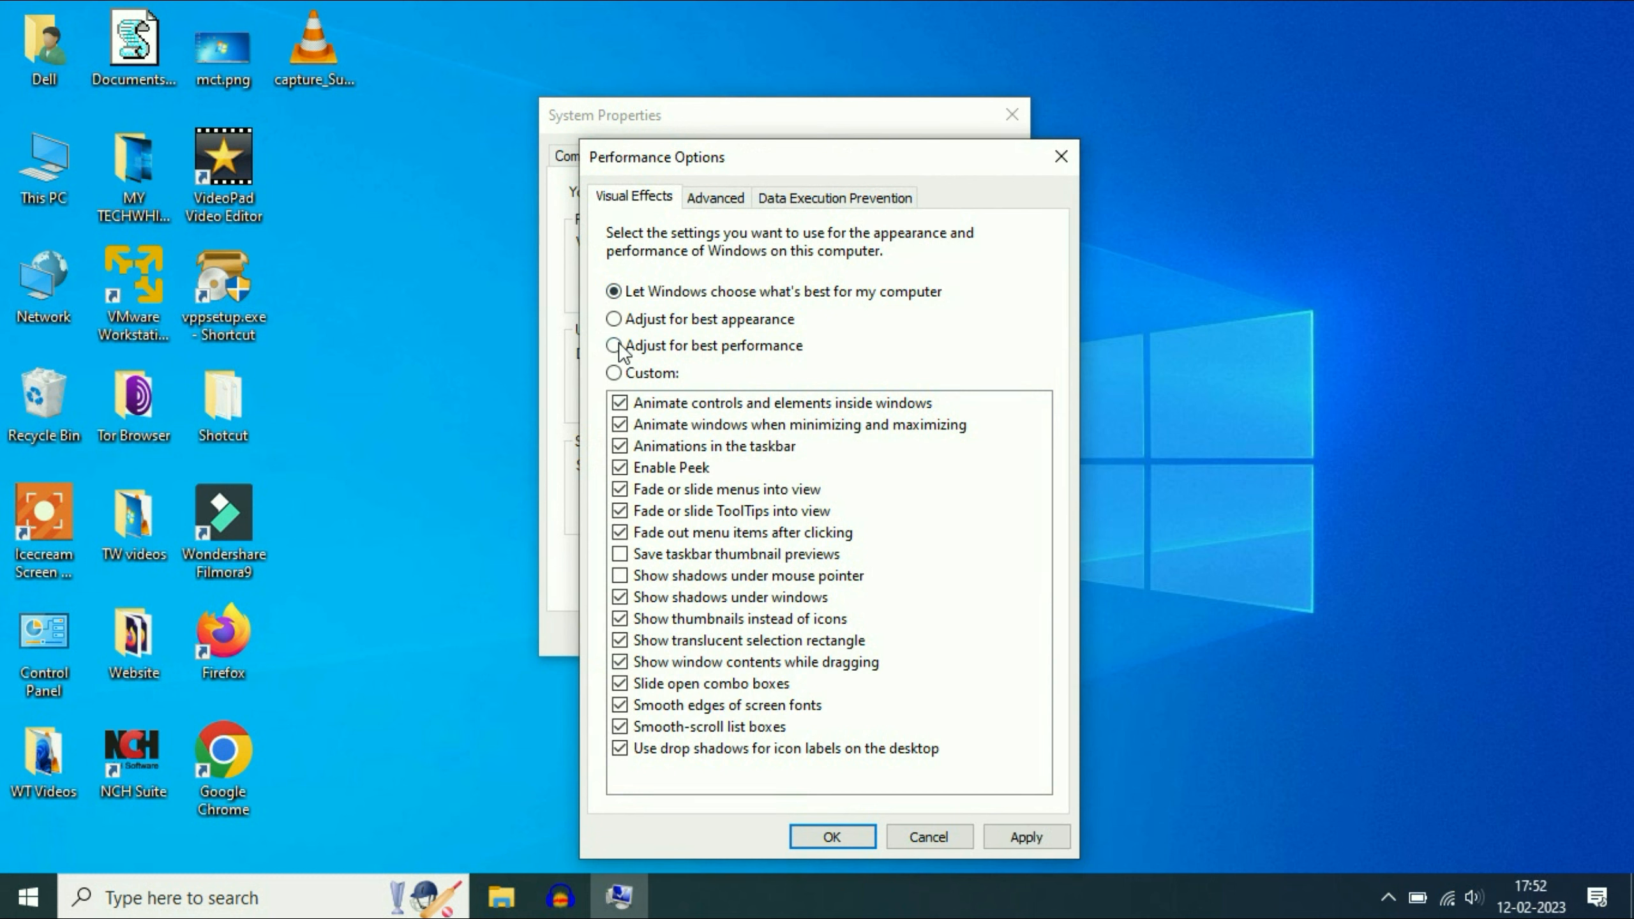
pyautogui.click(614, 345)
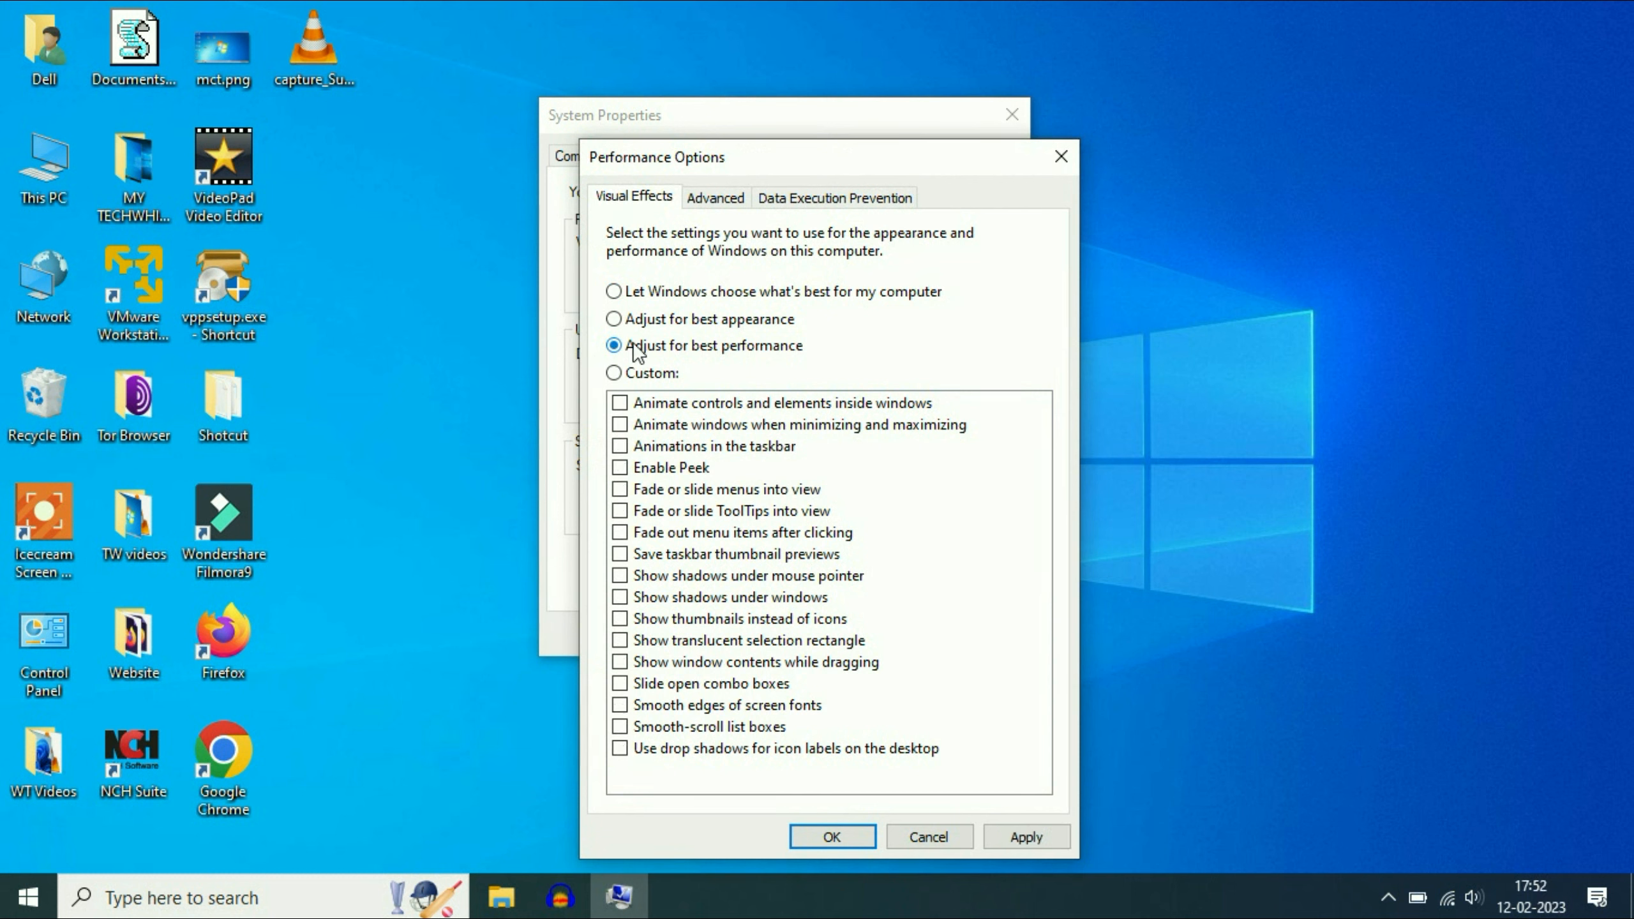
pyautogui.moveTo(776, 462)
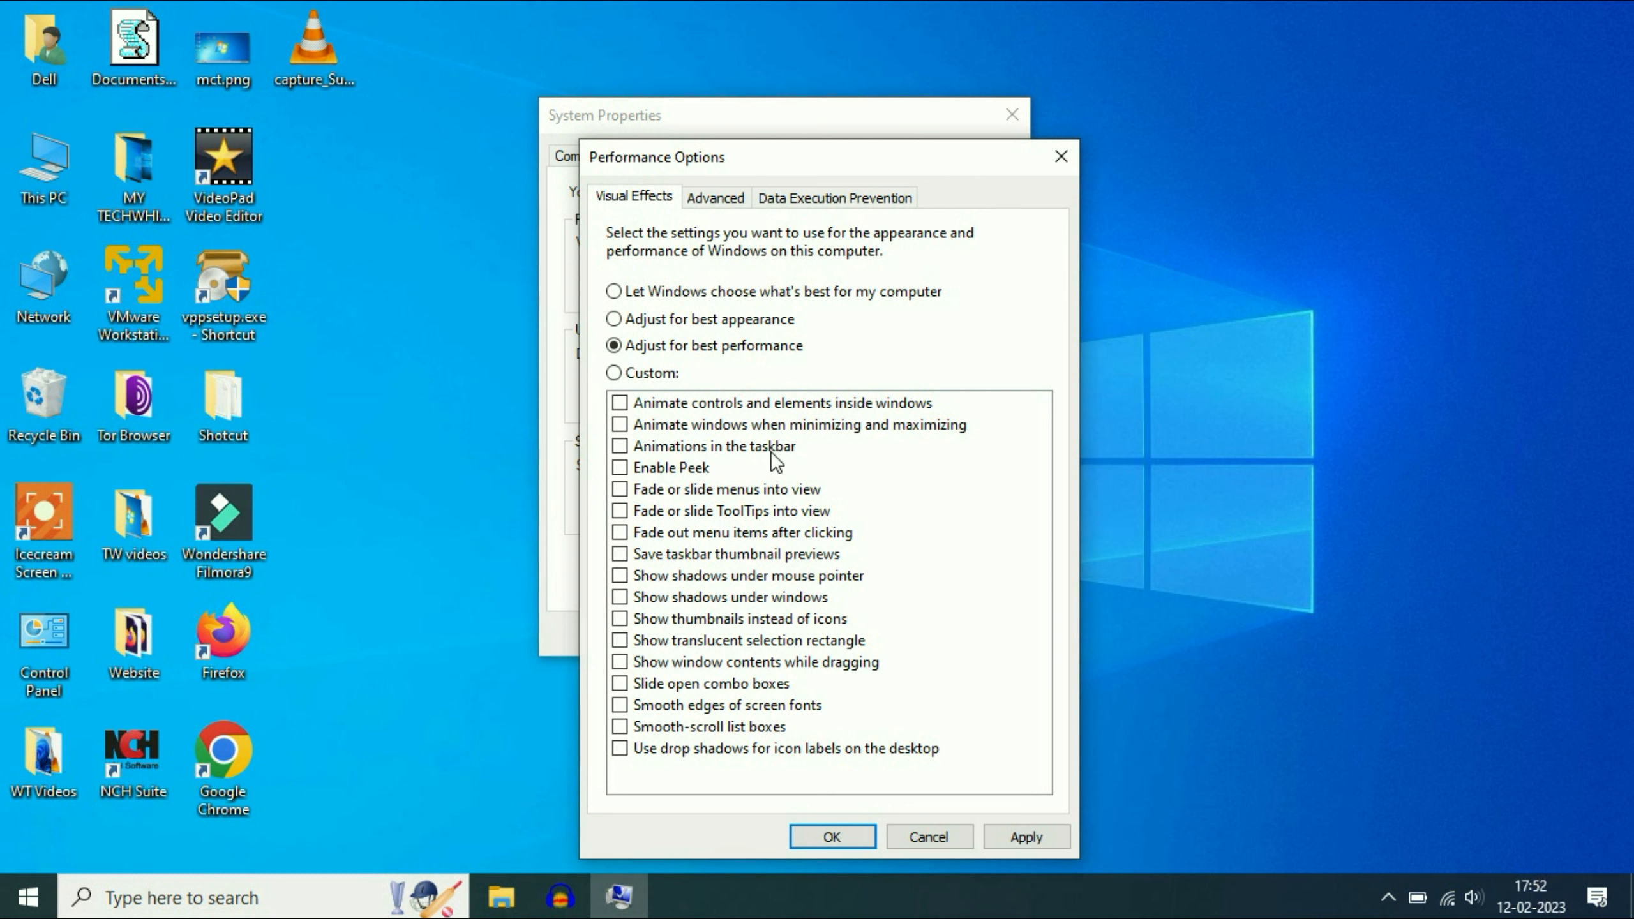
pyautogui.moveTo(619, 446)
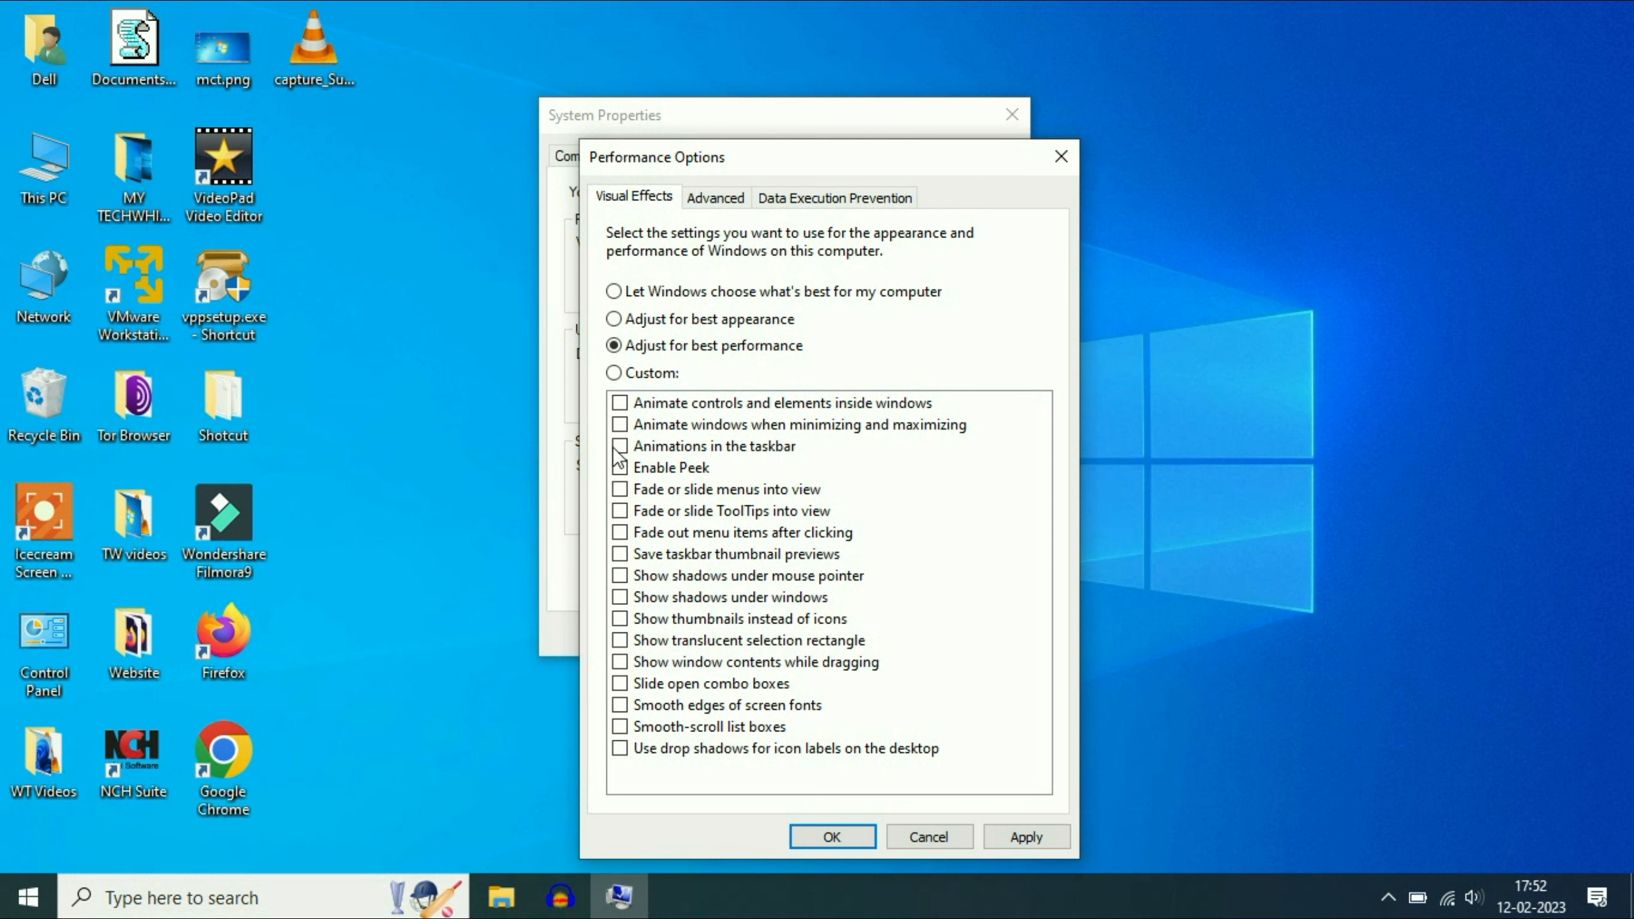
pyautogui.click(619, 445)
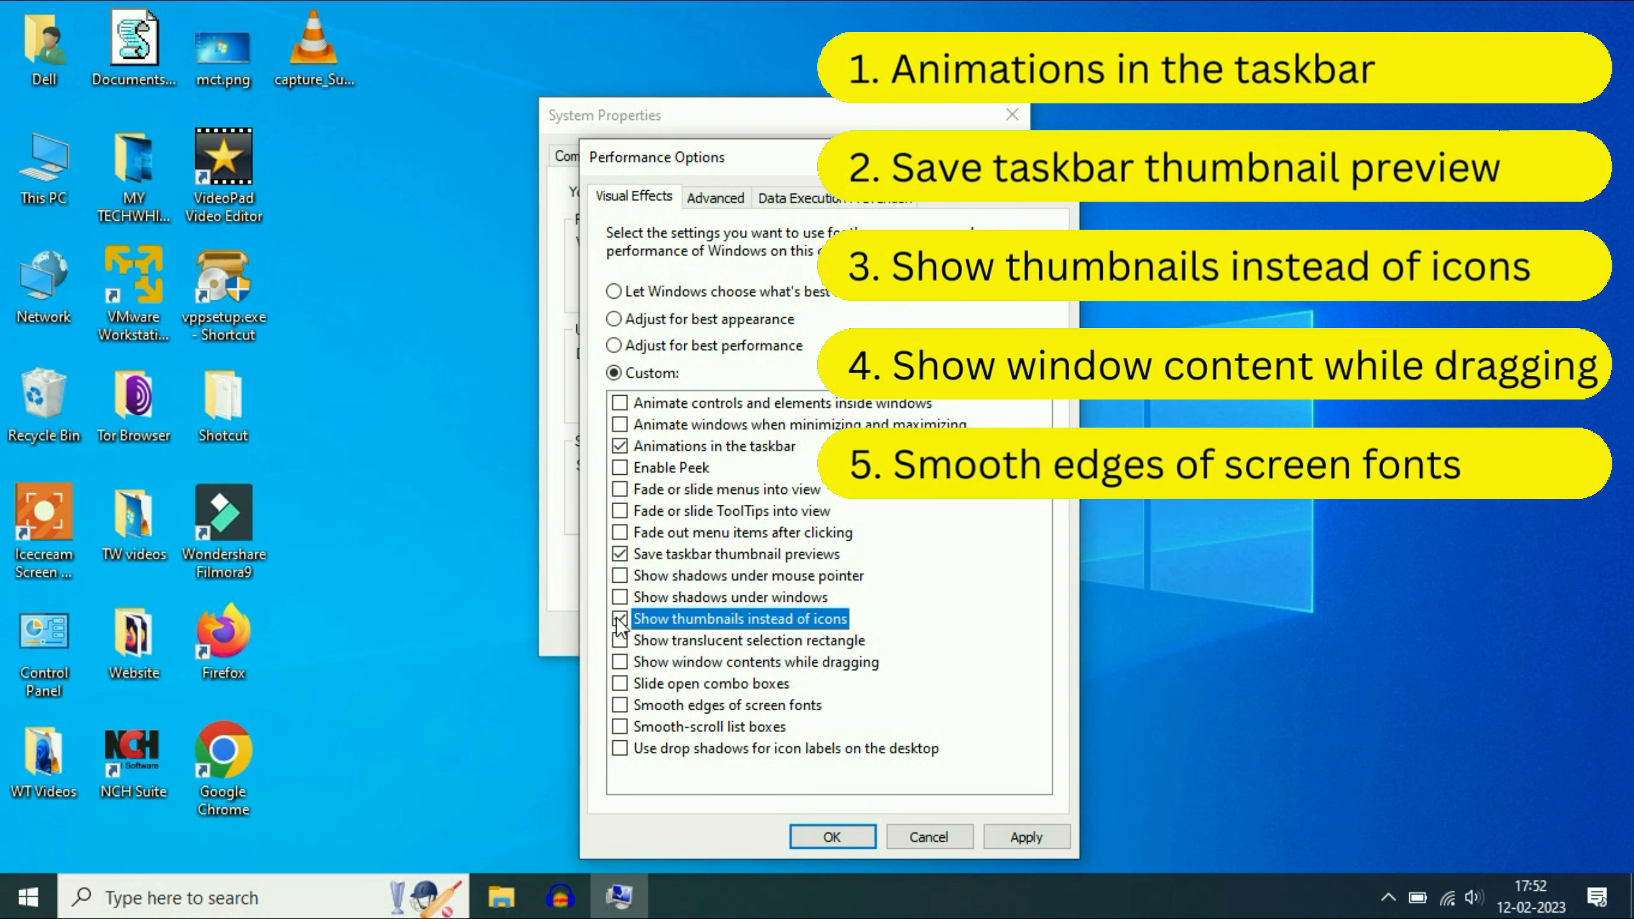
# Also keep window contents while dragging and smooth font edges, and confirm
pyautogui.click(620, 662)
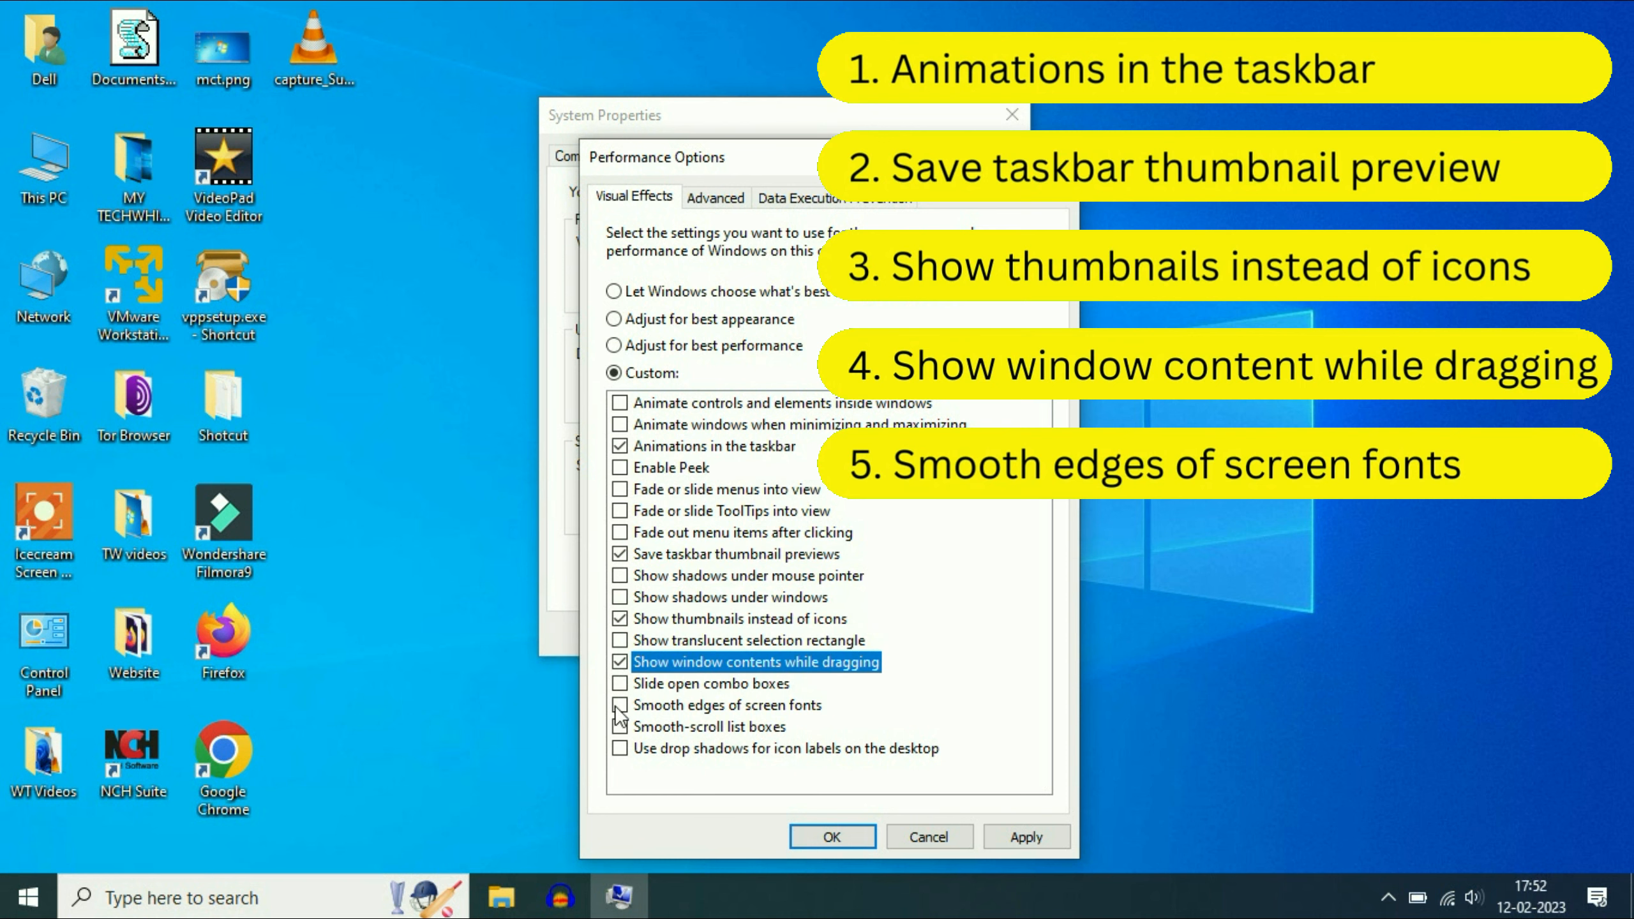
pyautogui.click(620, 705)
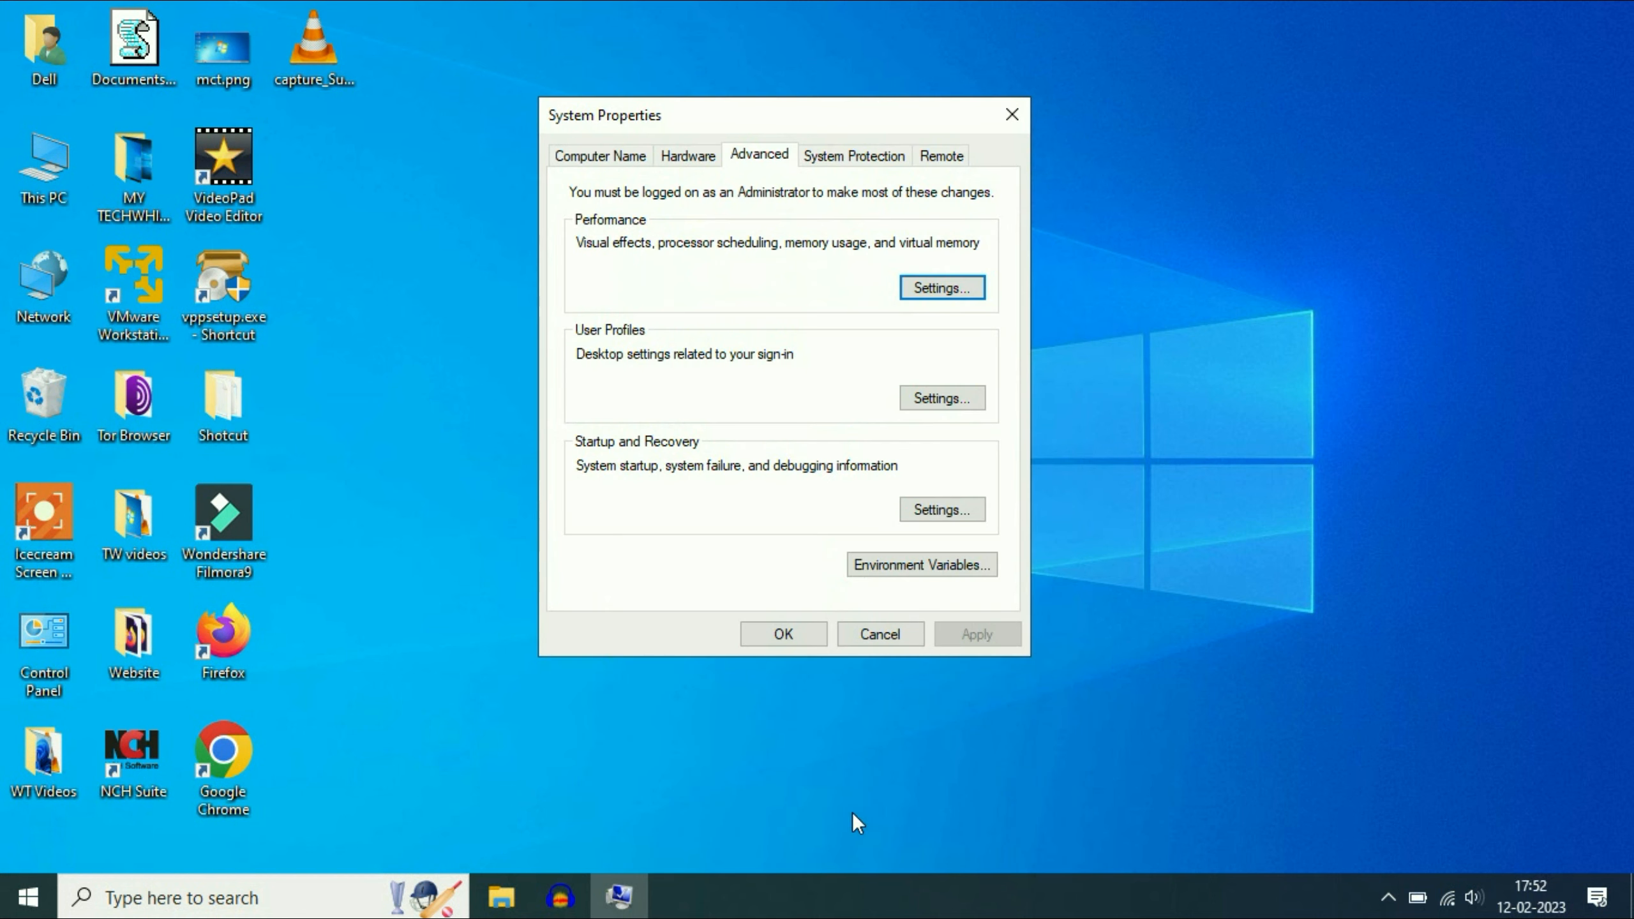
pyautogui.click(879, 634)
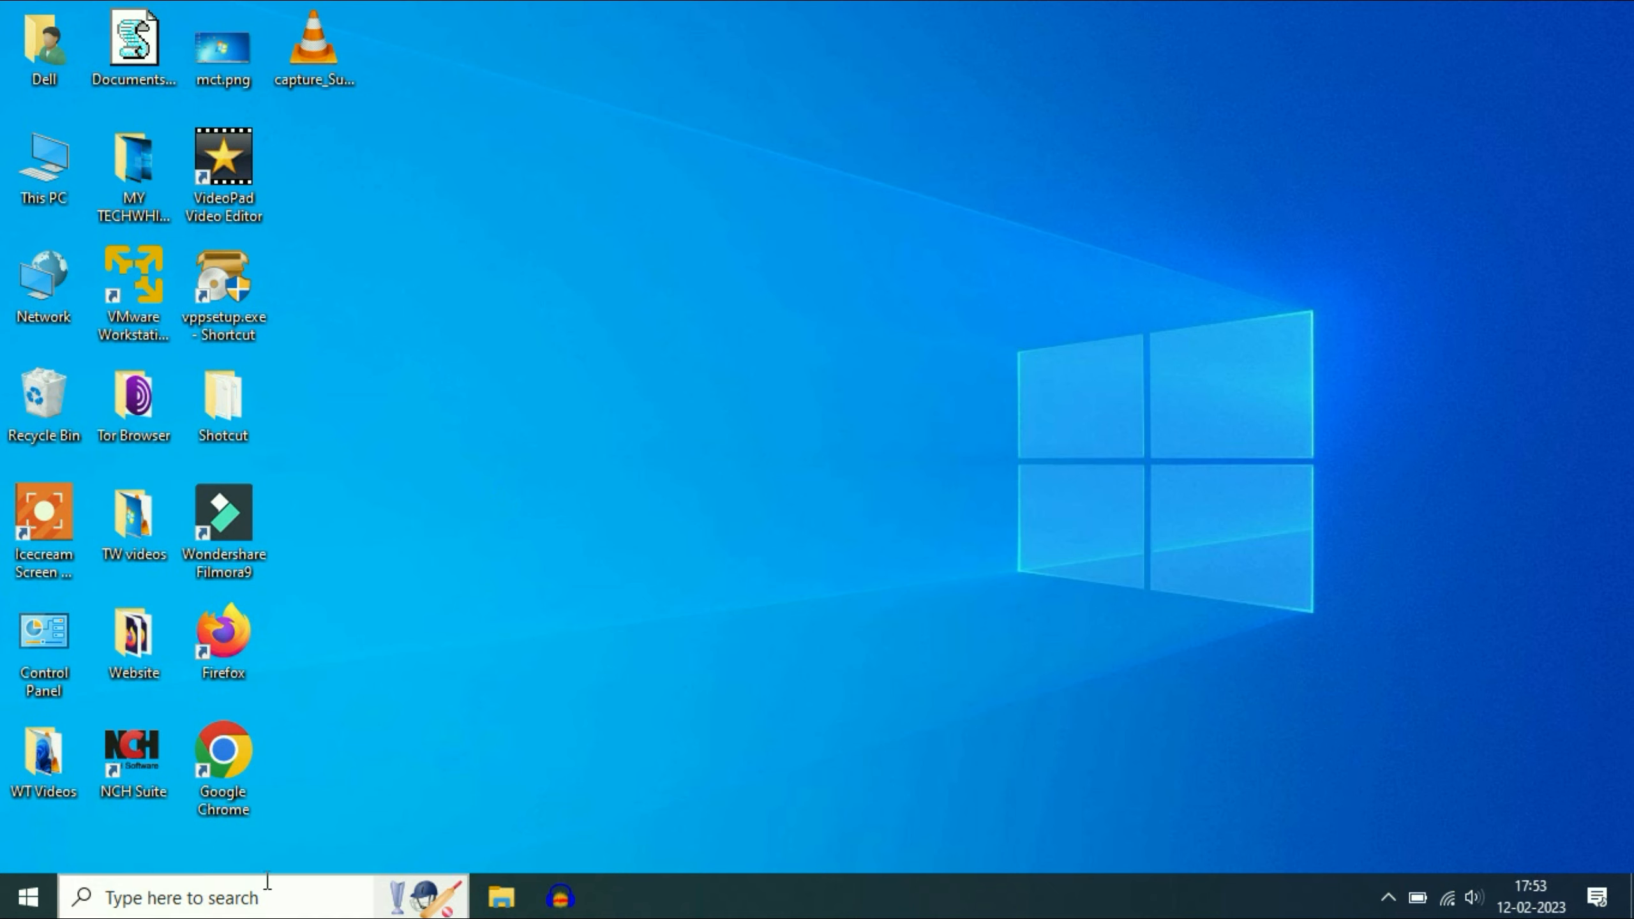
# Reopen Performance Settings and show the Advanced options with the 1280 MB paging file
pyautogui.click(209, 897)
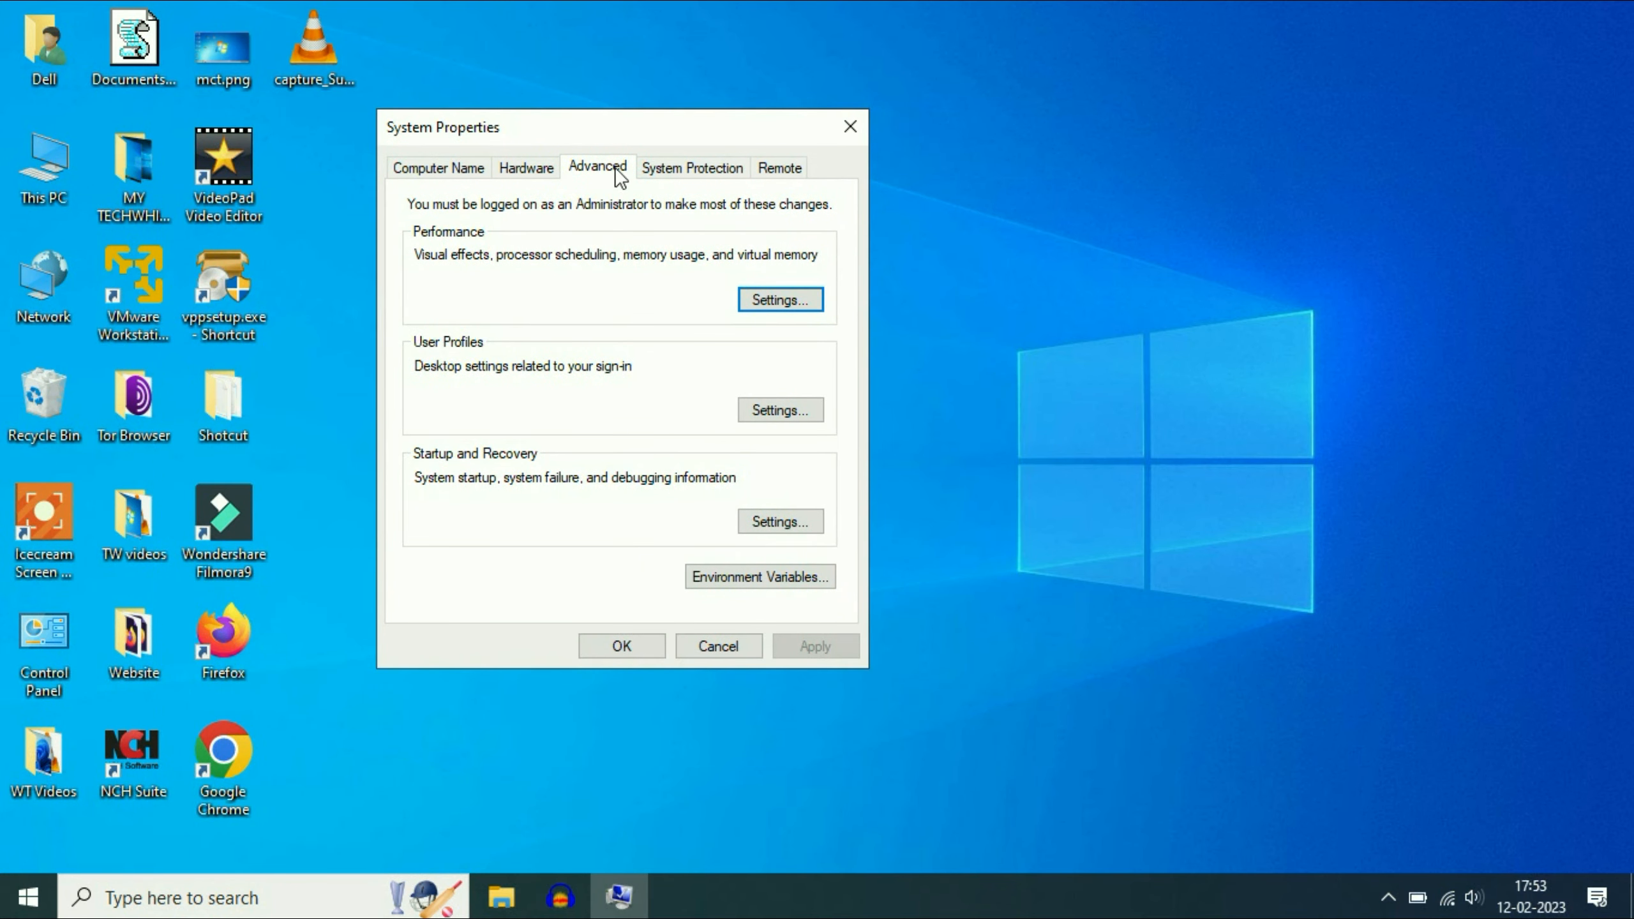
pyautogui.moveTo(539, 289)
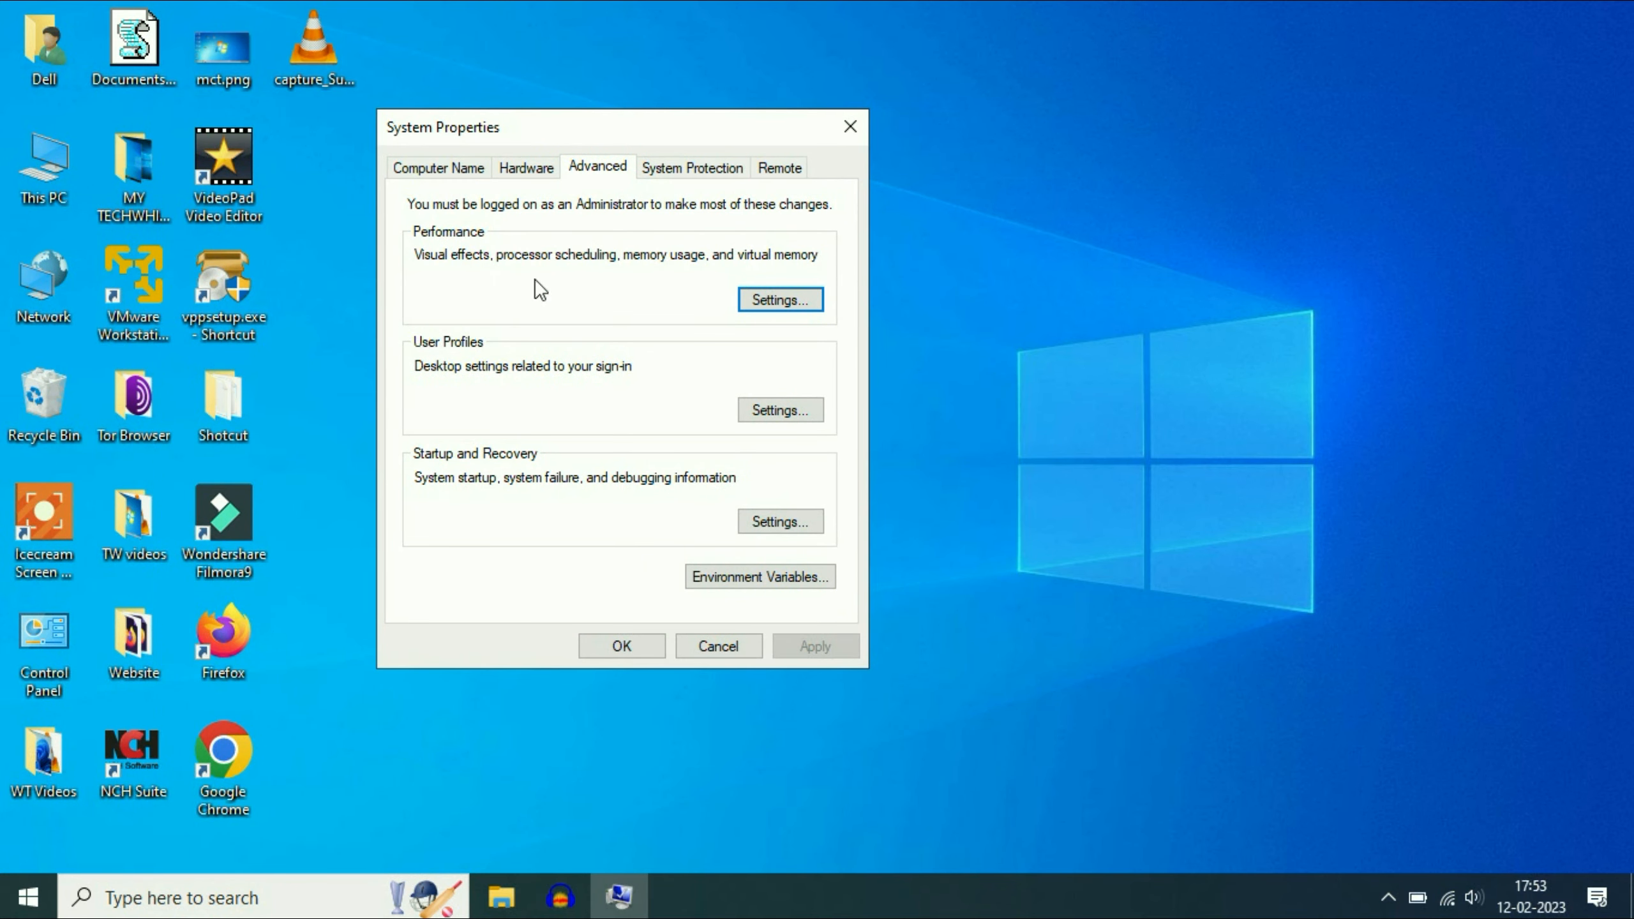
pyautogui.click(779, 300)
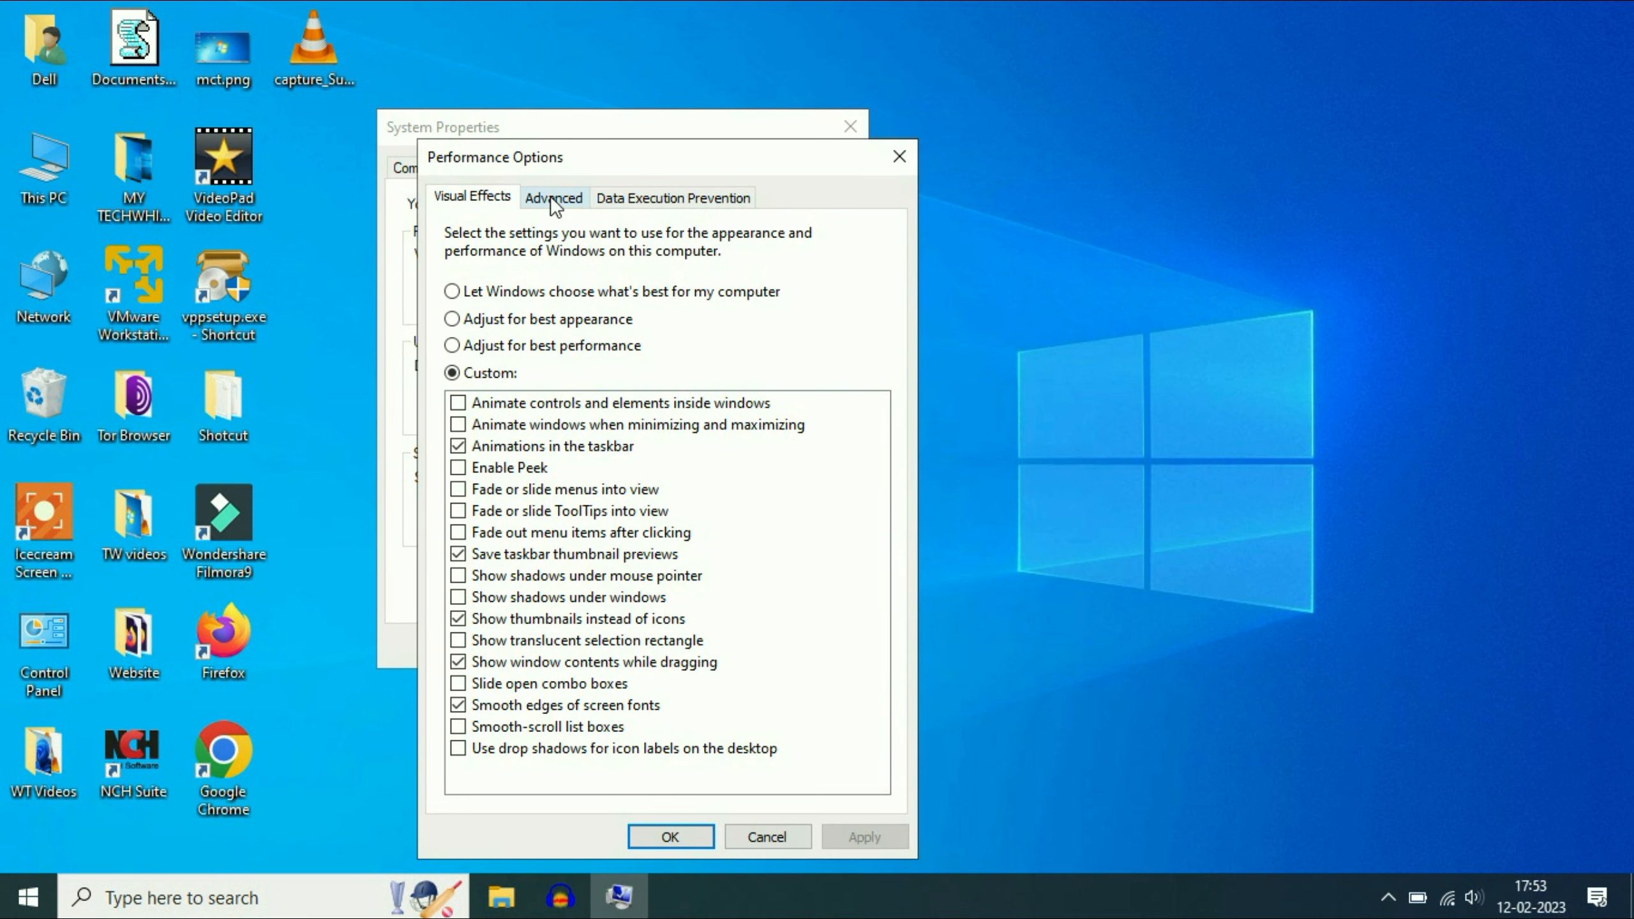
pyautogui.click(553, 197)
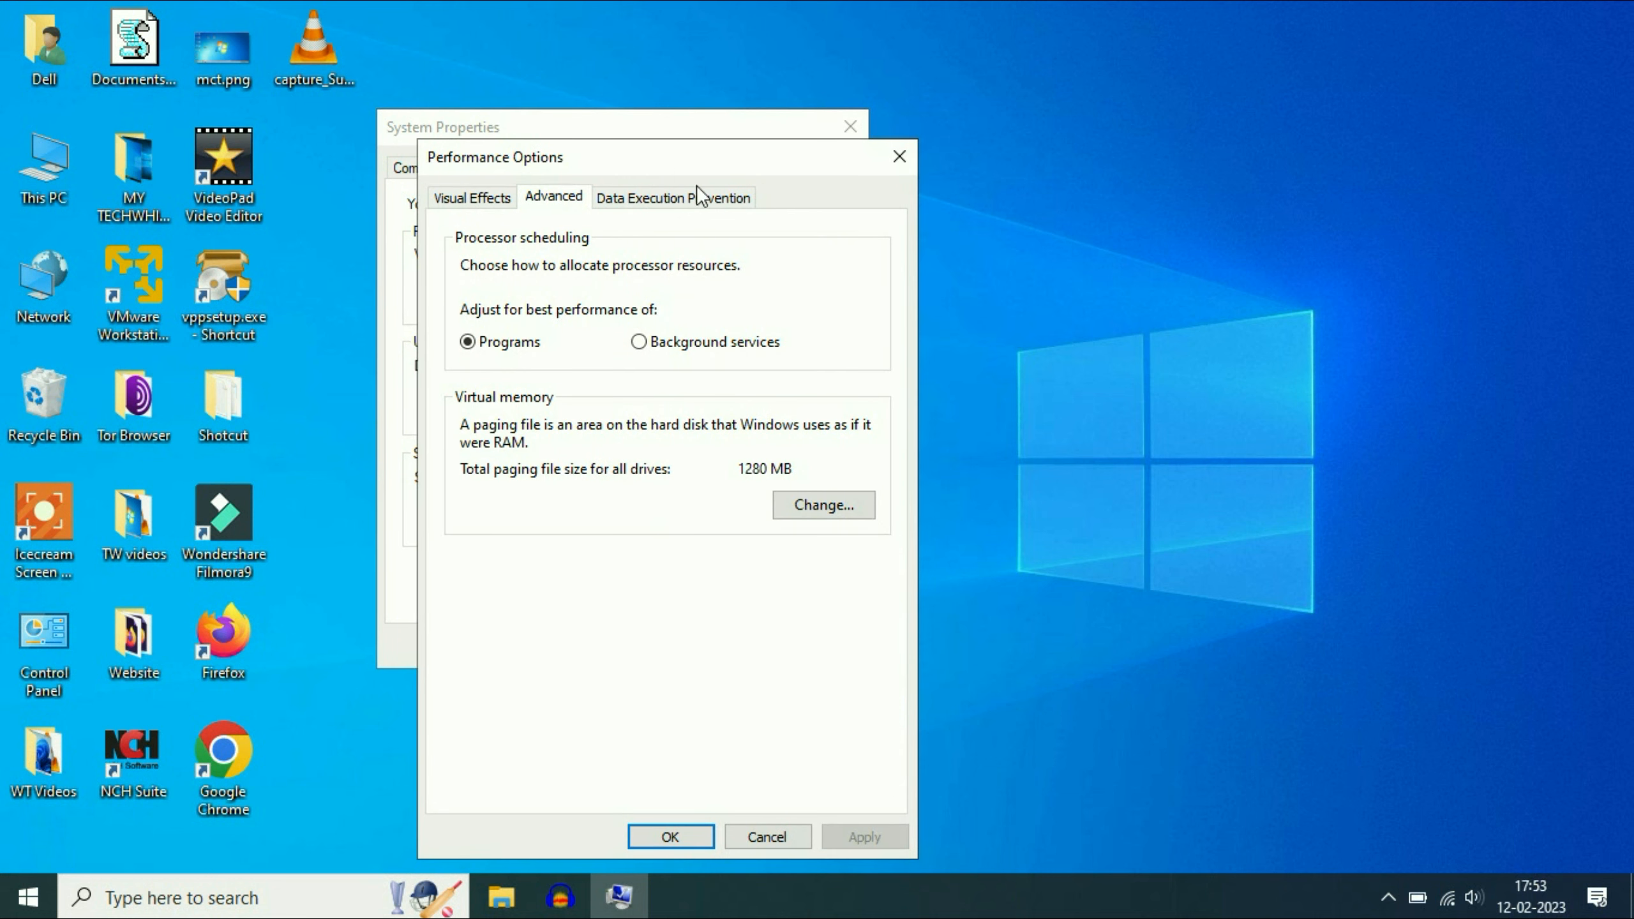
pyautogui.moveTo(485, 427)
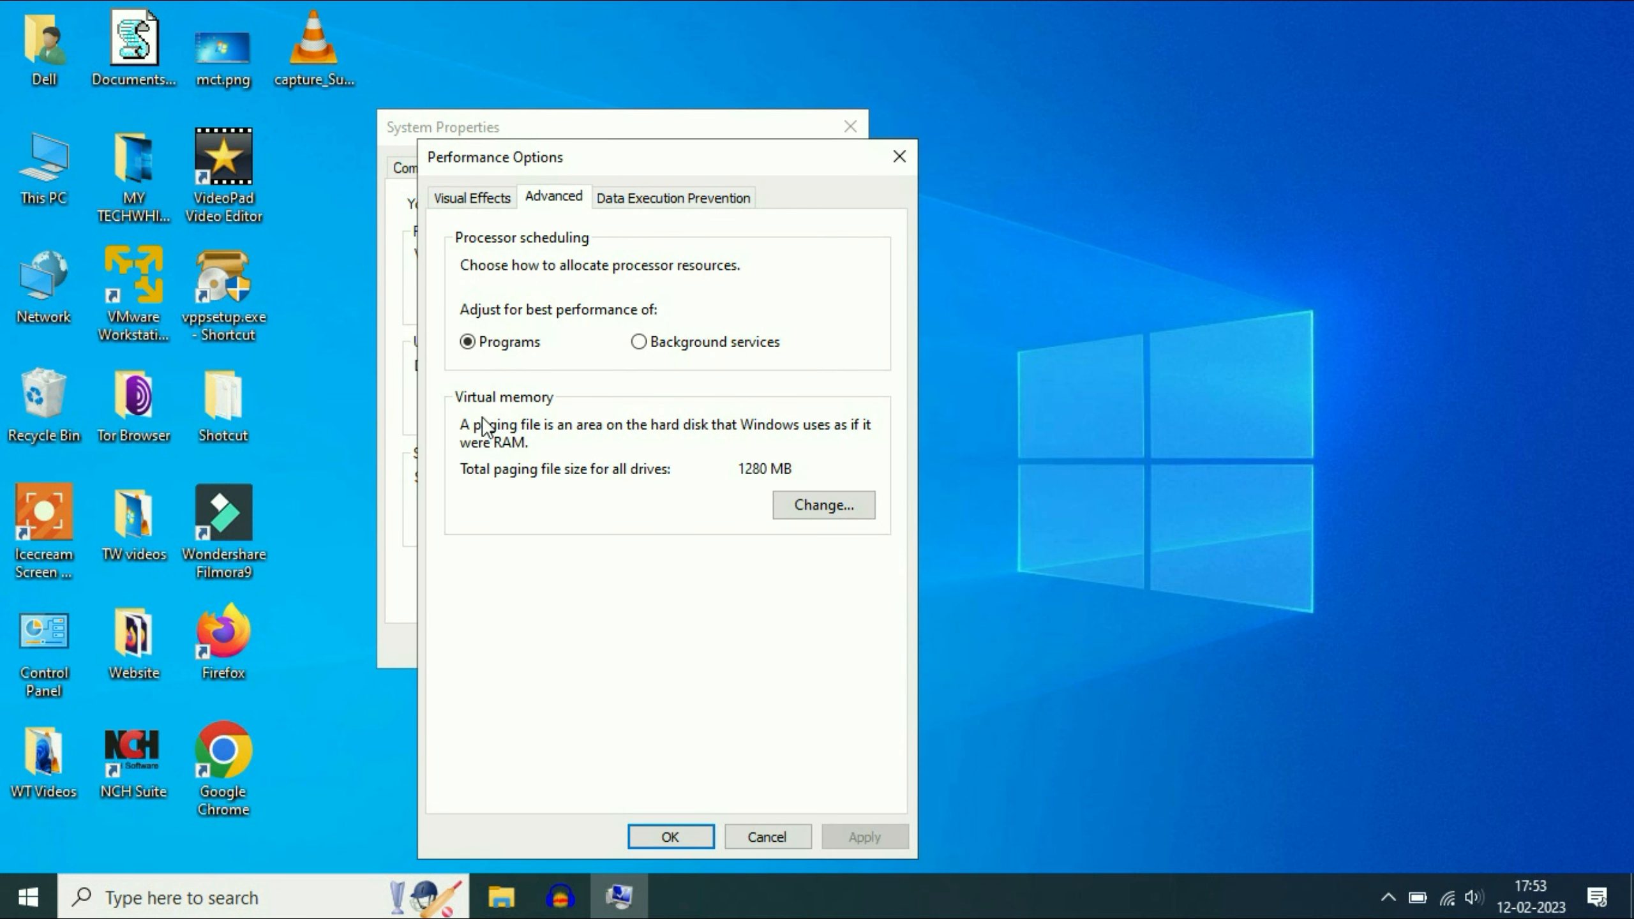
pyautogui.moveTo(716, 508)
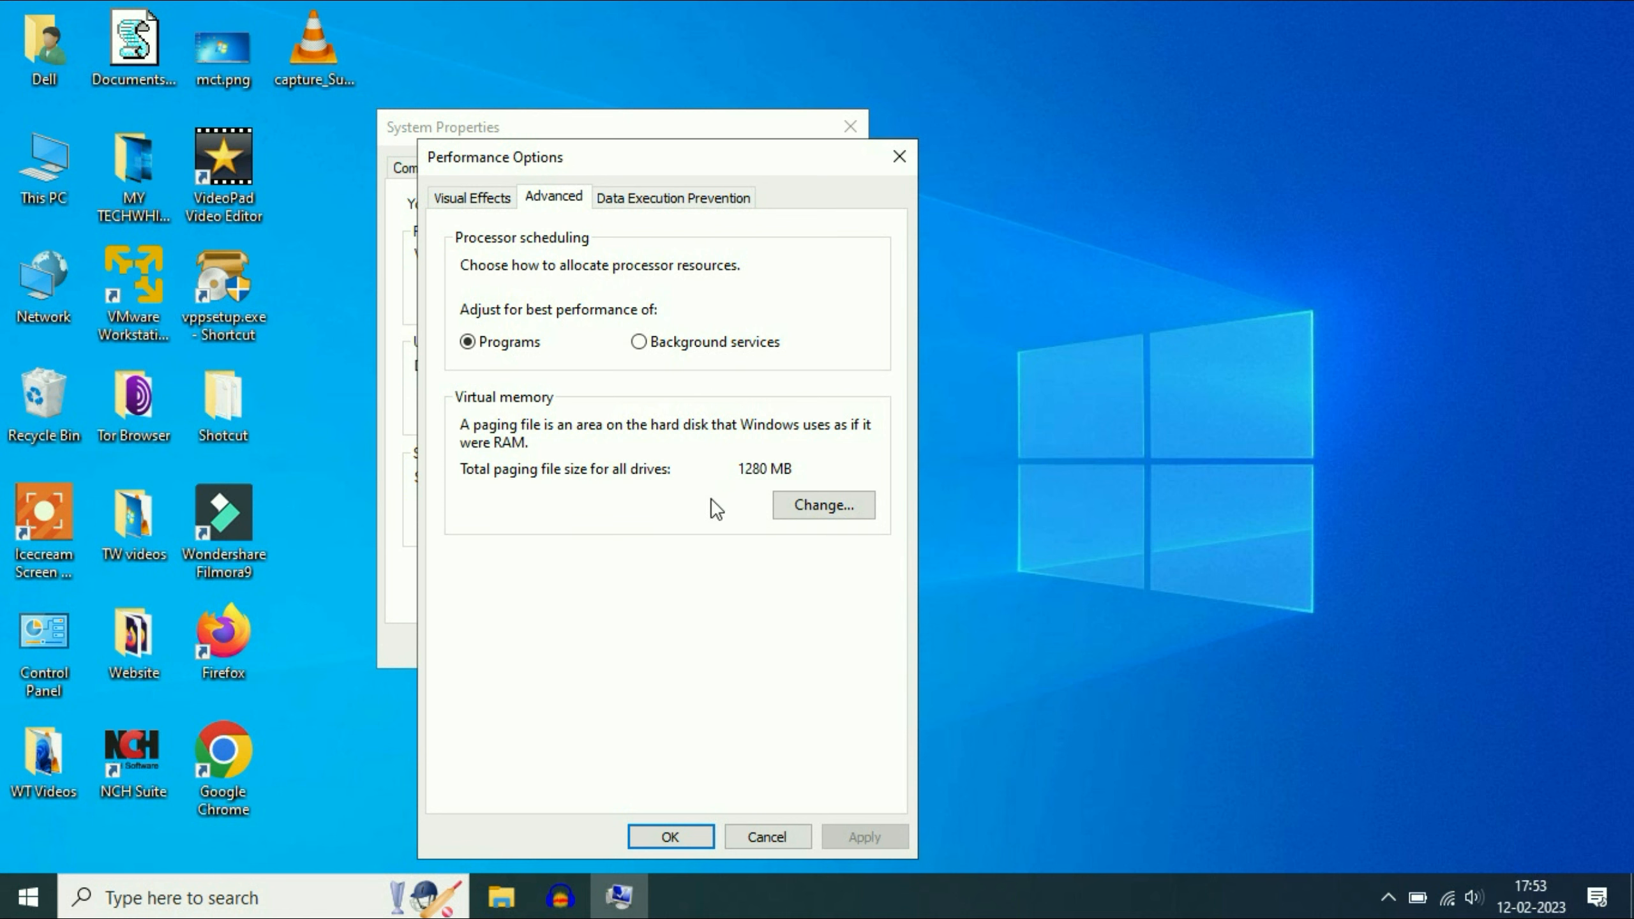
# In Virtual Memory, turn off automatic paging management and choose Custom size for C:
pyautogui.click(822, 505)
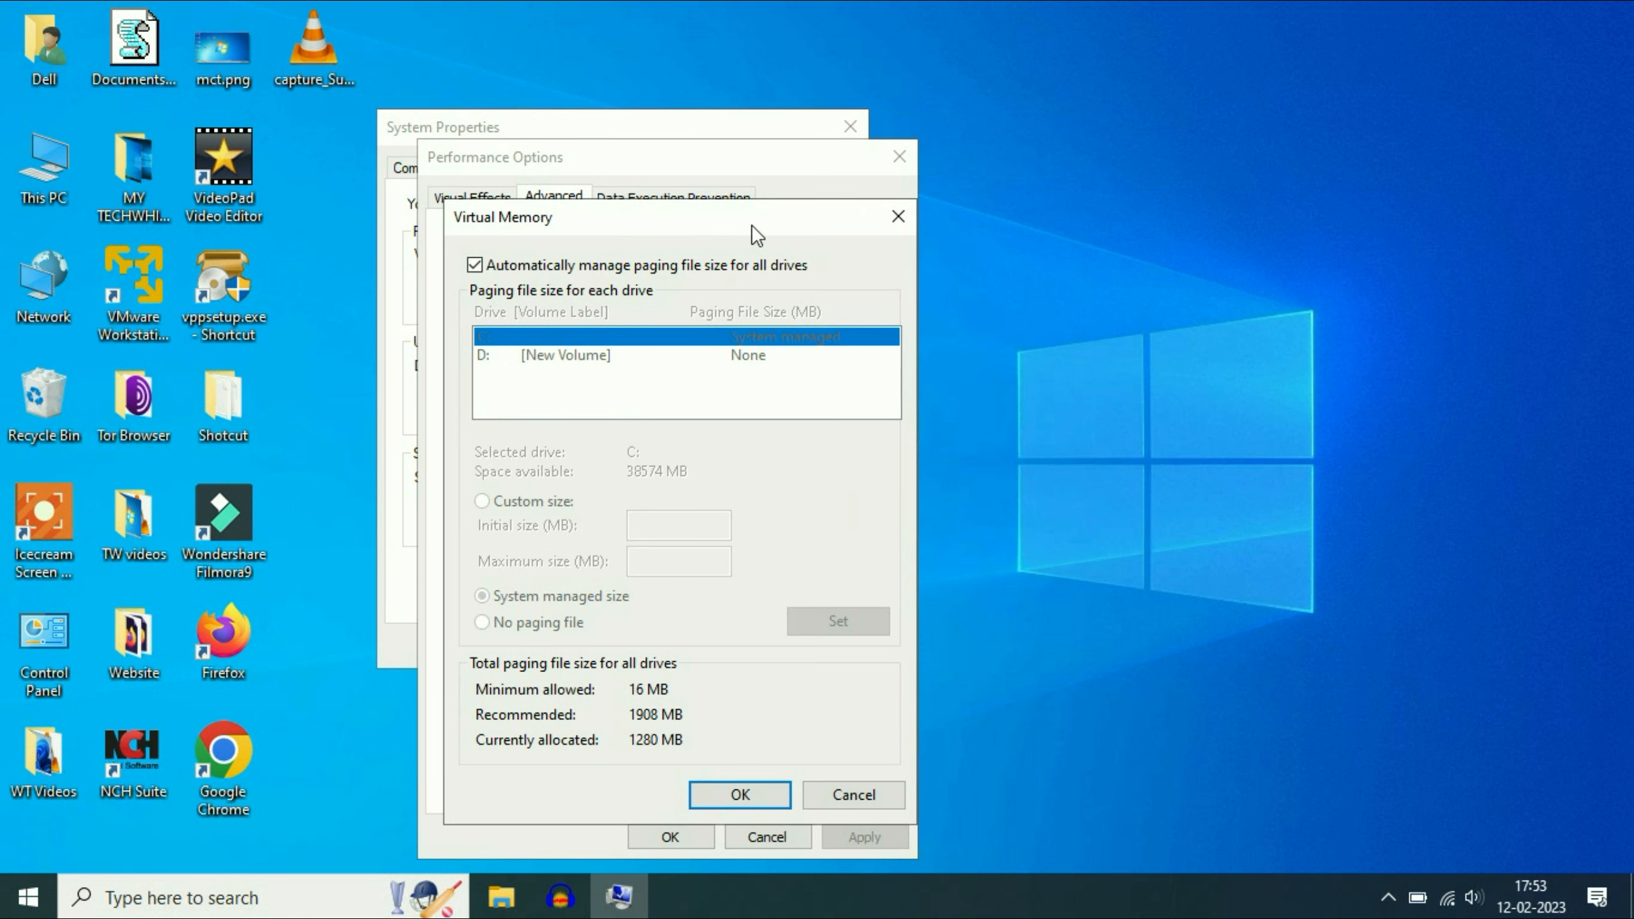
pyautogui.moveTo(504, 217); pyautogui.dragTo(594, 185)
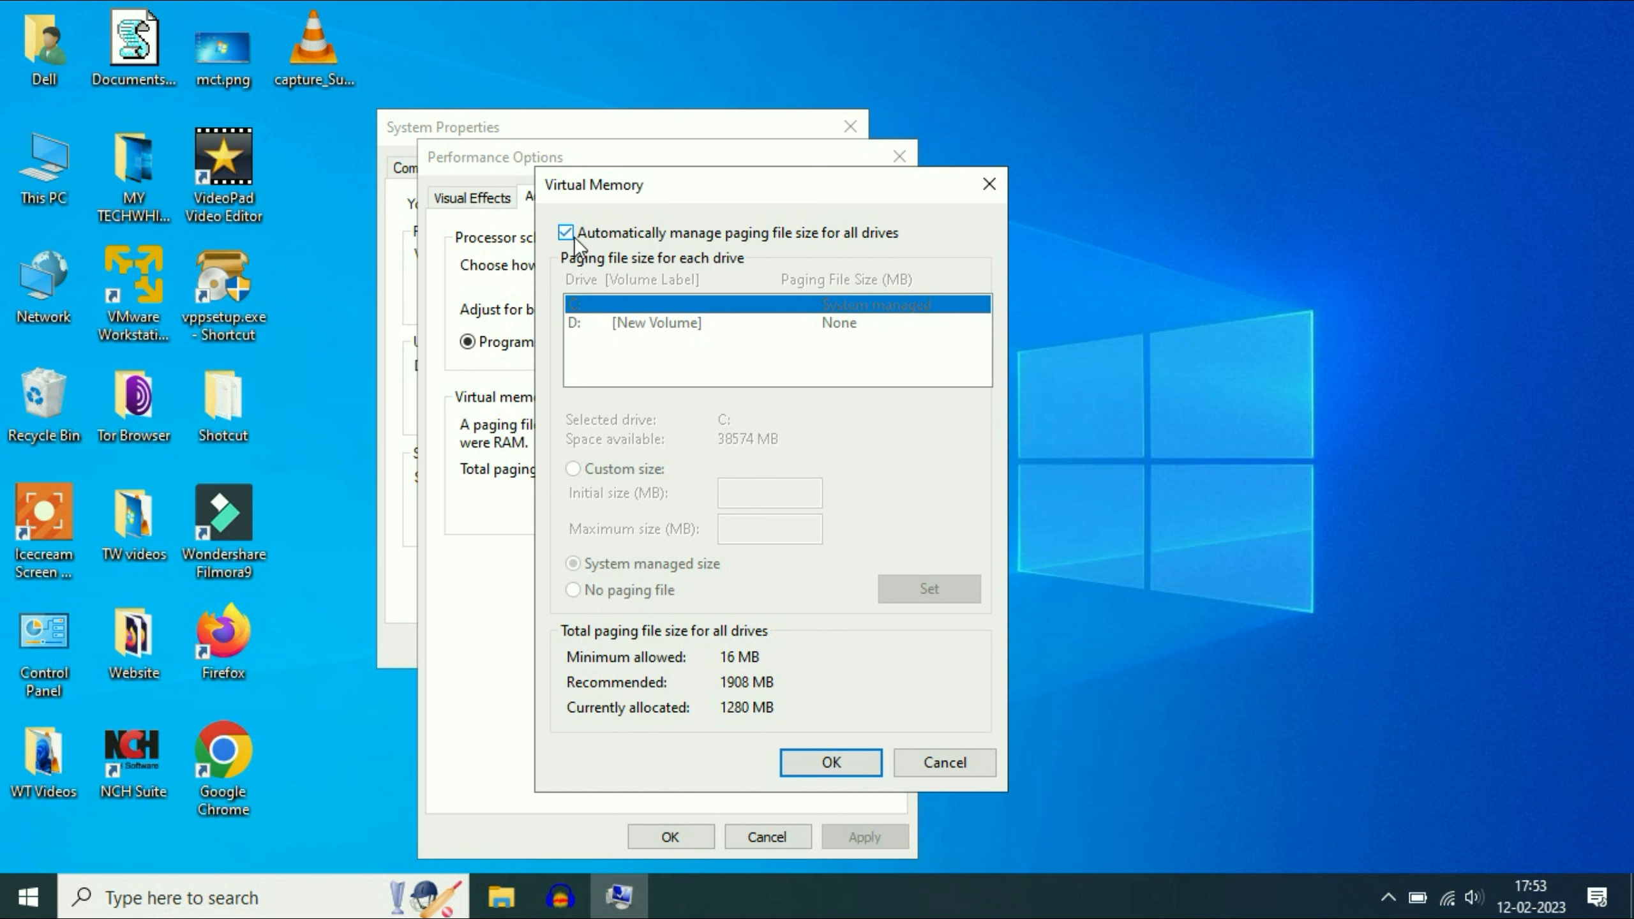
pyautogui.click(566, 233)
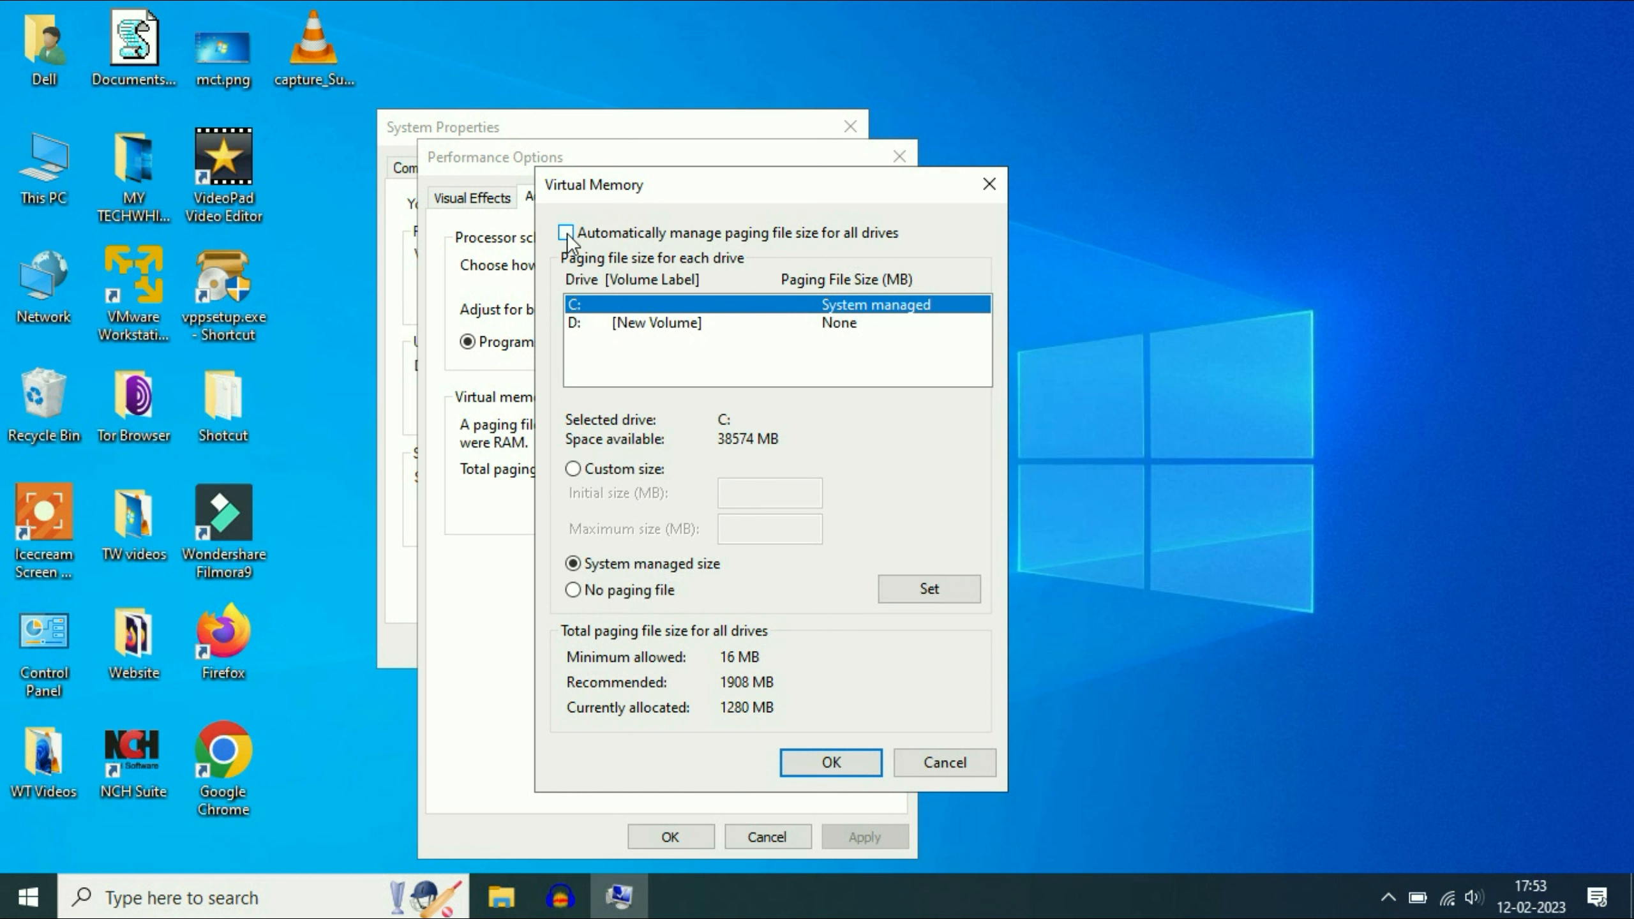
pyautogui.click(567, 232)
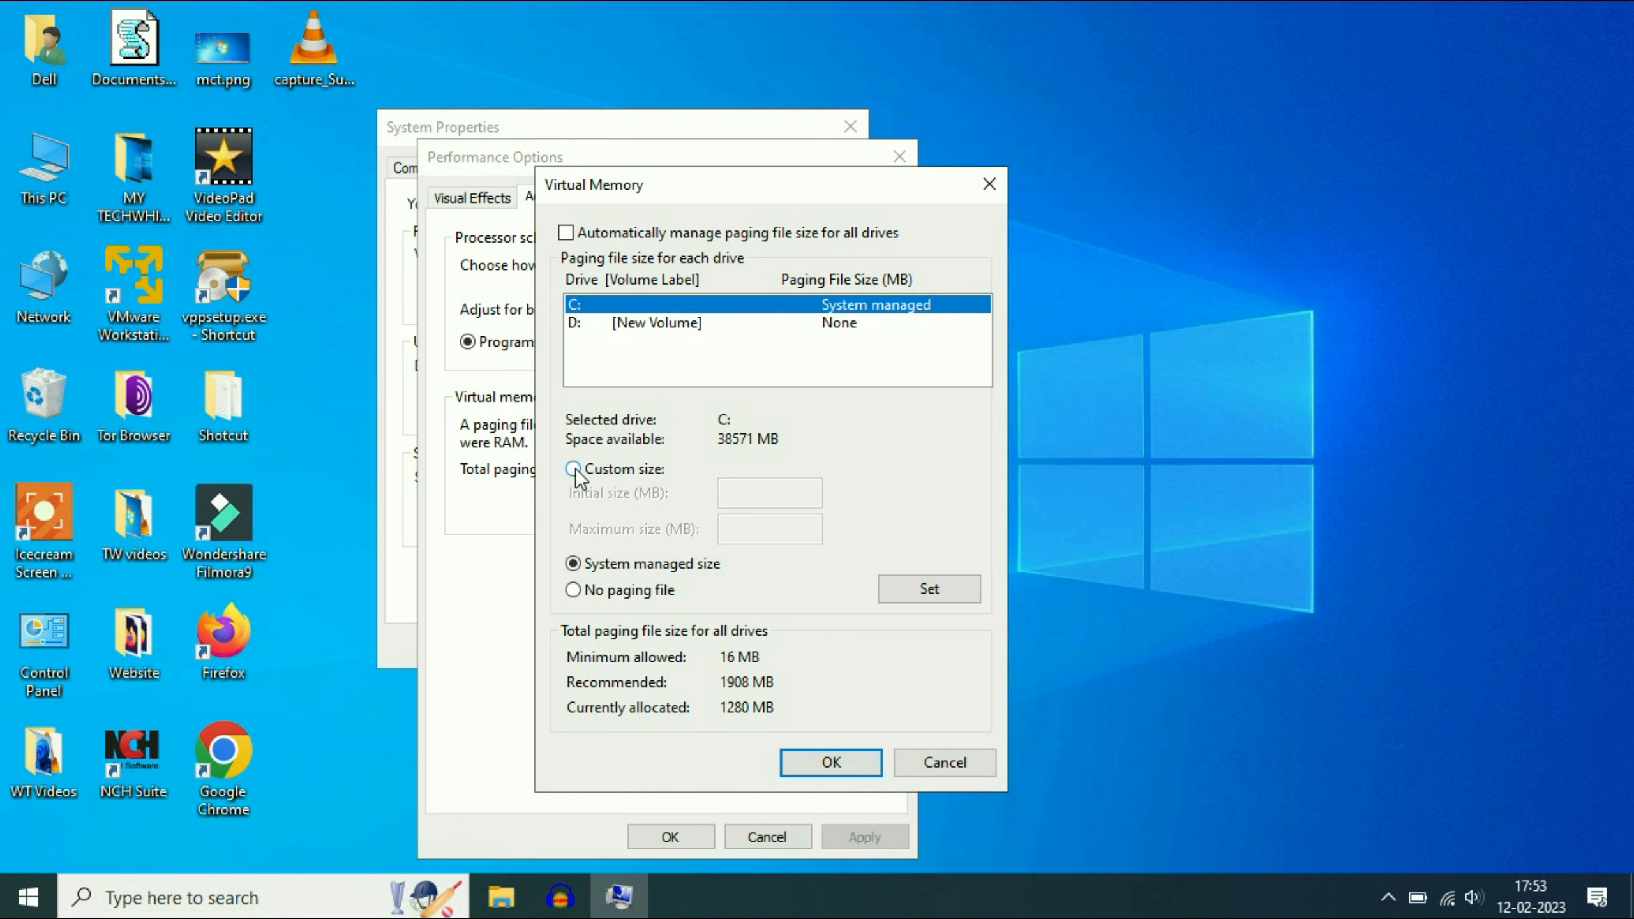
pyautogui.click(573, 469)
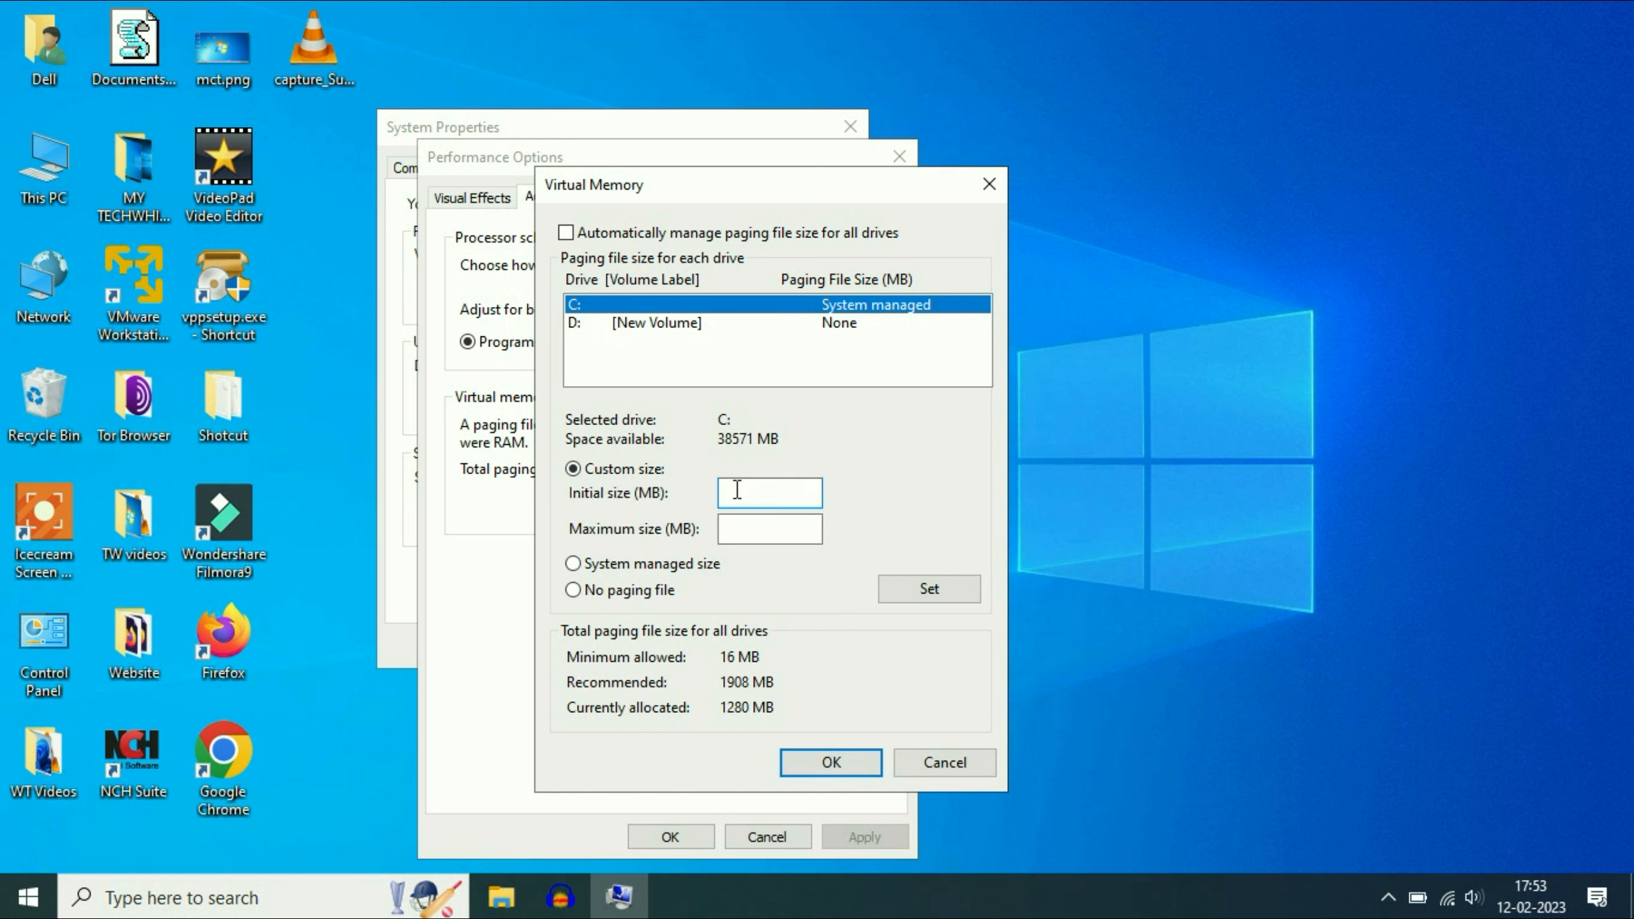
pyautogui.click(770, 528)
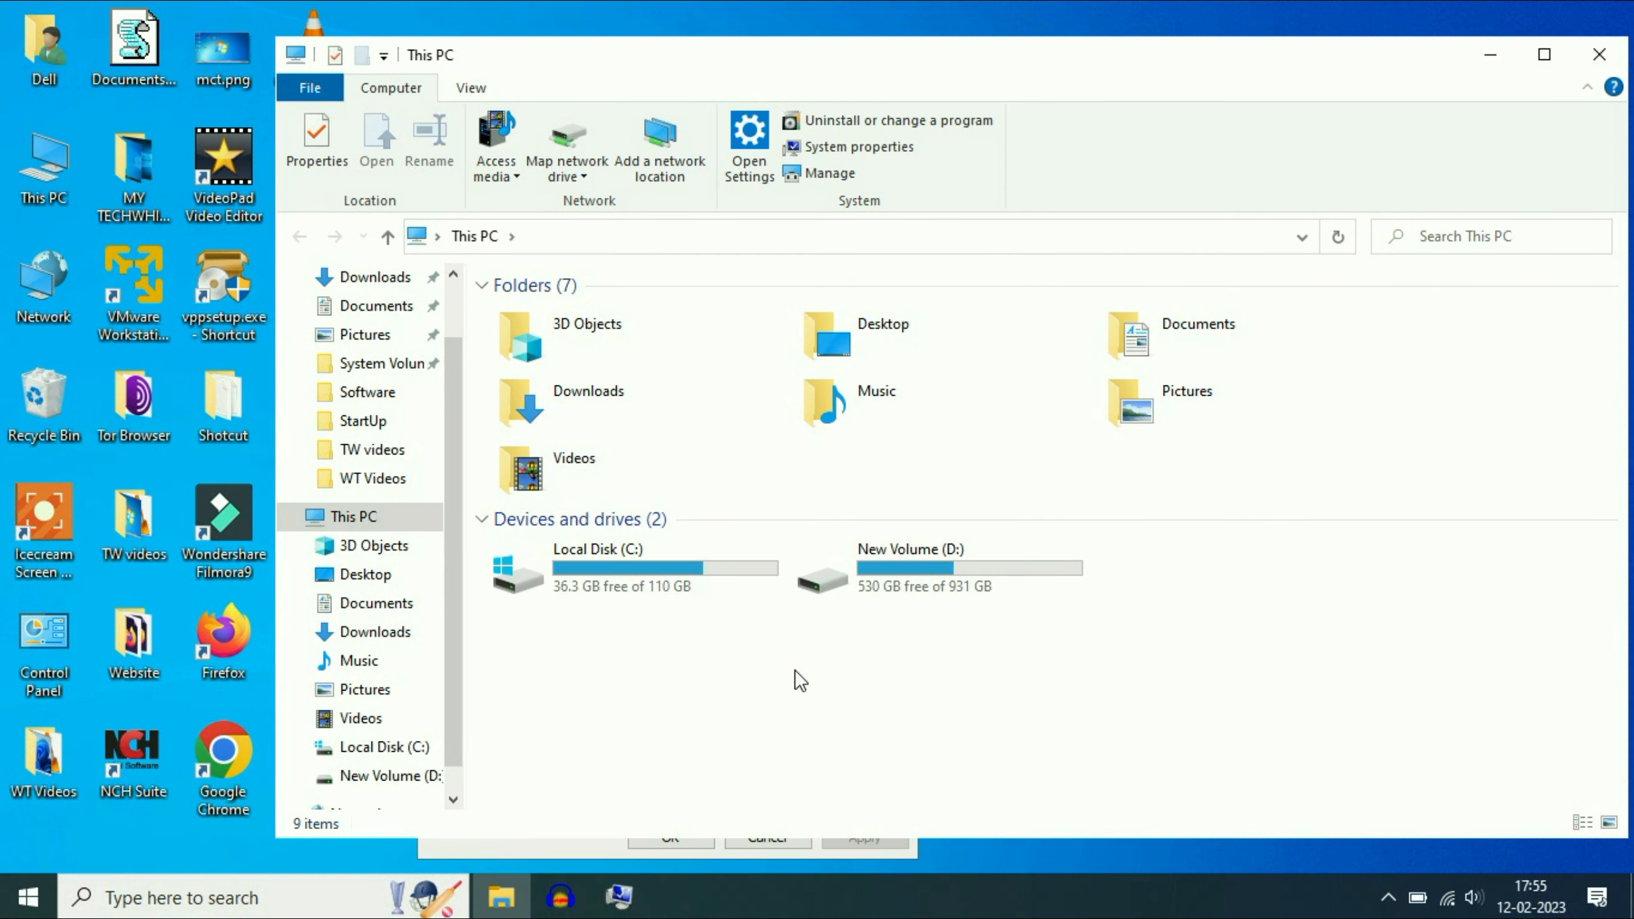
pyautogui.moveTo(898, 668)
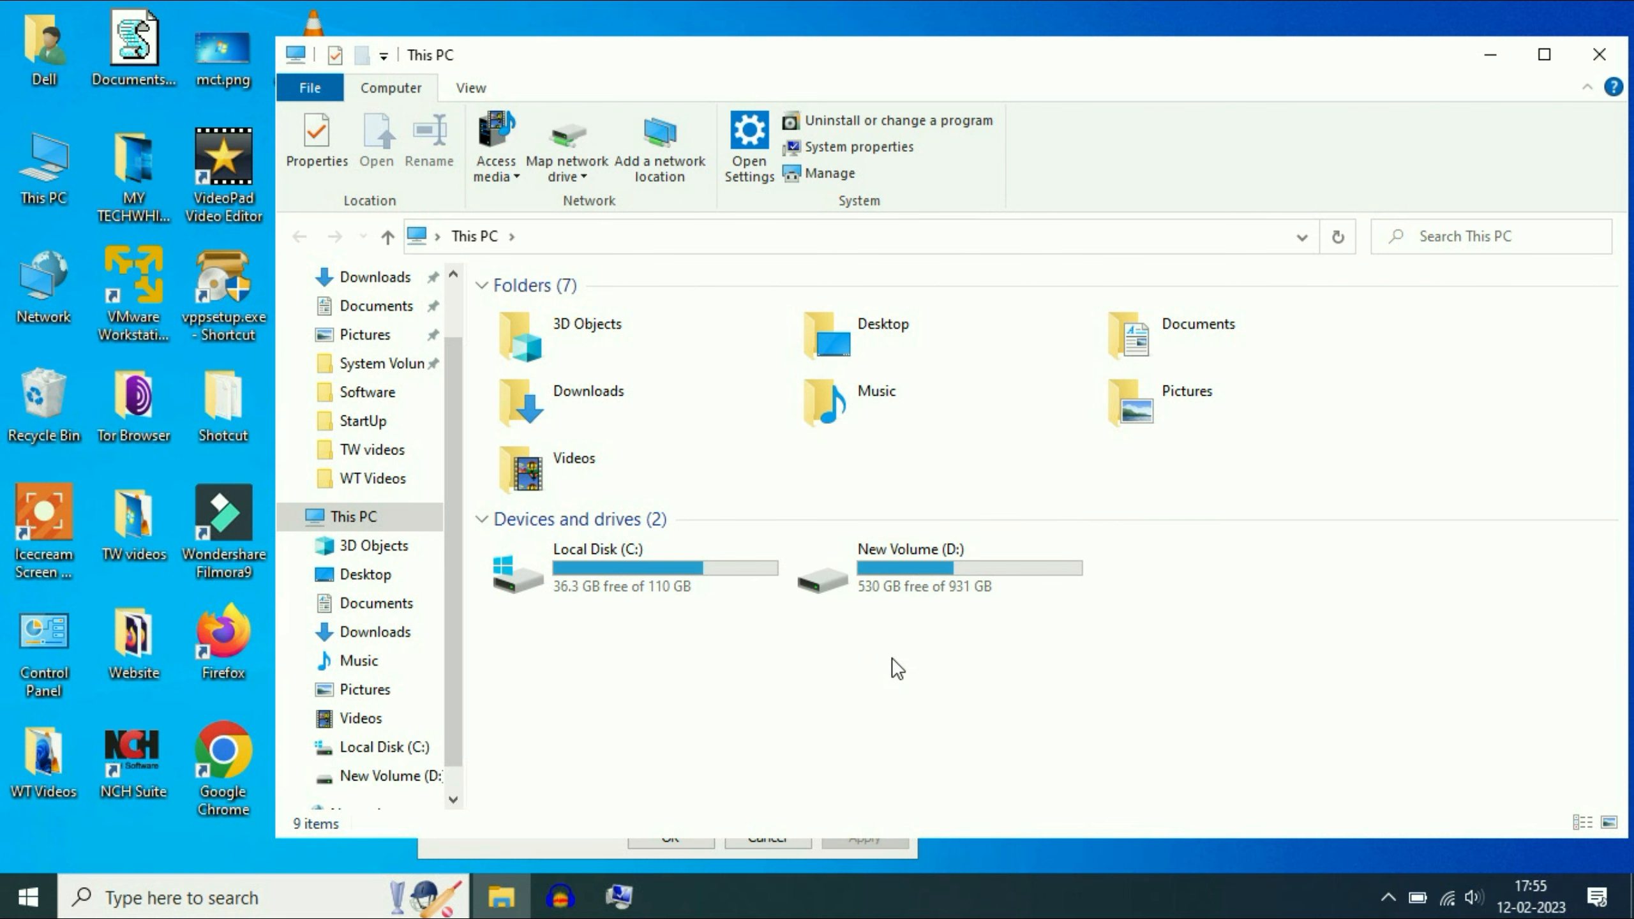
# Bring up the System page to check the installed RAM (8.00 GB)
pyautogui.click(858, 147)
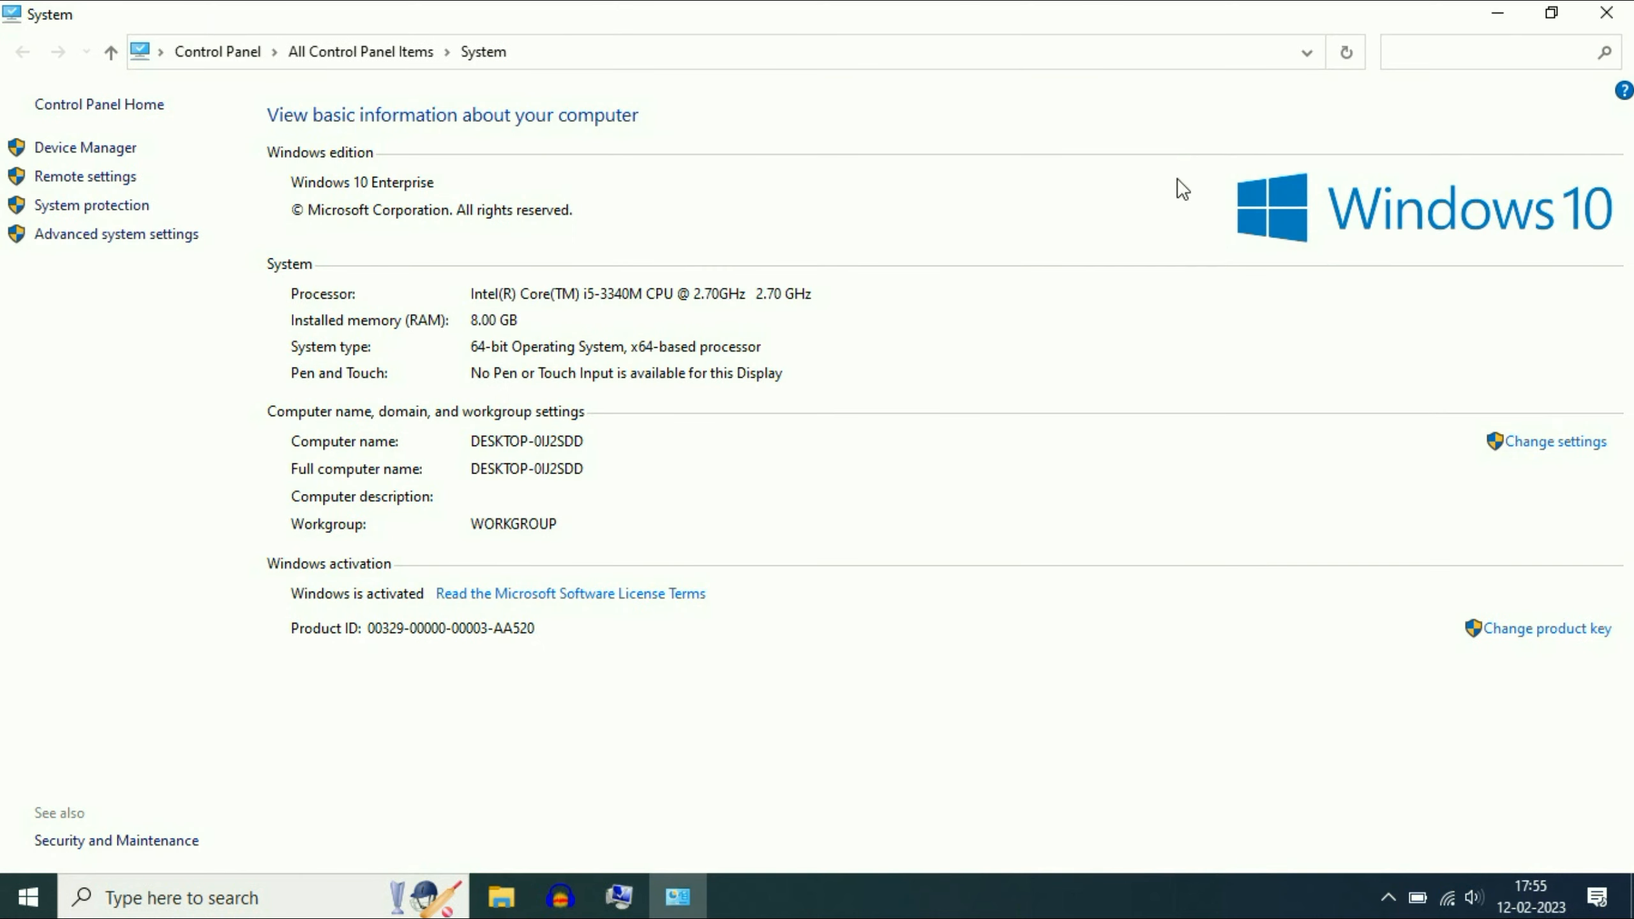
pyautogui.moveTo(471, 332)
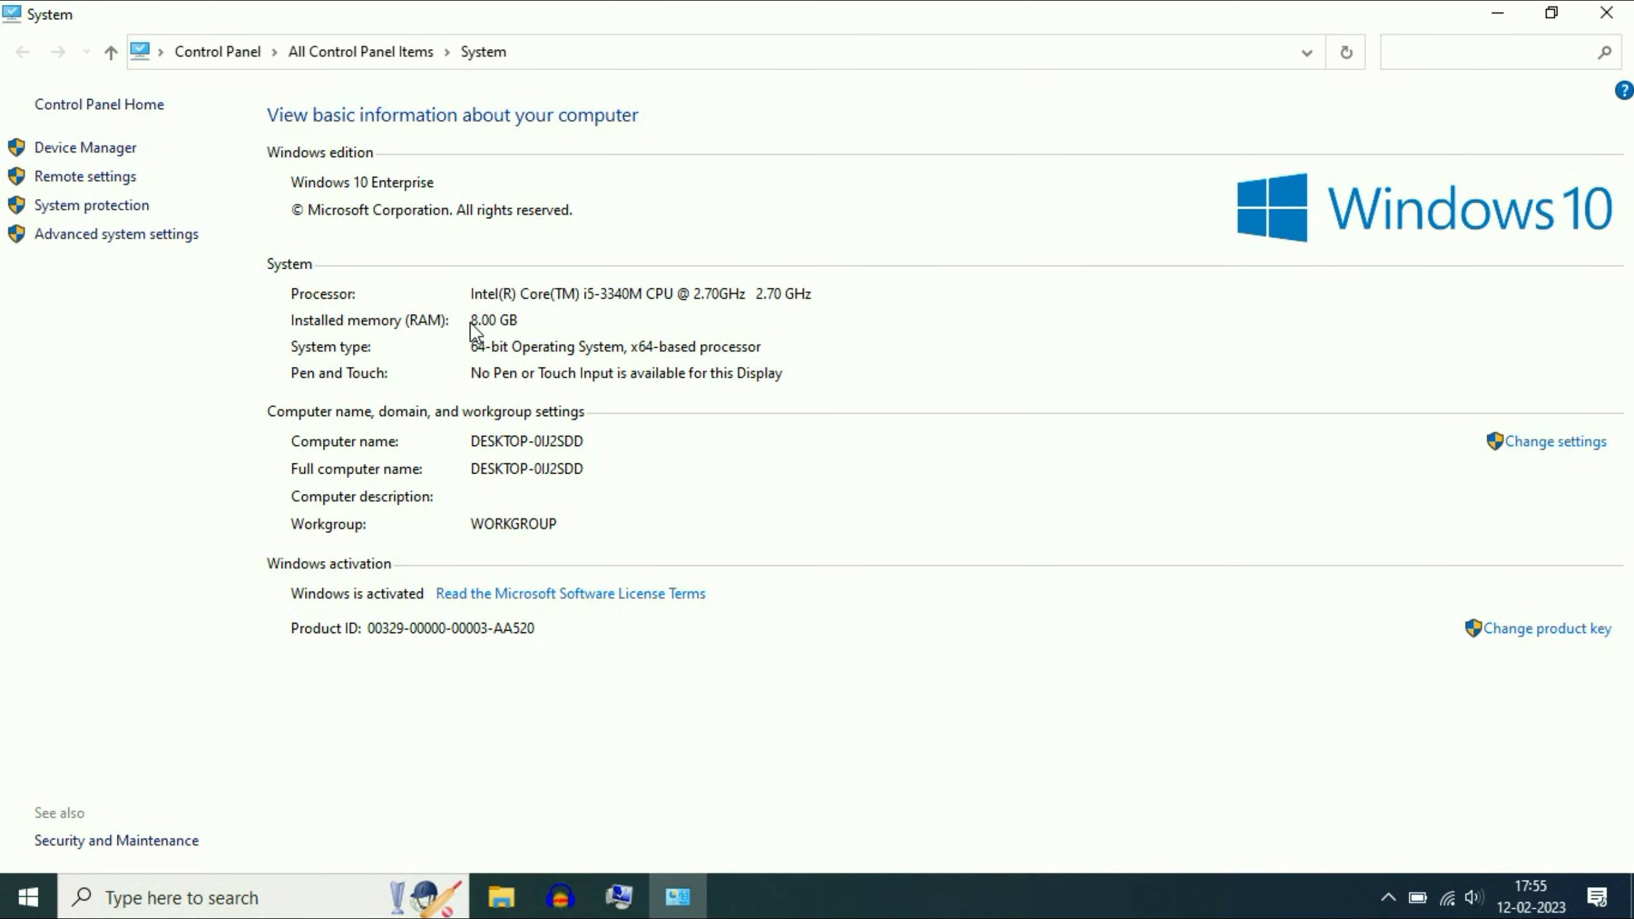
pyautogui.moveTo(476, 344)
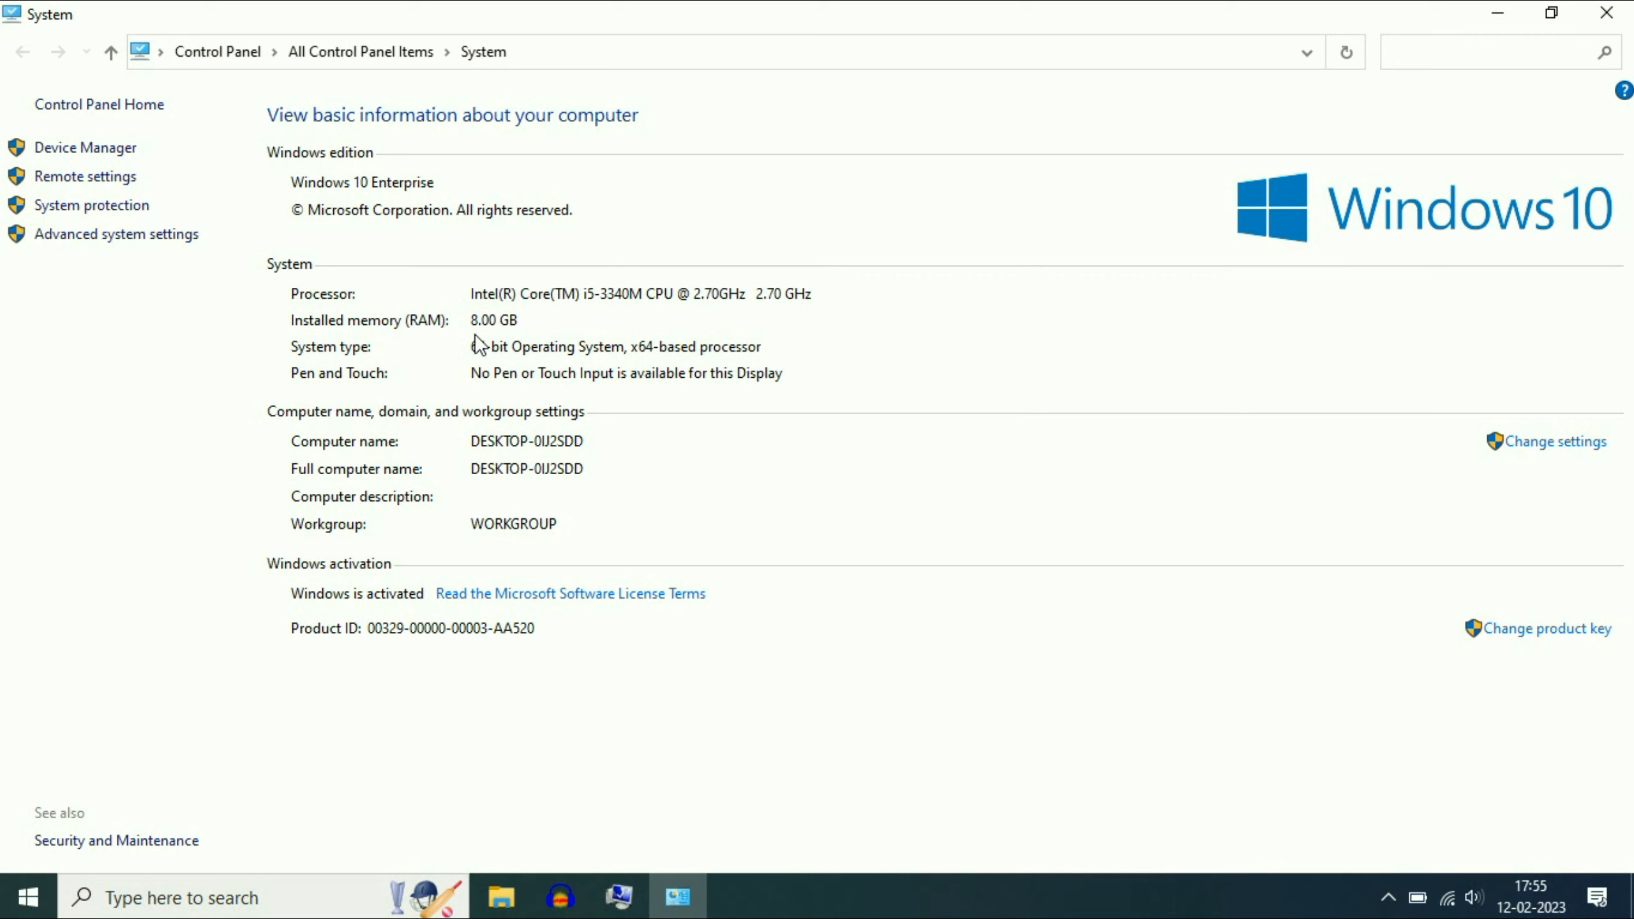
pyautogui.moveTo(1104, 263)
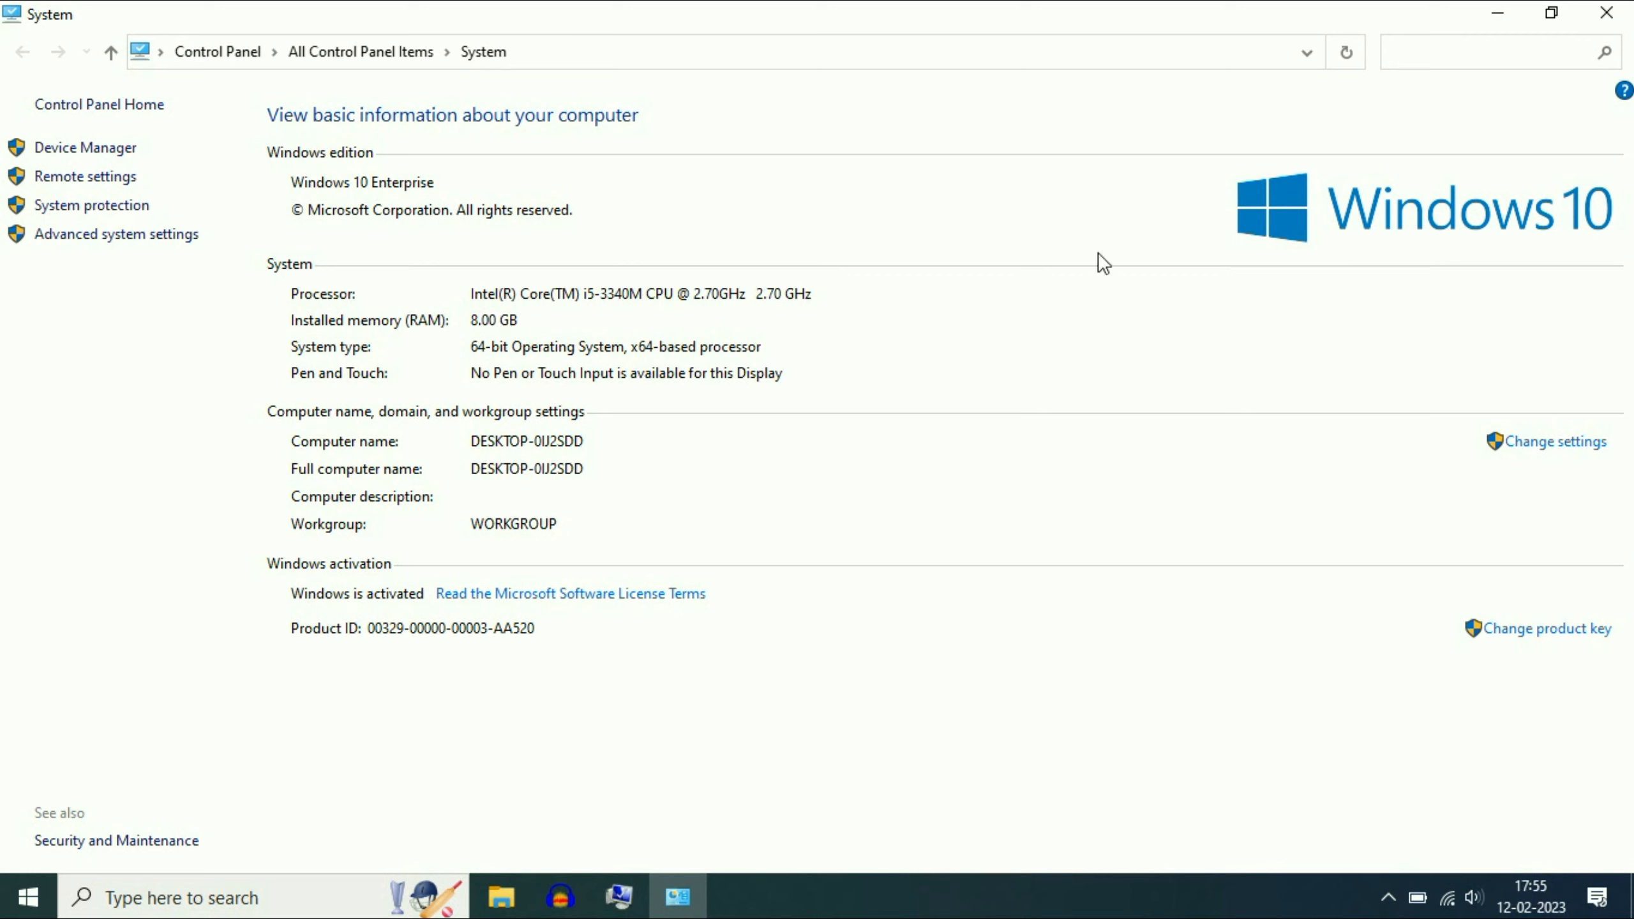
pyautogui.moveTo(571, 338)
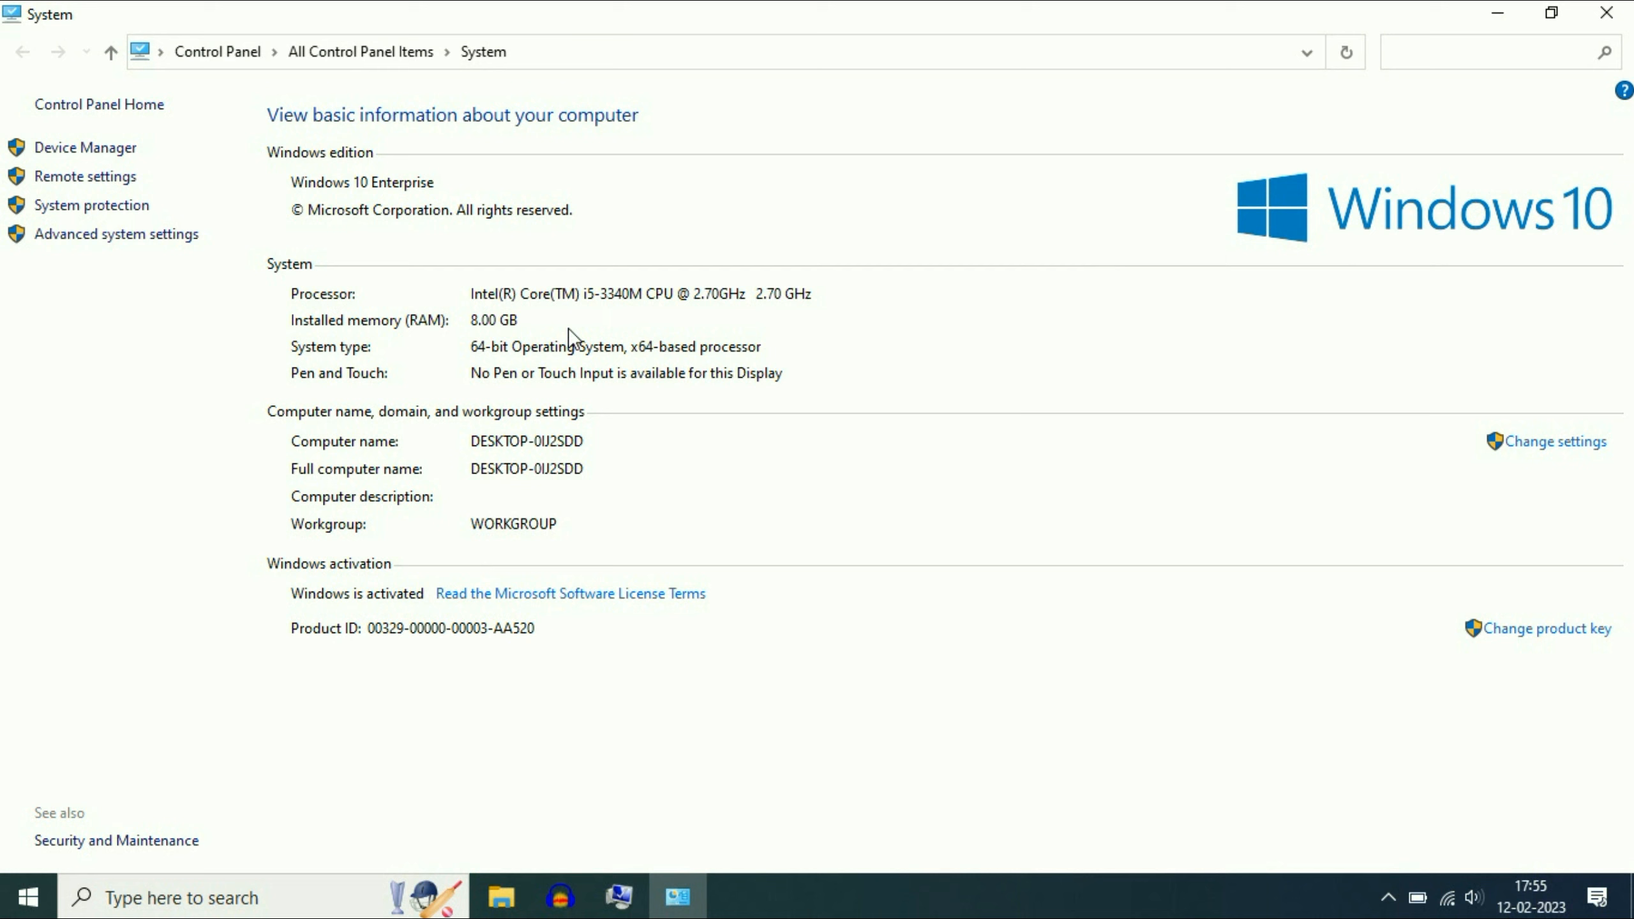
pyautogui.moveTo(501, 339)
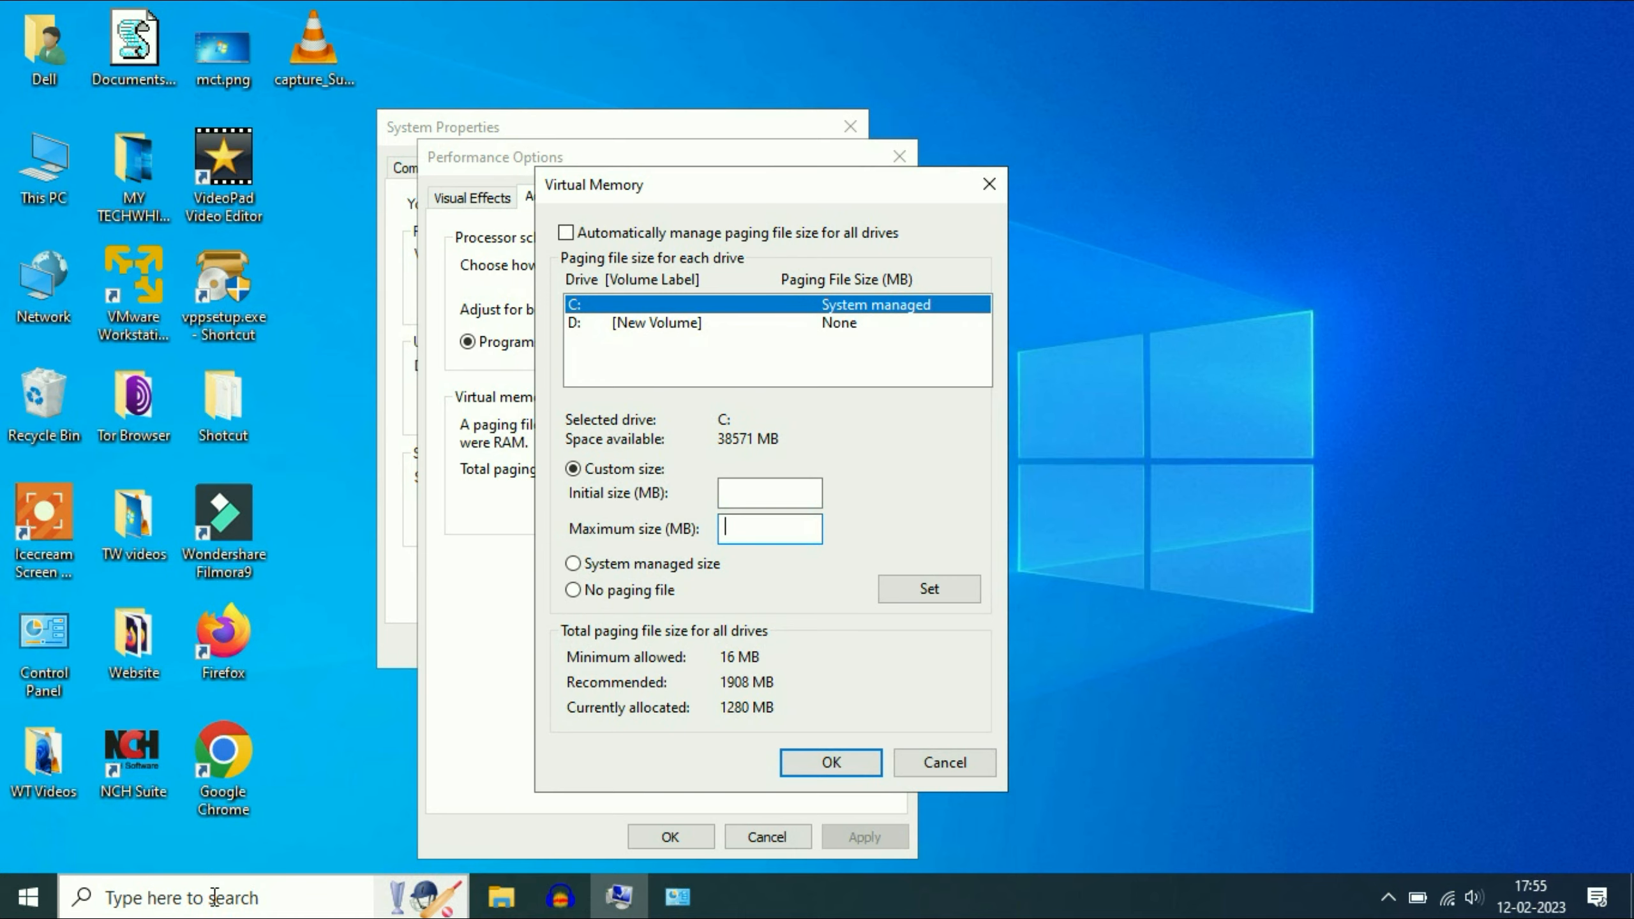
# Search 'ca' from the taskbar to launch Calculator
pyautogui.click(182, 897)
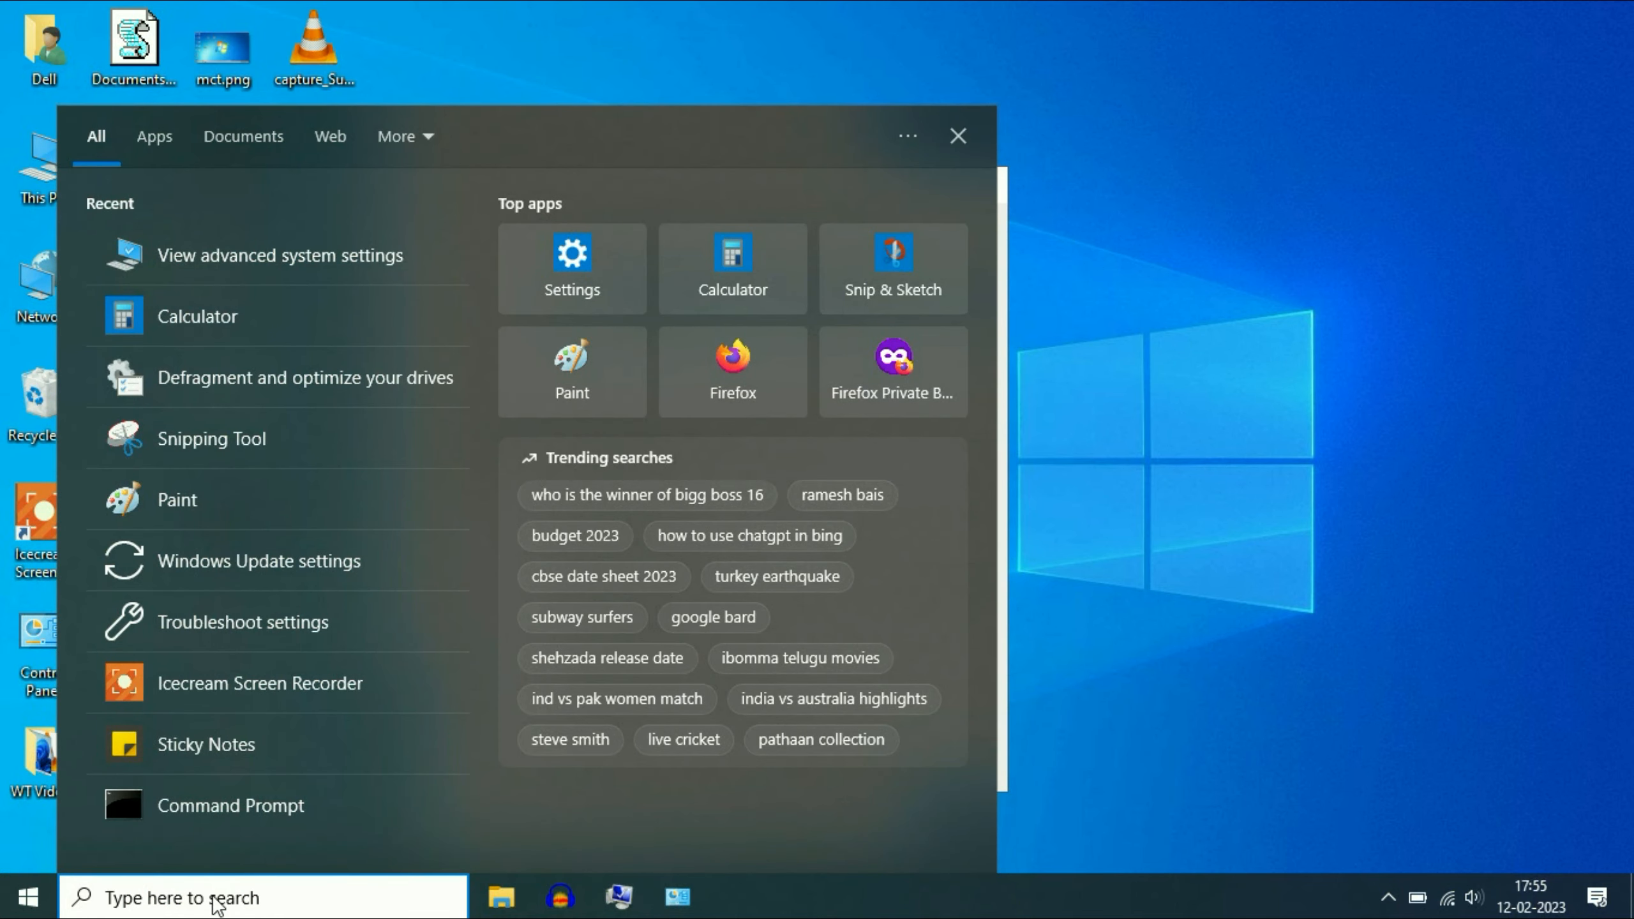
pyautogui.write('ca')
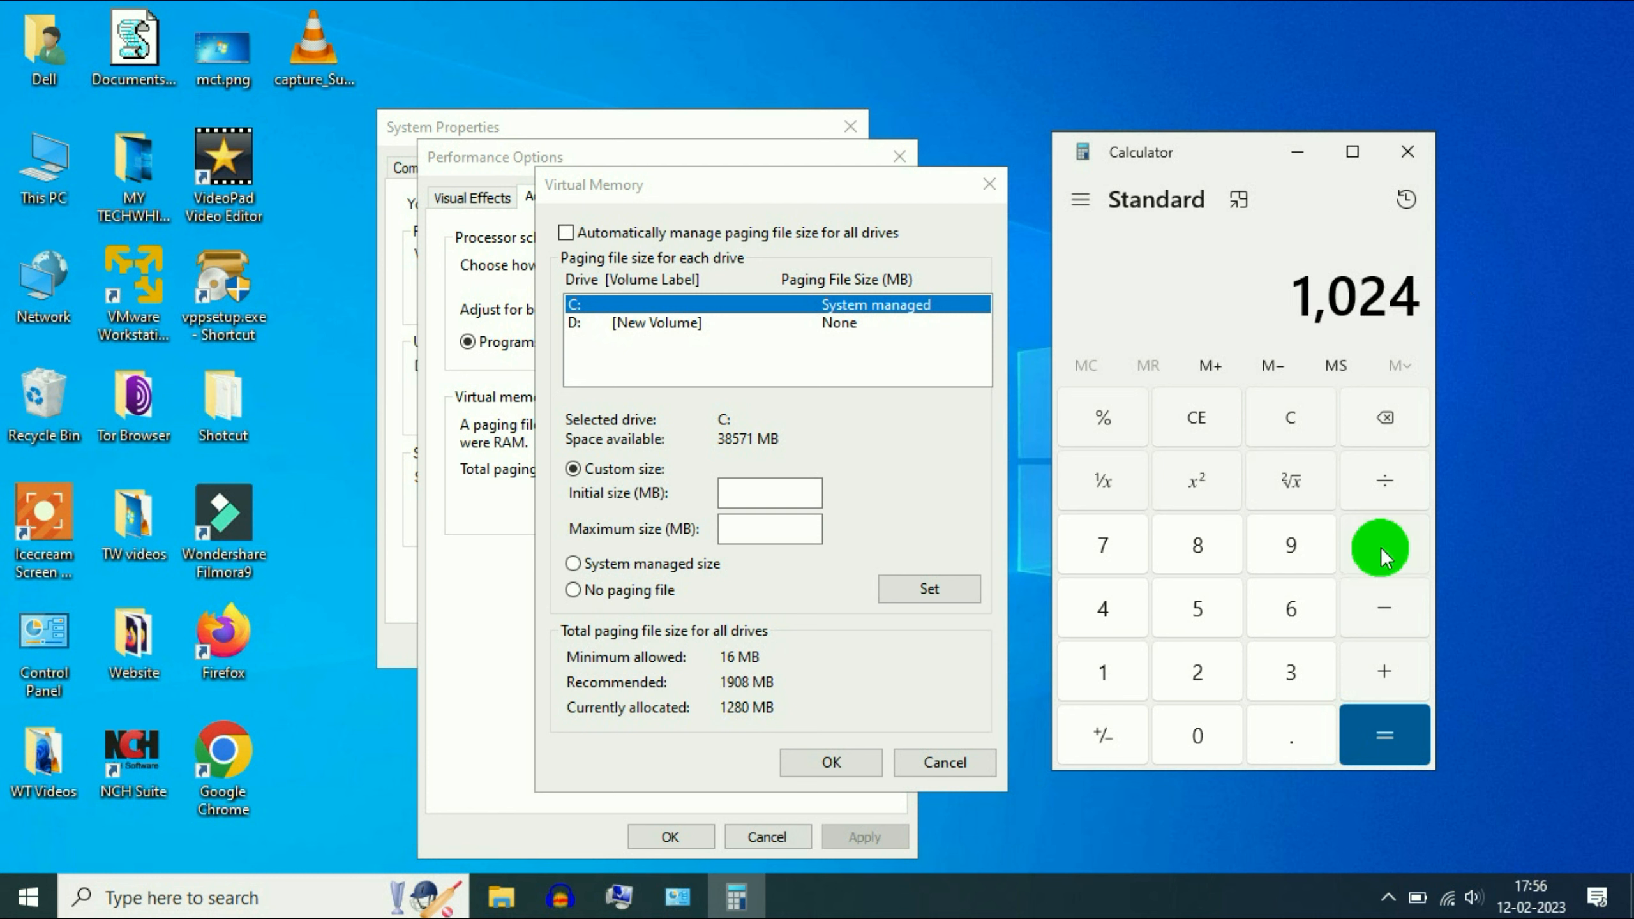
# Work out 1024 × 8 = 8,192 in Calculator
pyautogui.click(1384, 544)
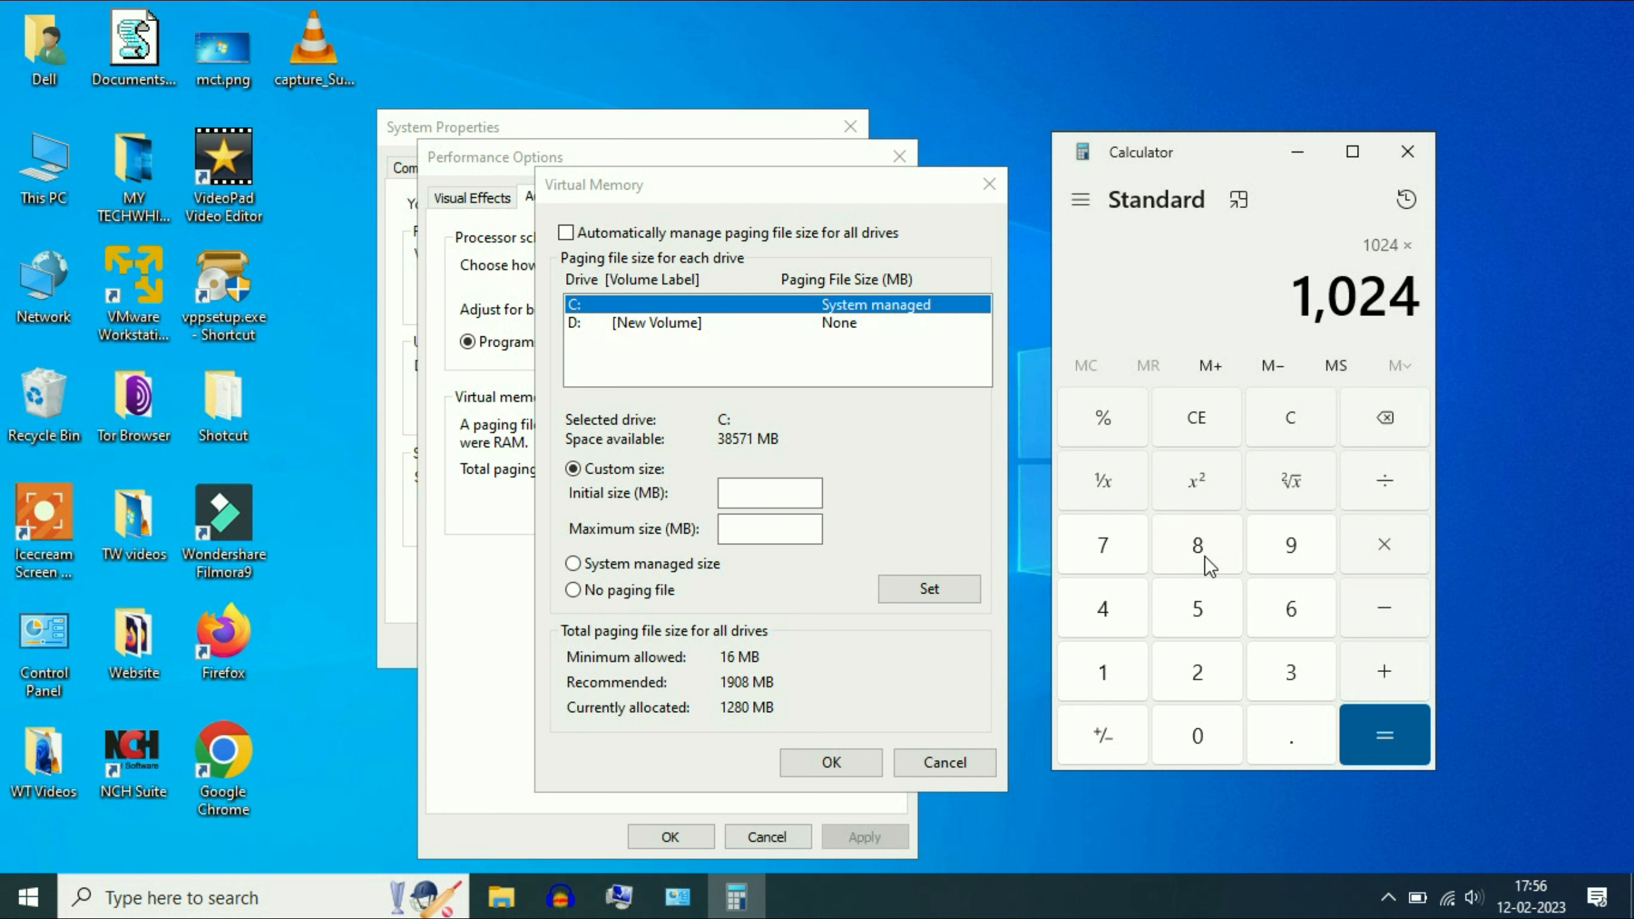
pyautogui.click(1196, 544)
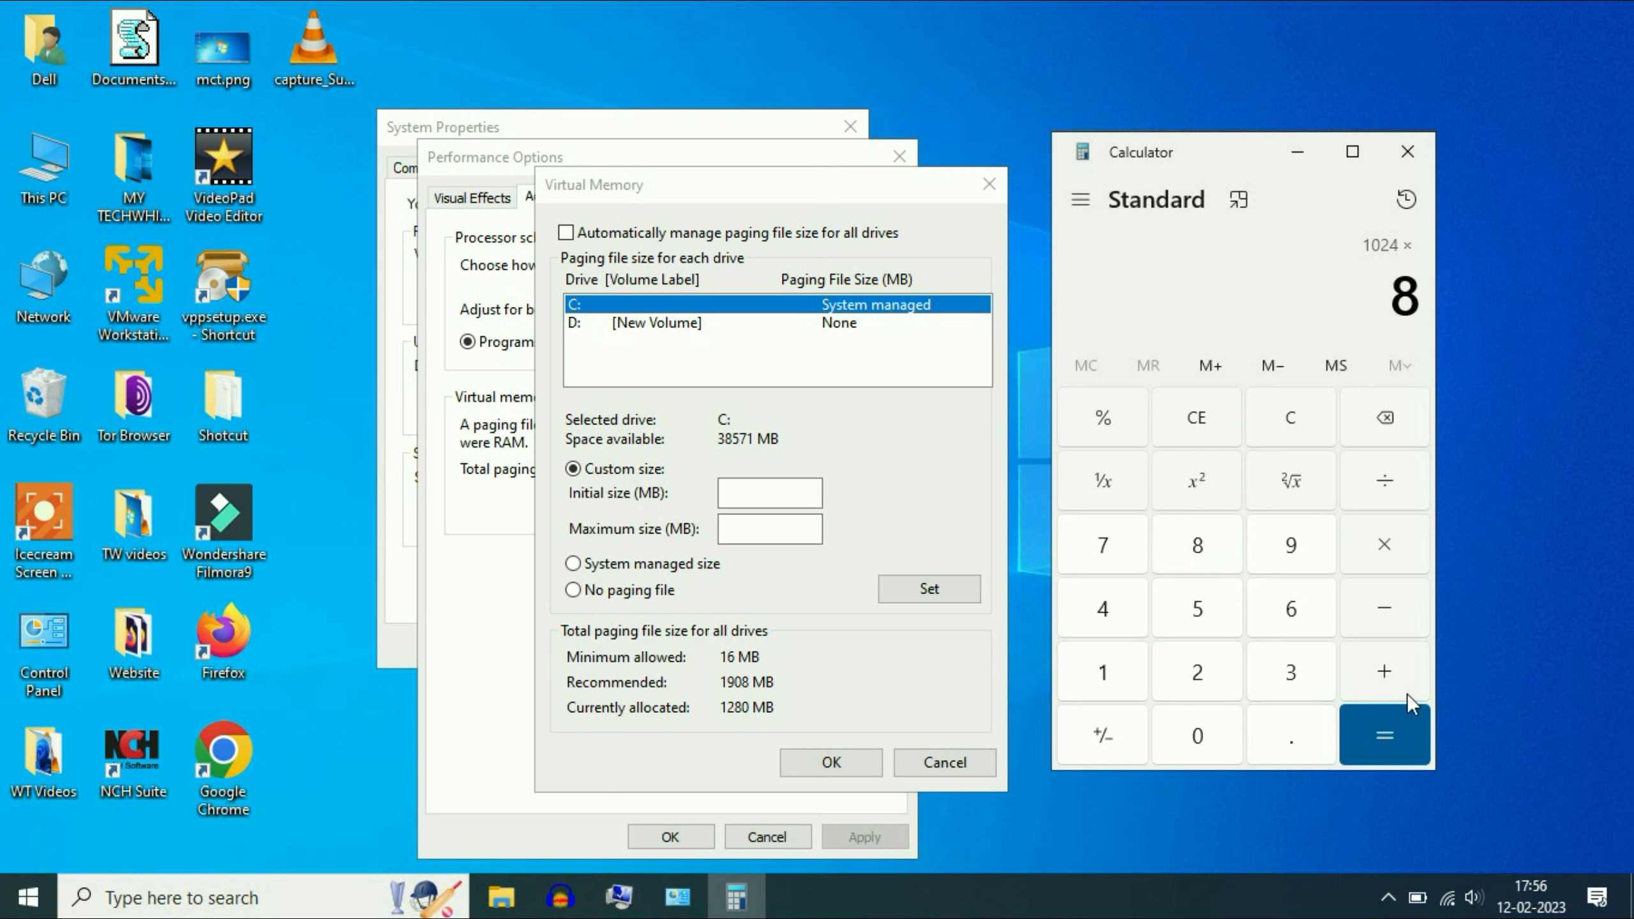
pyautogui.click(1384, 735)
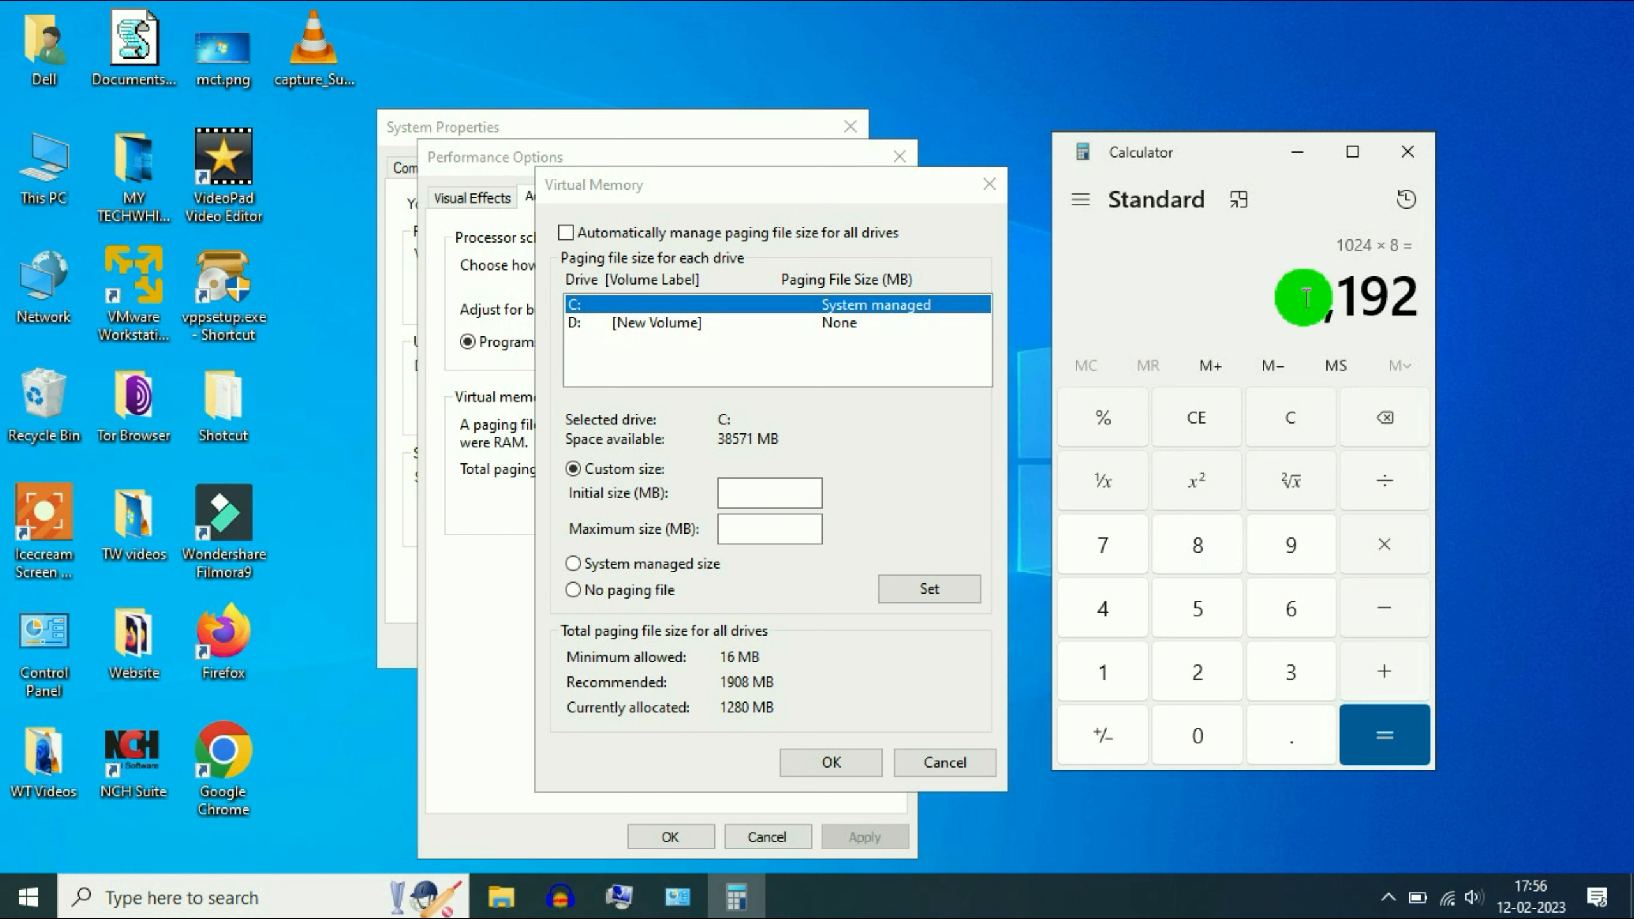
pyautogui.moveTo(1303, 305)
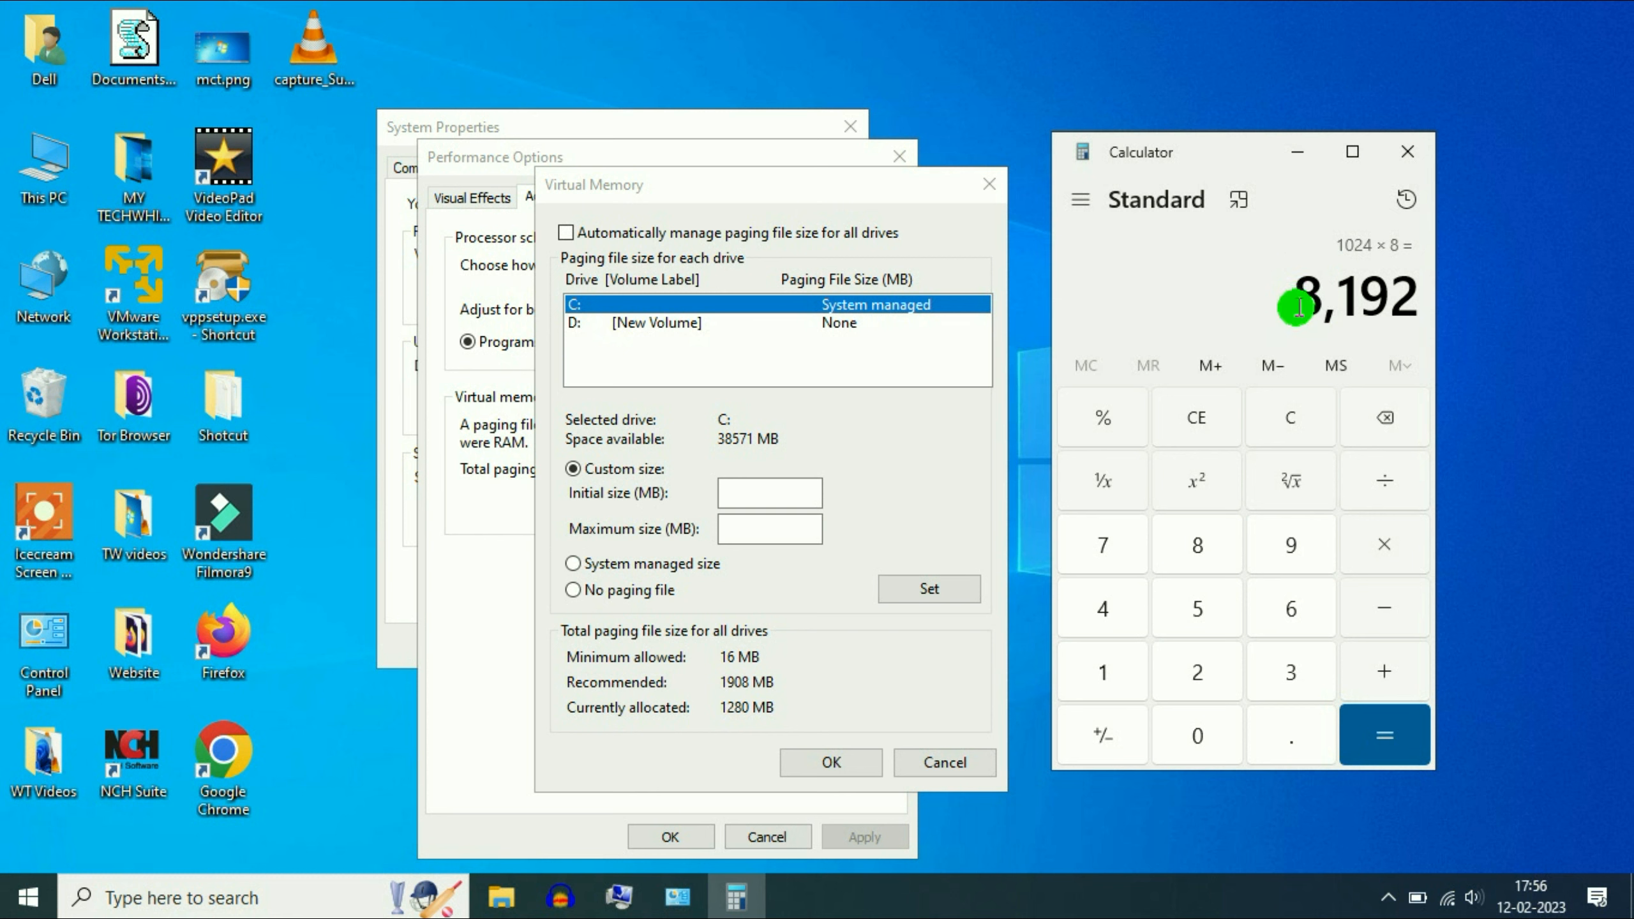
pyautogui.moveTo(1414, 291)
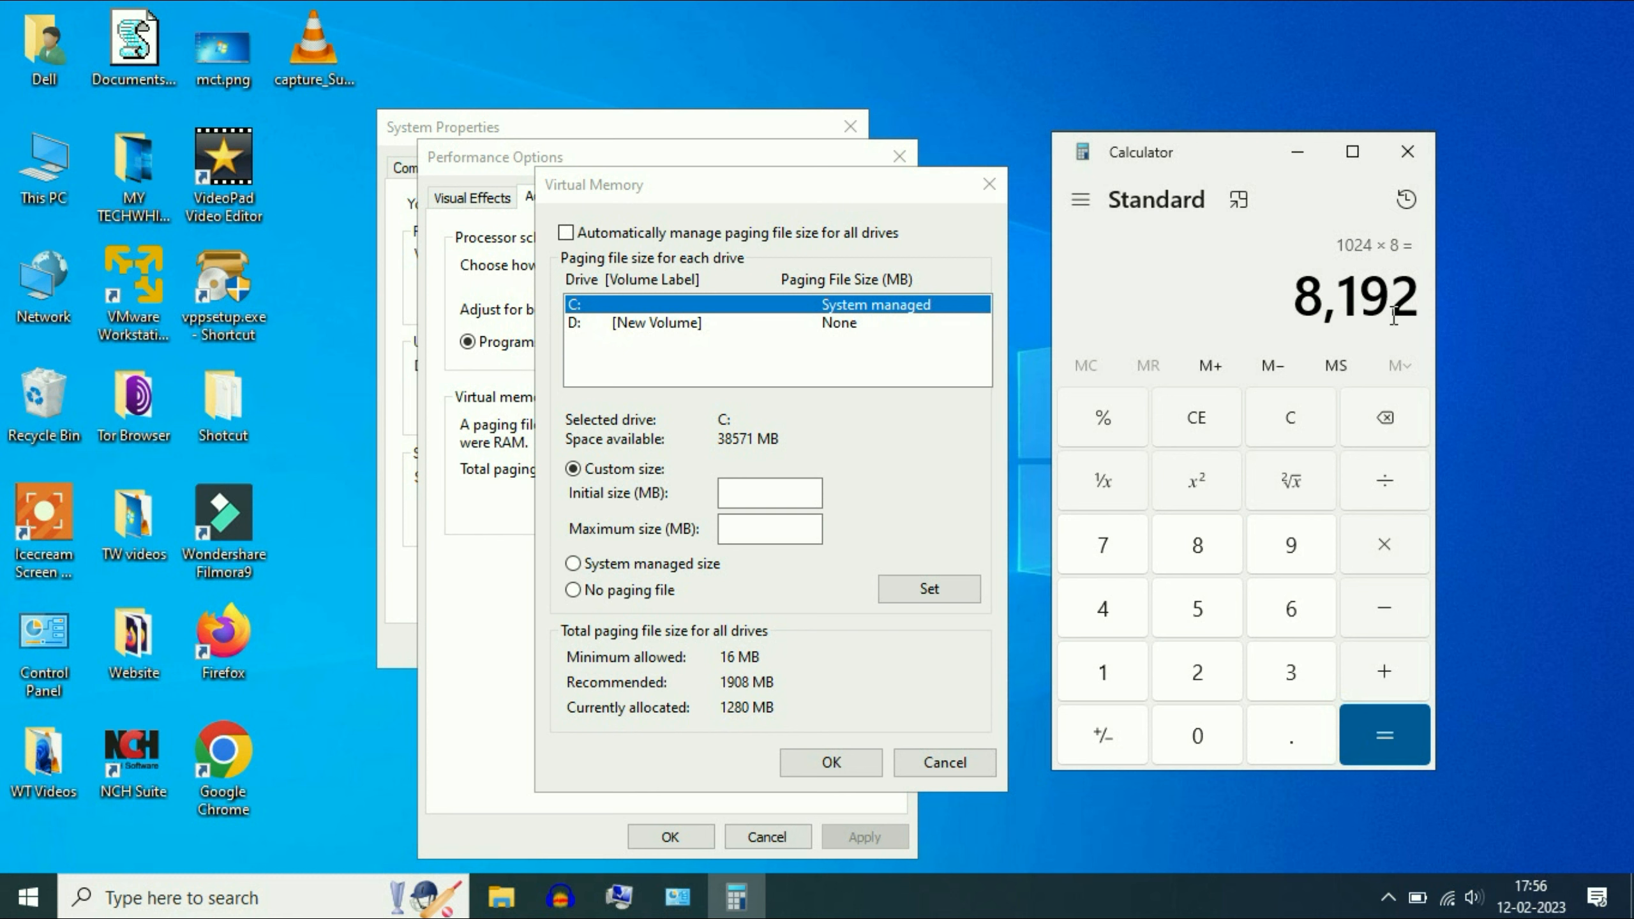
# Multiply 8192 by 1.5 to get 12,288 and select the result
pyautogui.click(1384, 544)
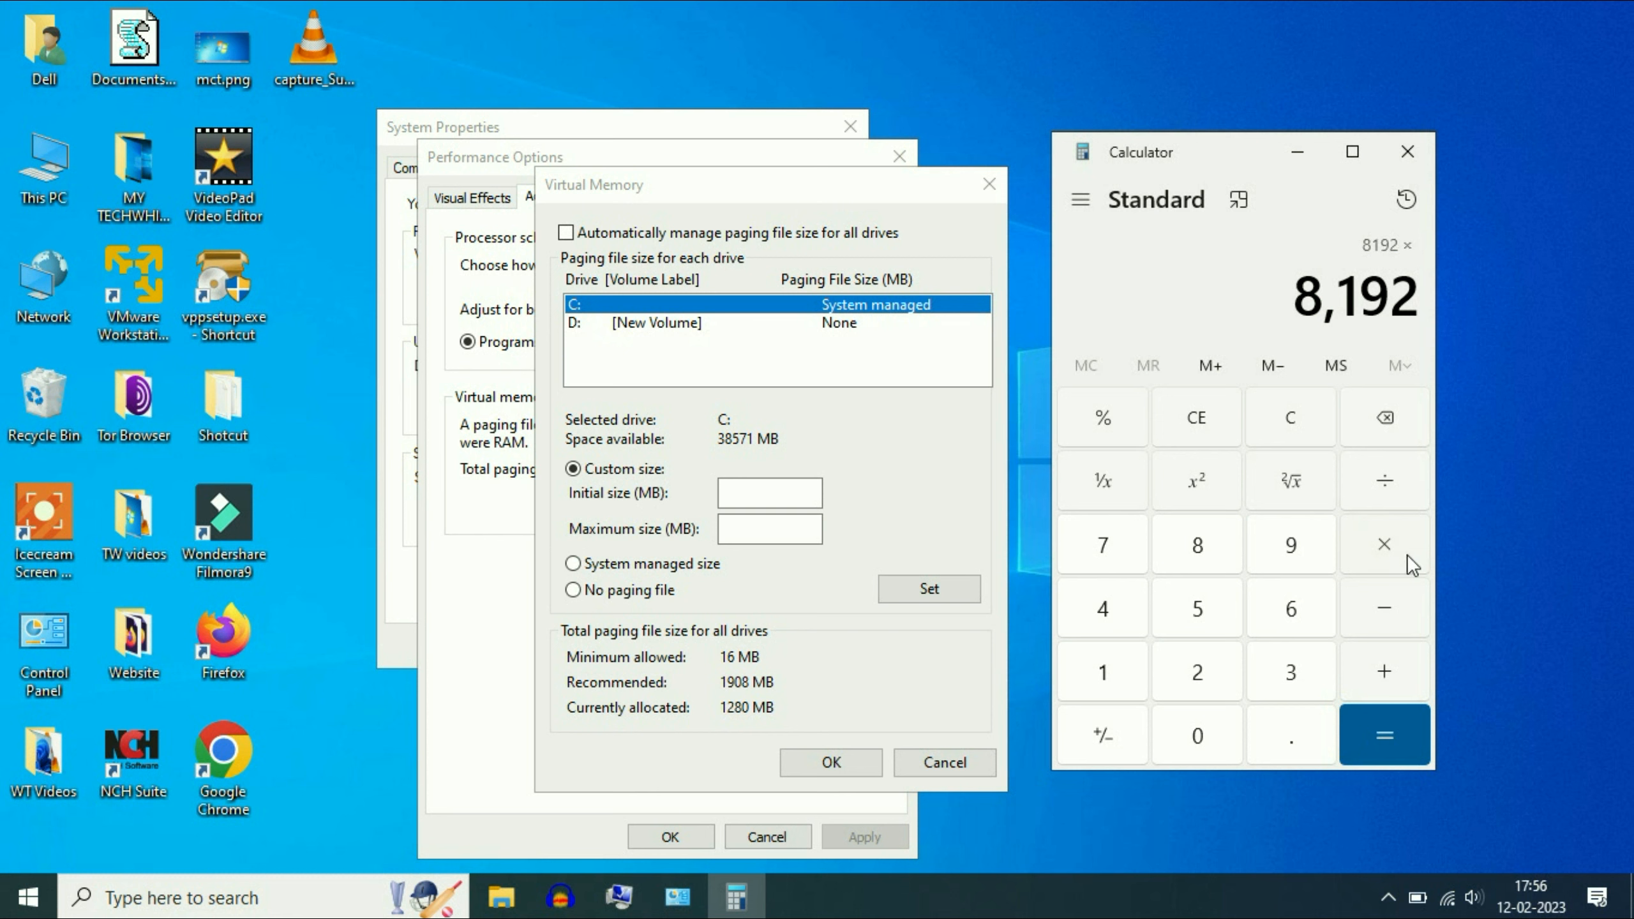
pyautogui.click(1197, 608)
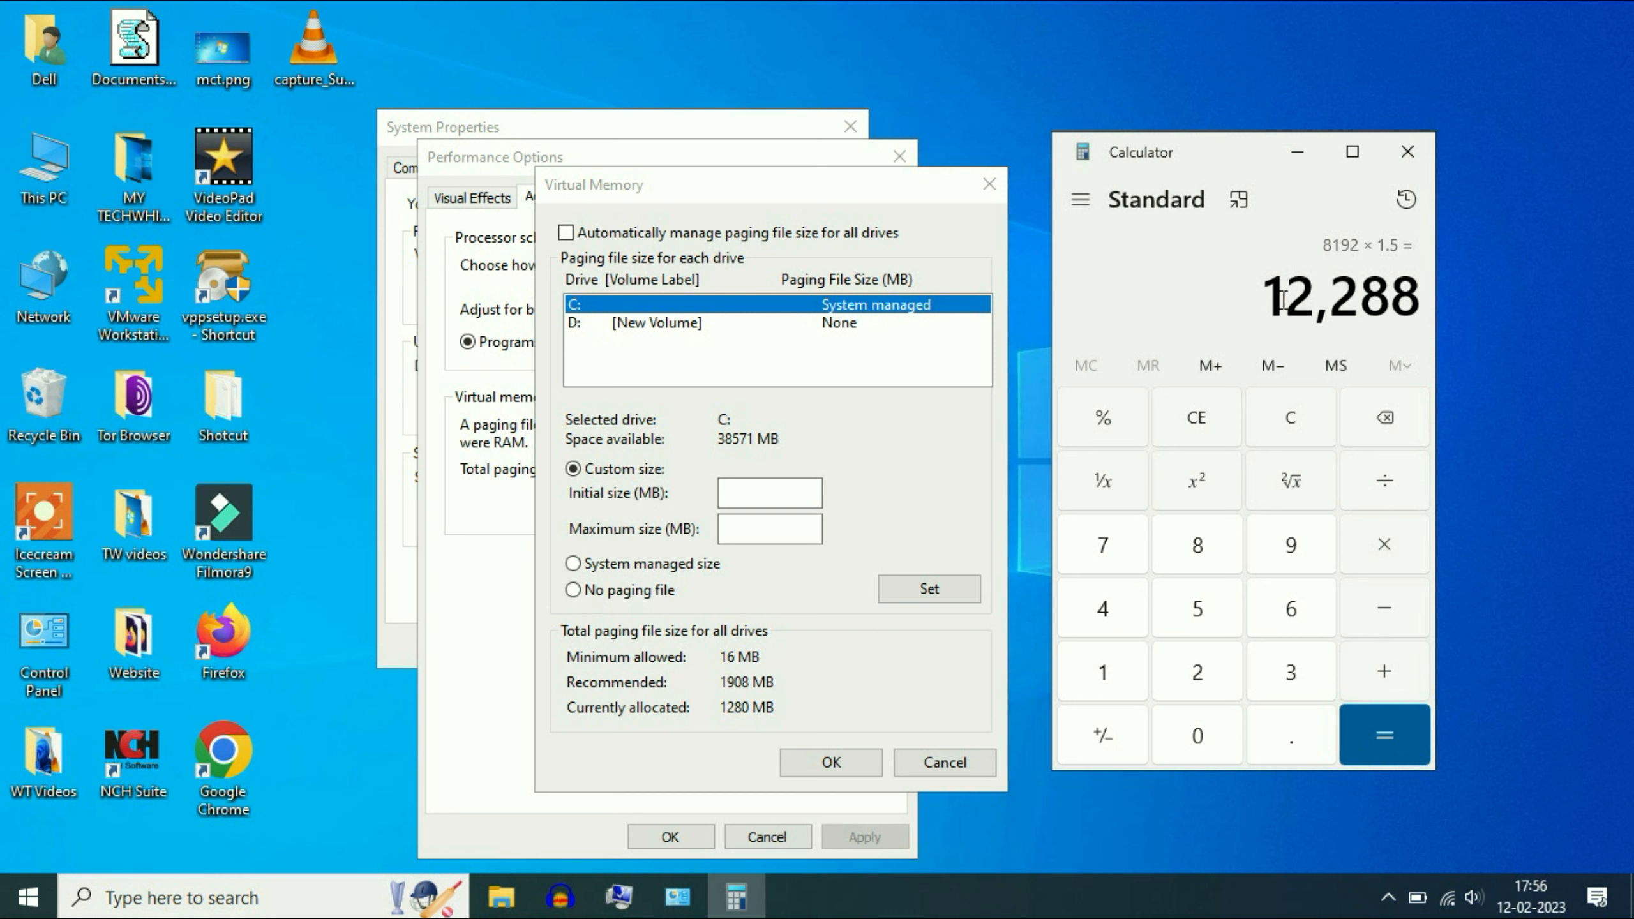
pyautogui.doubleClick(1340, 295)
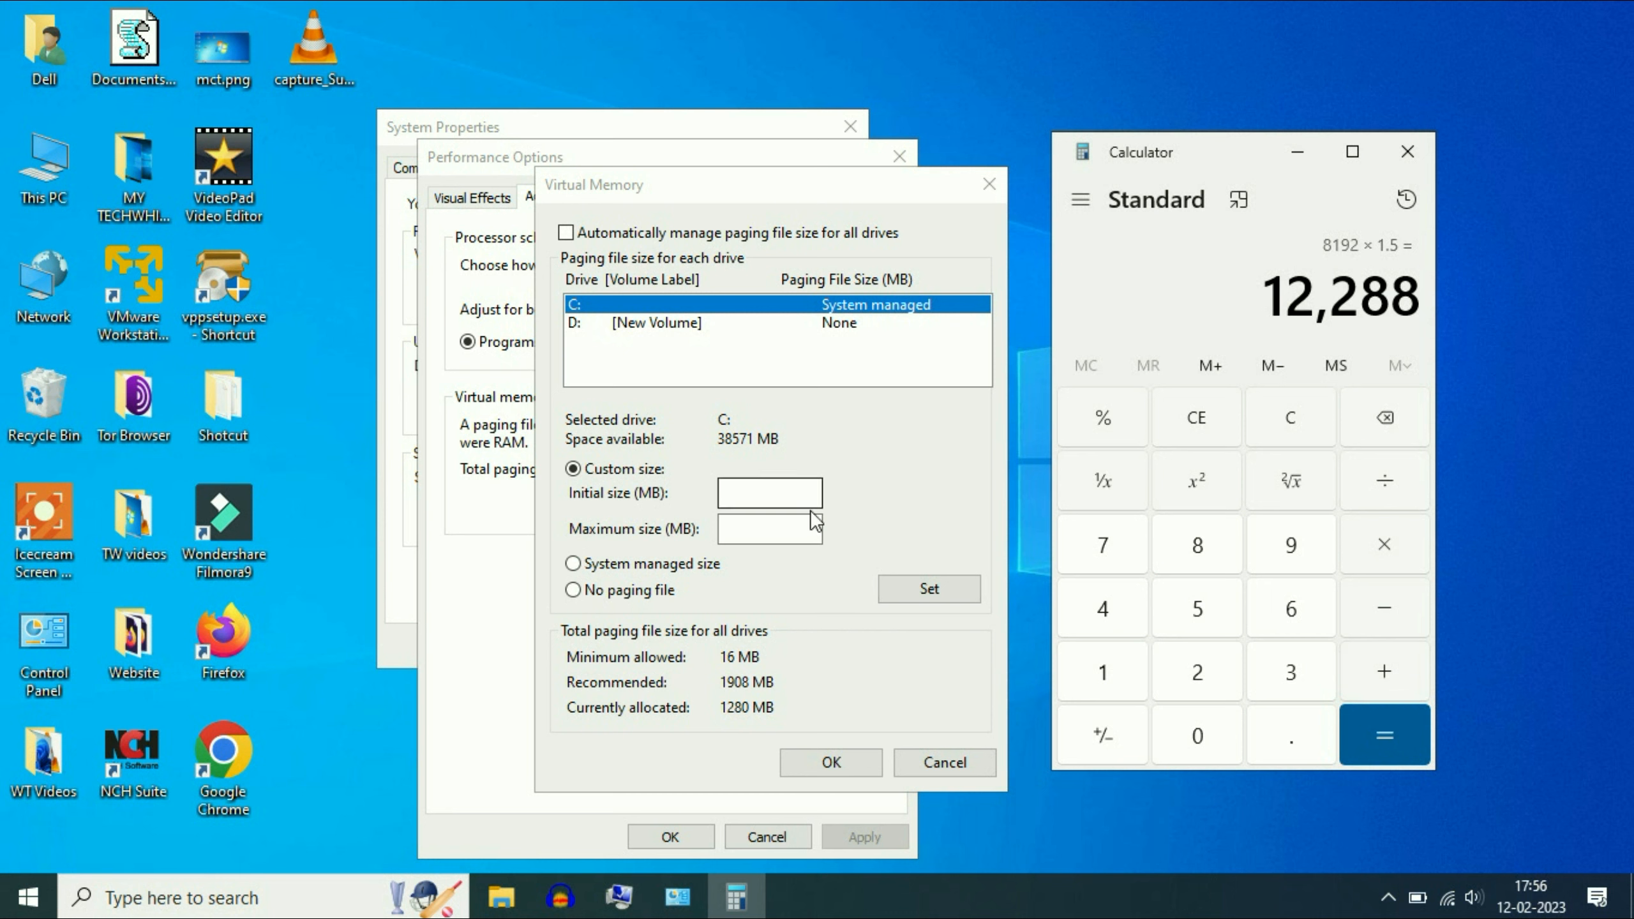
# Enter 12,288 as the Initial size (MB) for drive C:
pyautogui.write('12,288')
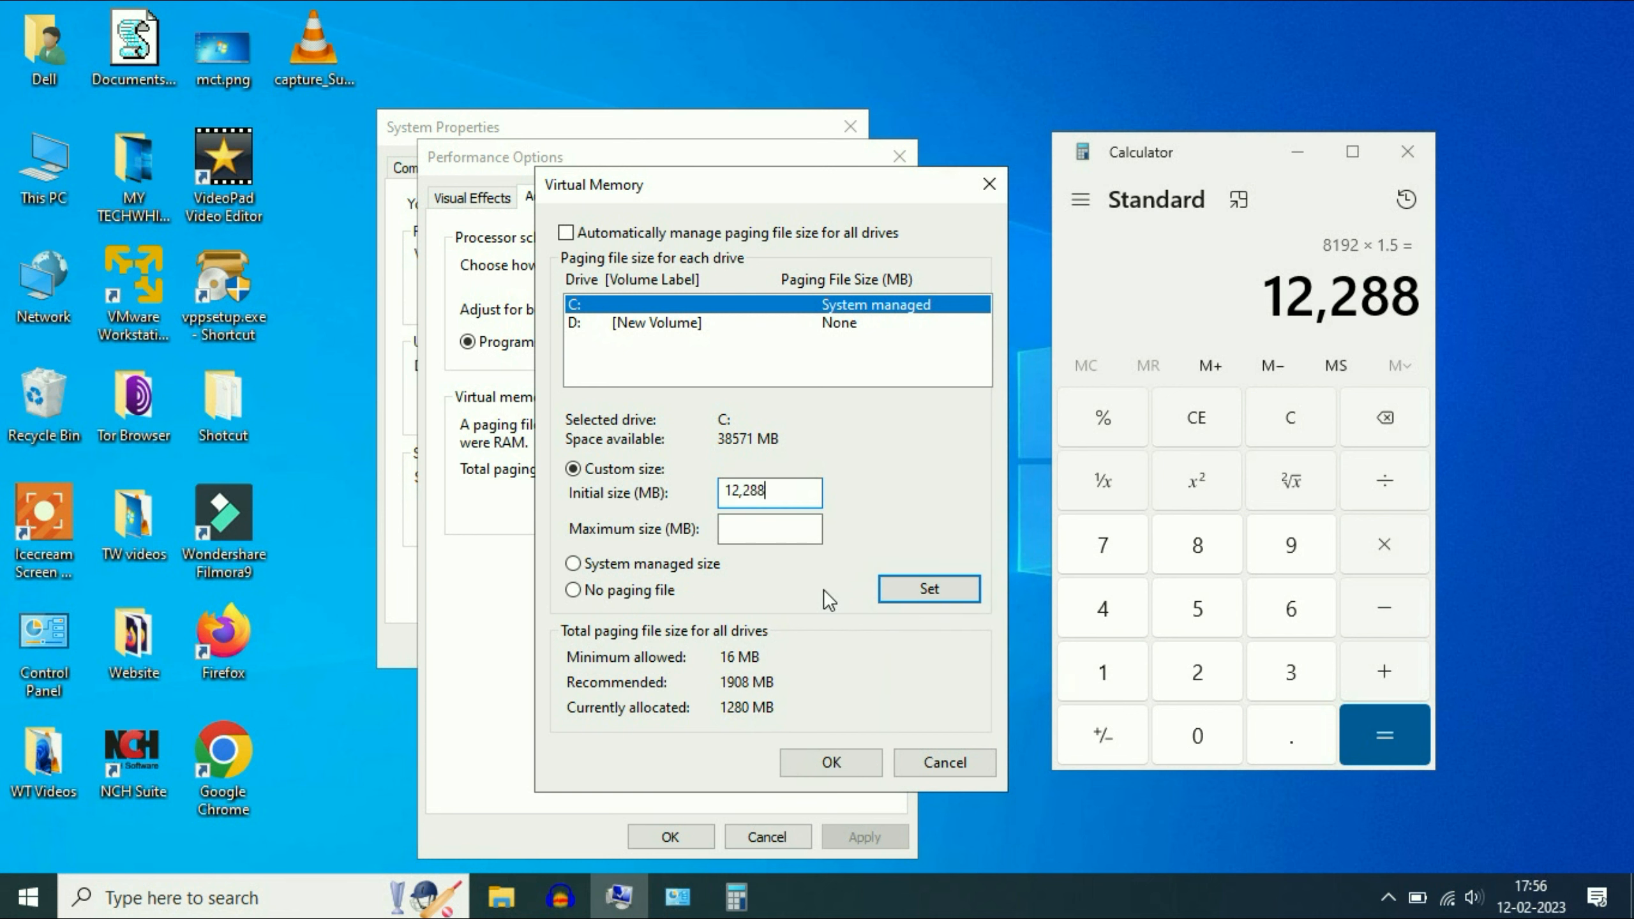
pyautogui.click(768, 529)
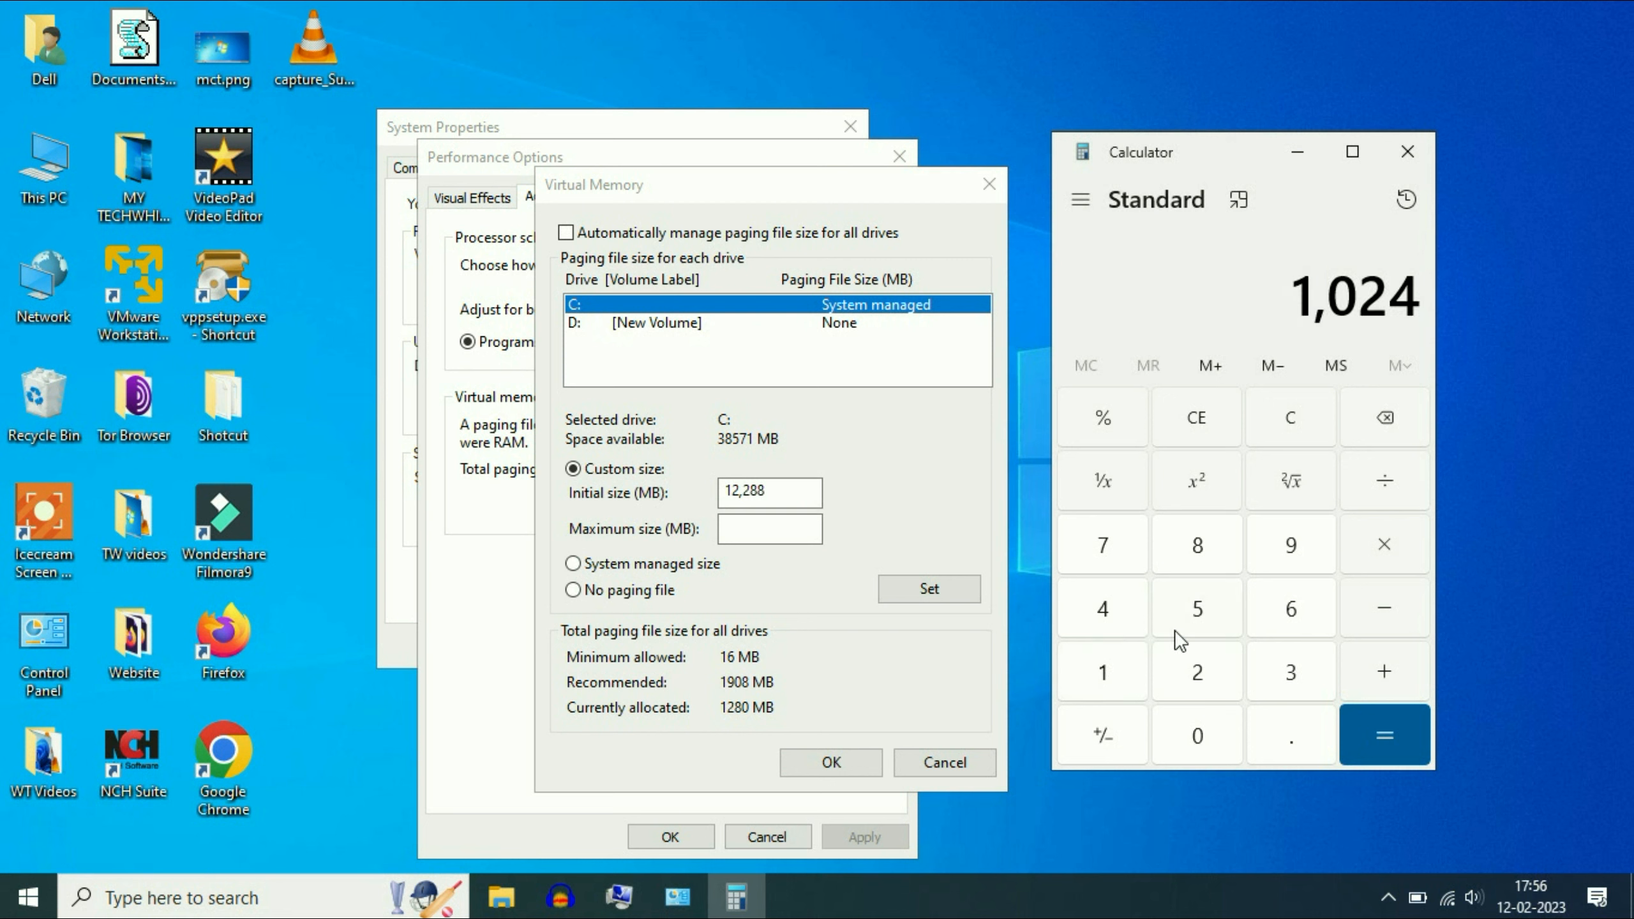
# Work out 1024 × 8 = 8,192, then × 3 = 24,576 for the maximum size
pyautogui.click(1384, 544)
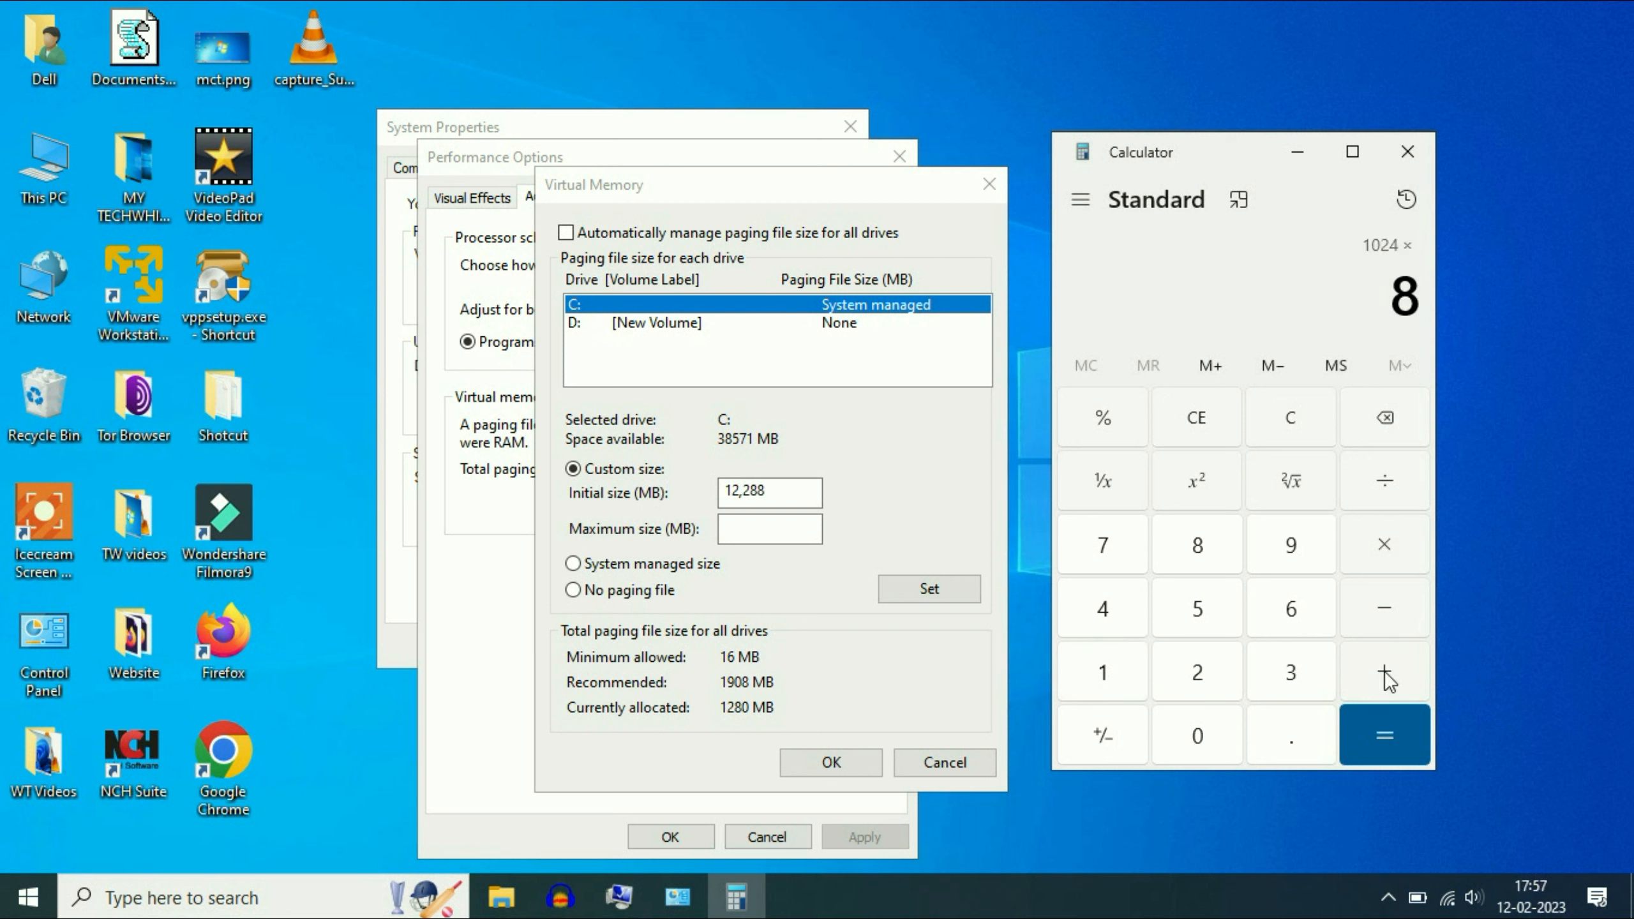
pyautogui.click(1384, 735)
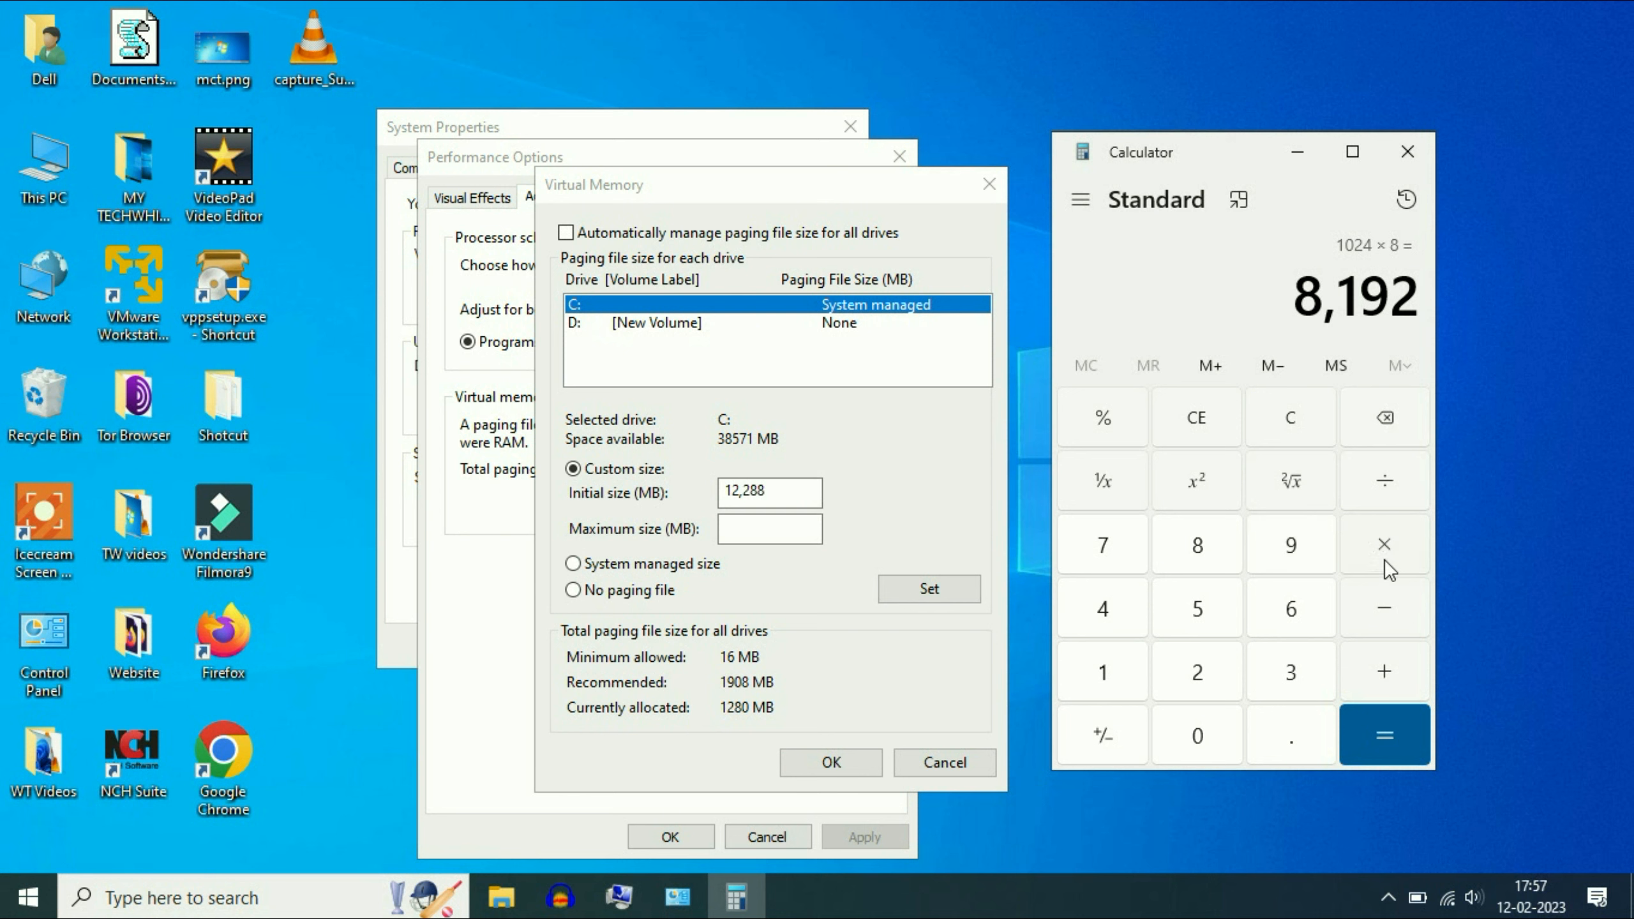
pyautogui.click(1291, 670)
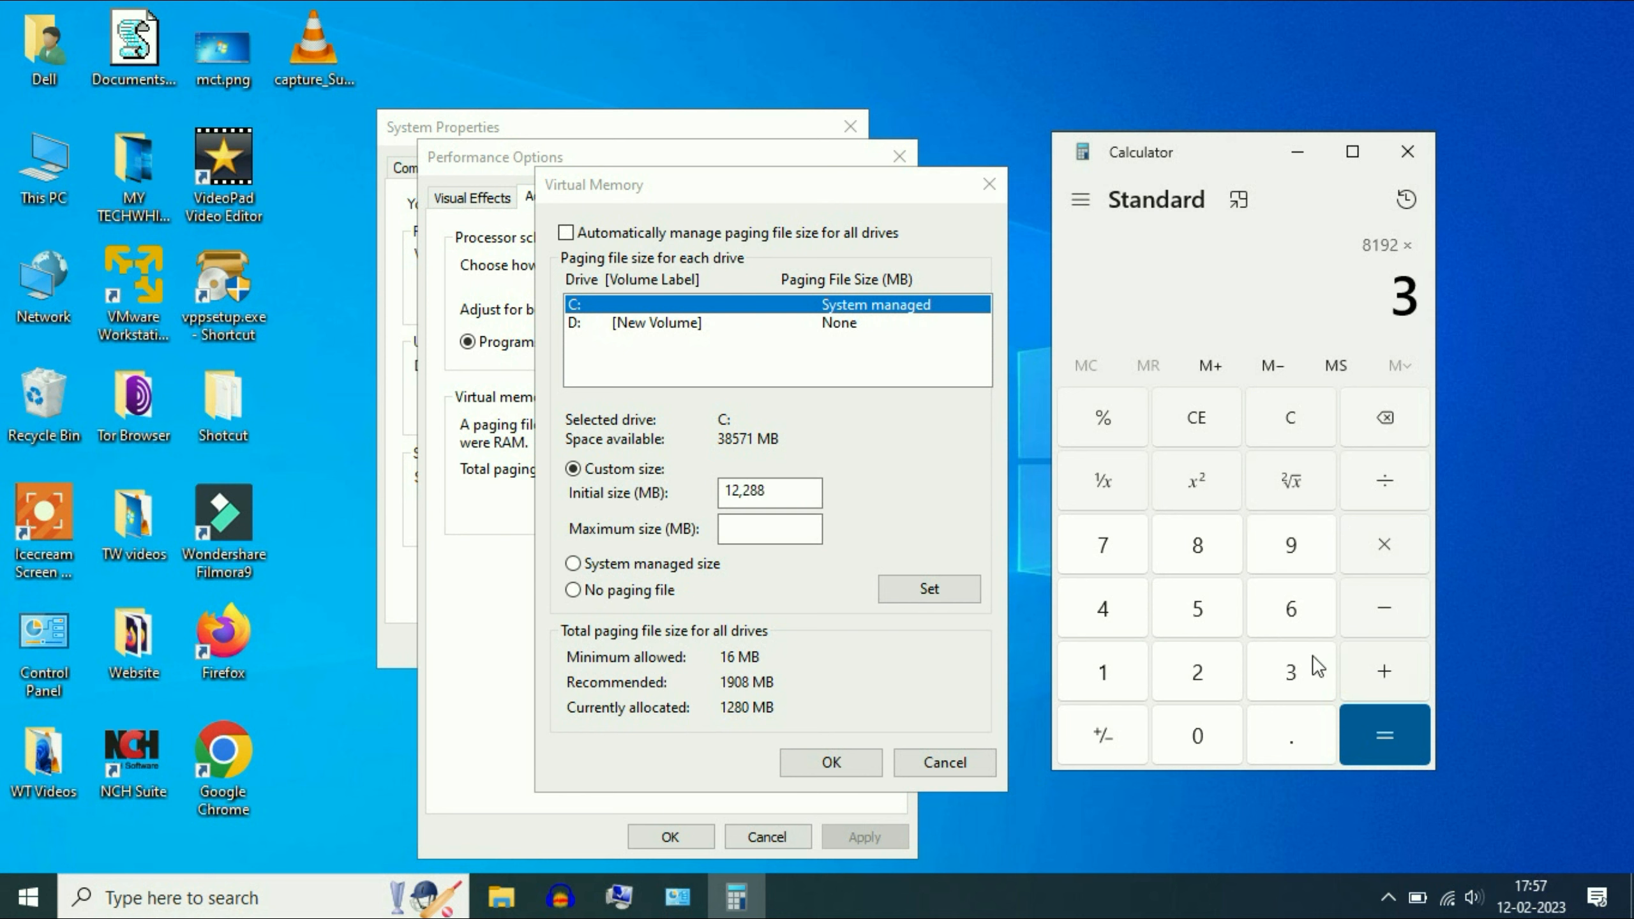
pyautogui.click(1384, 735)
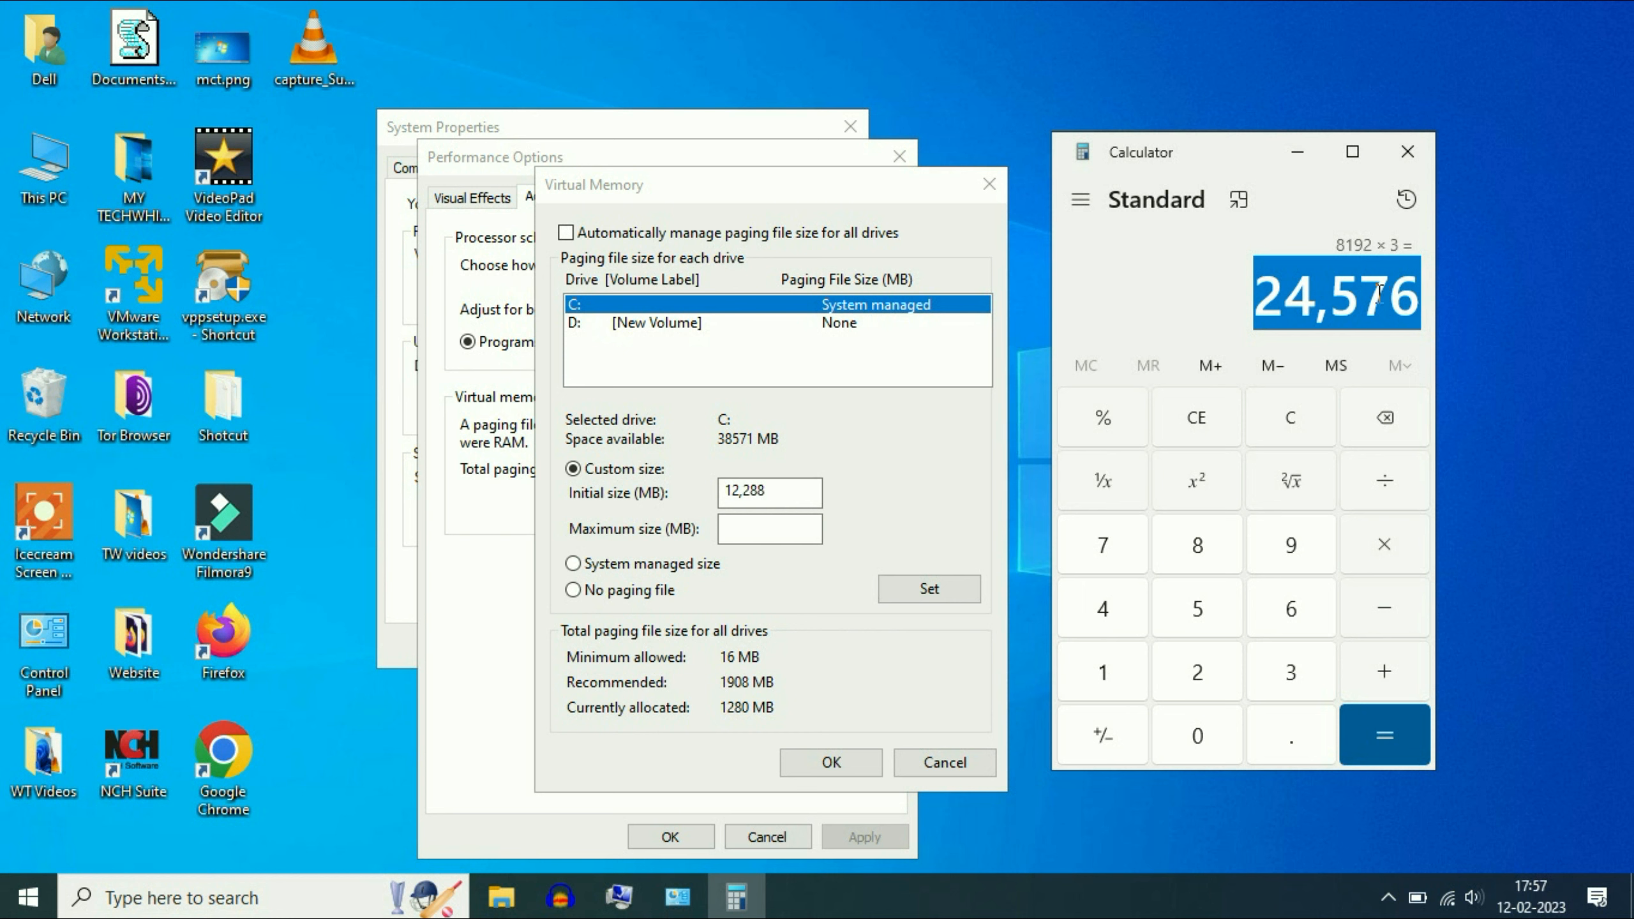
pyautogui.moveTo(1440, 311)
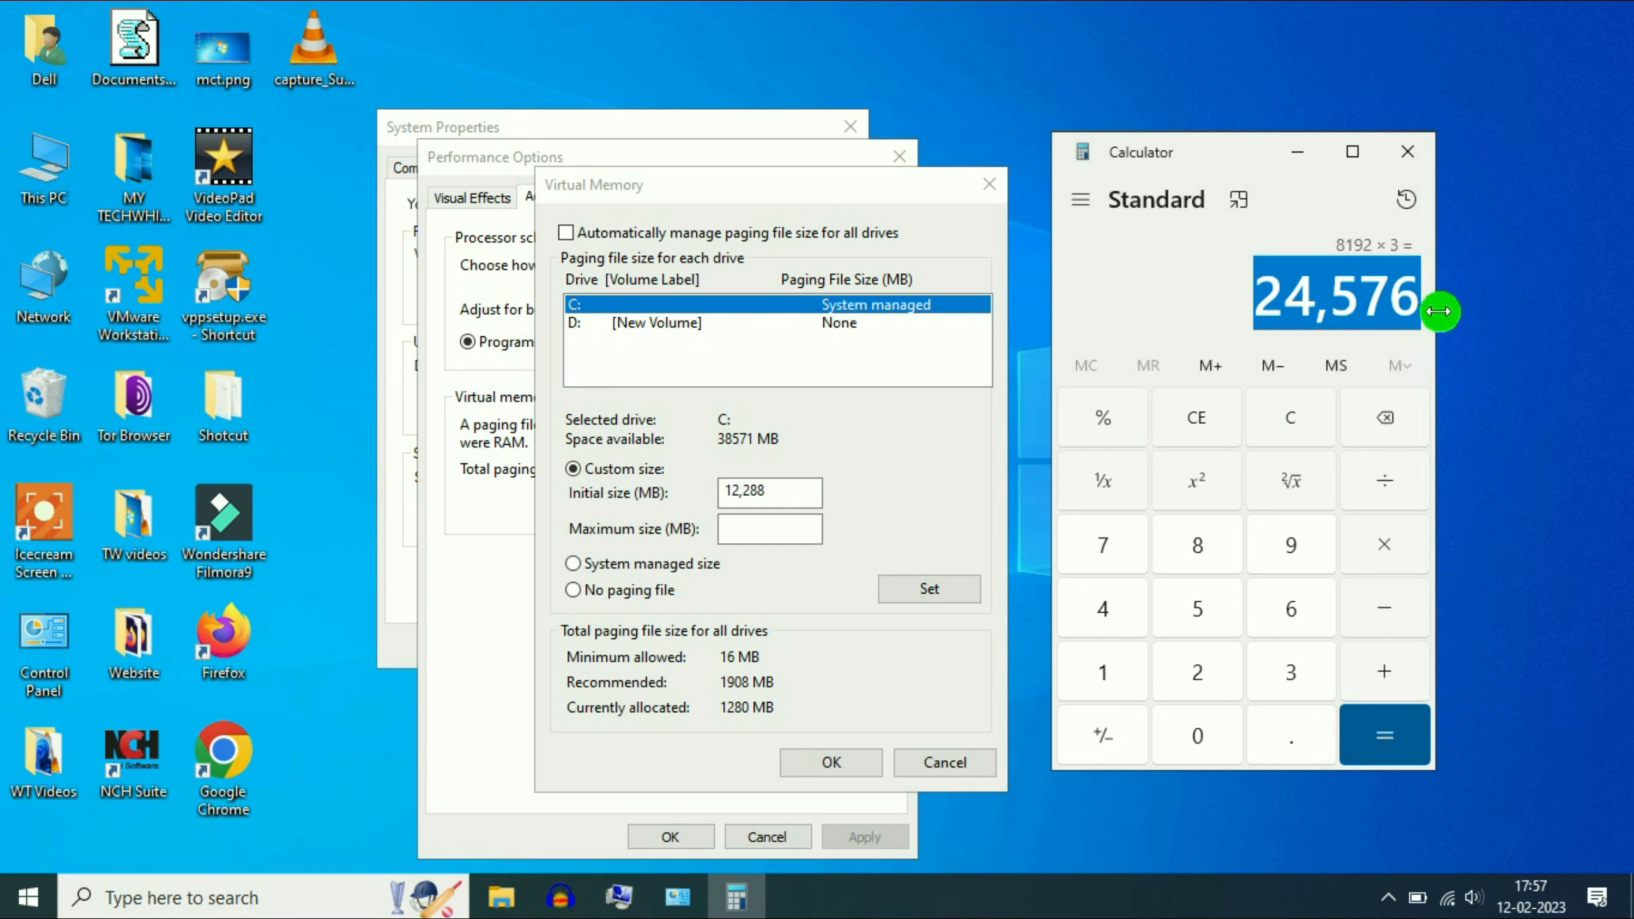
# Paste 24576 as the Maximum size and Set the 12288–24576 MB paging file on C:
pyautogui.rightClick(768, 529)
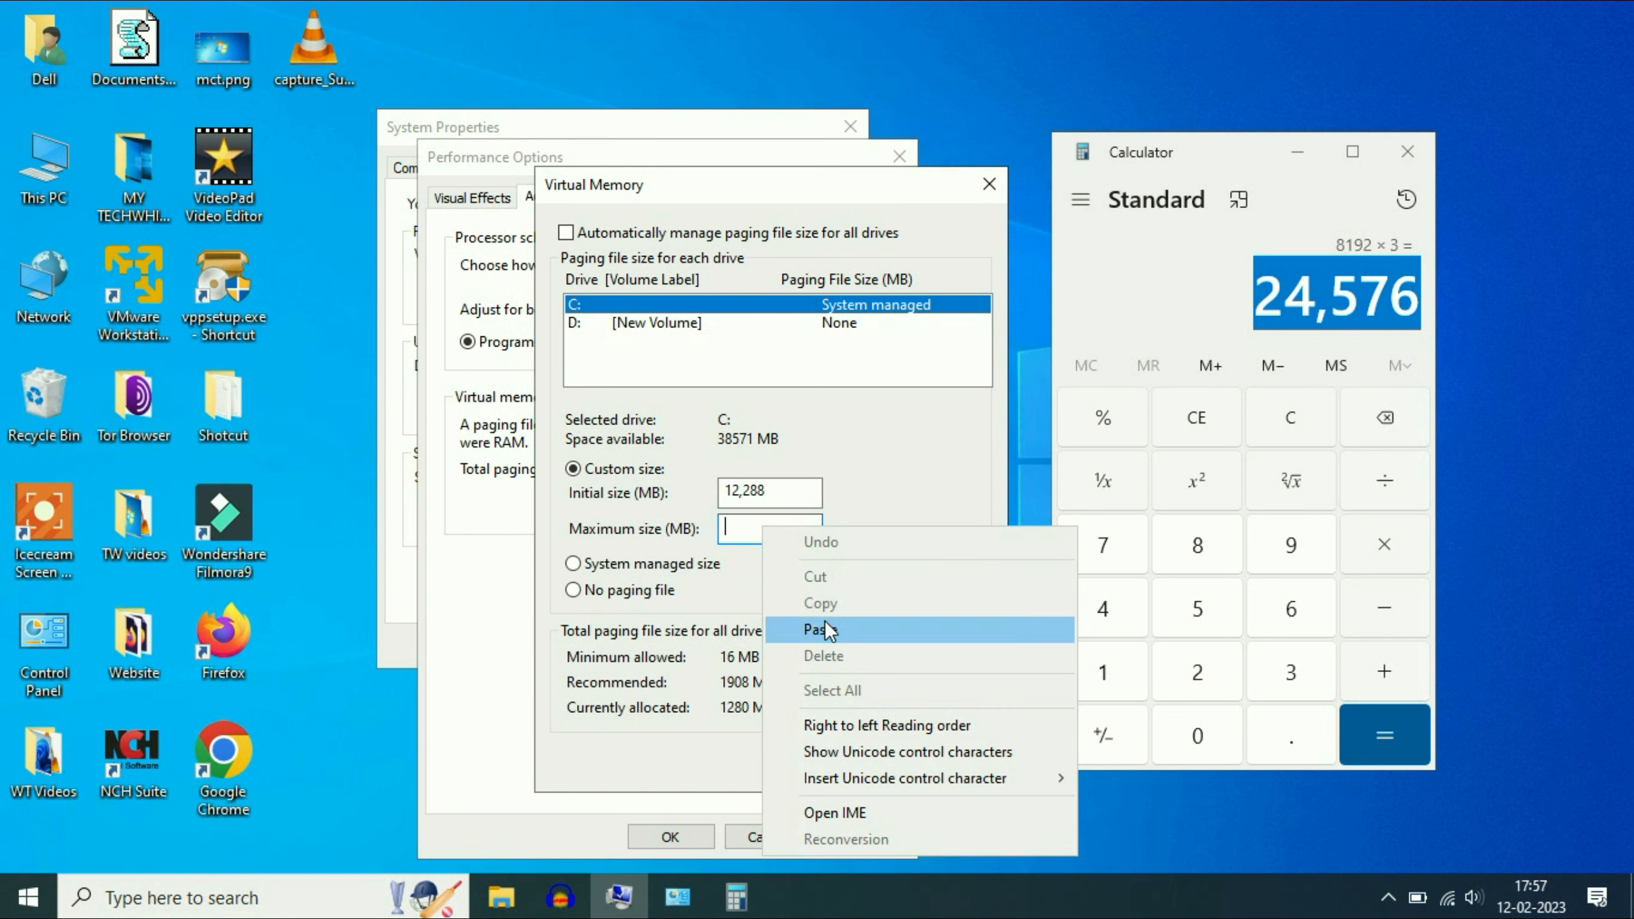
pyautogui.click(820, 630)
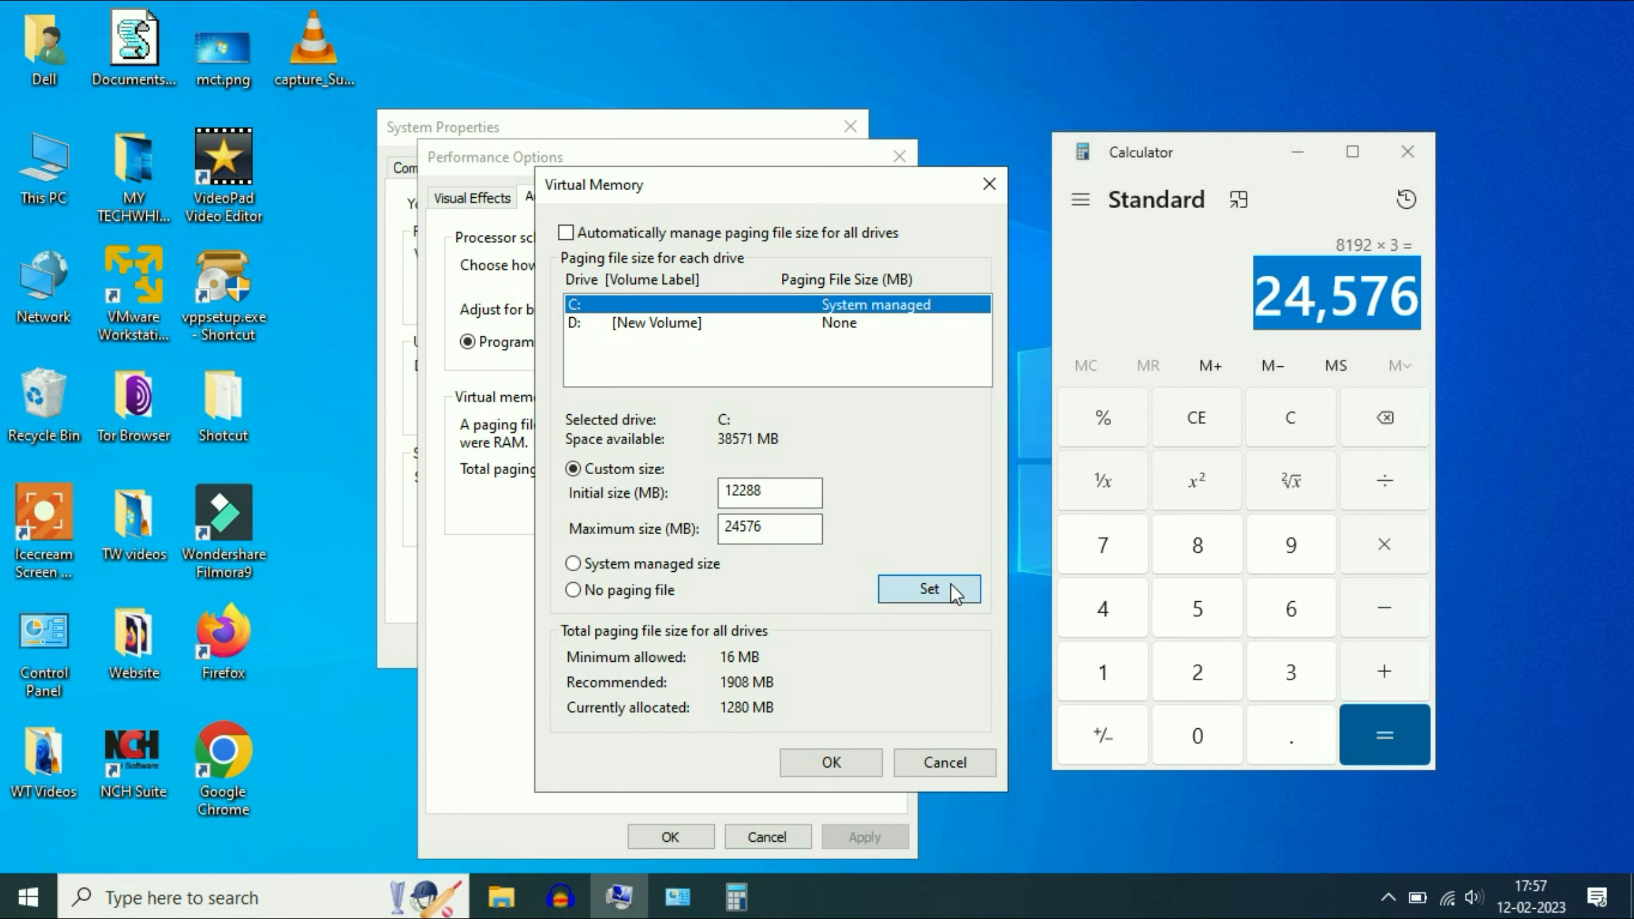
pyautogui.click(926, 588)
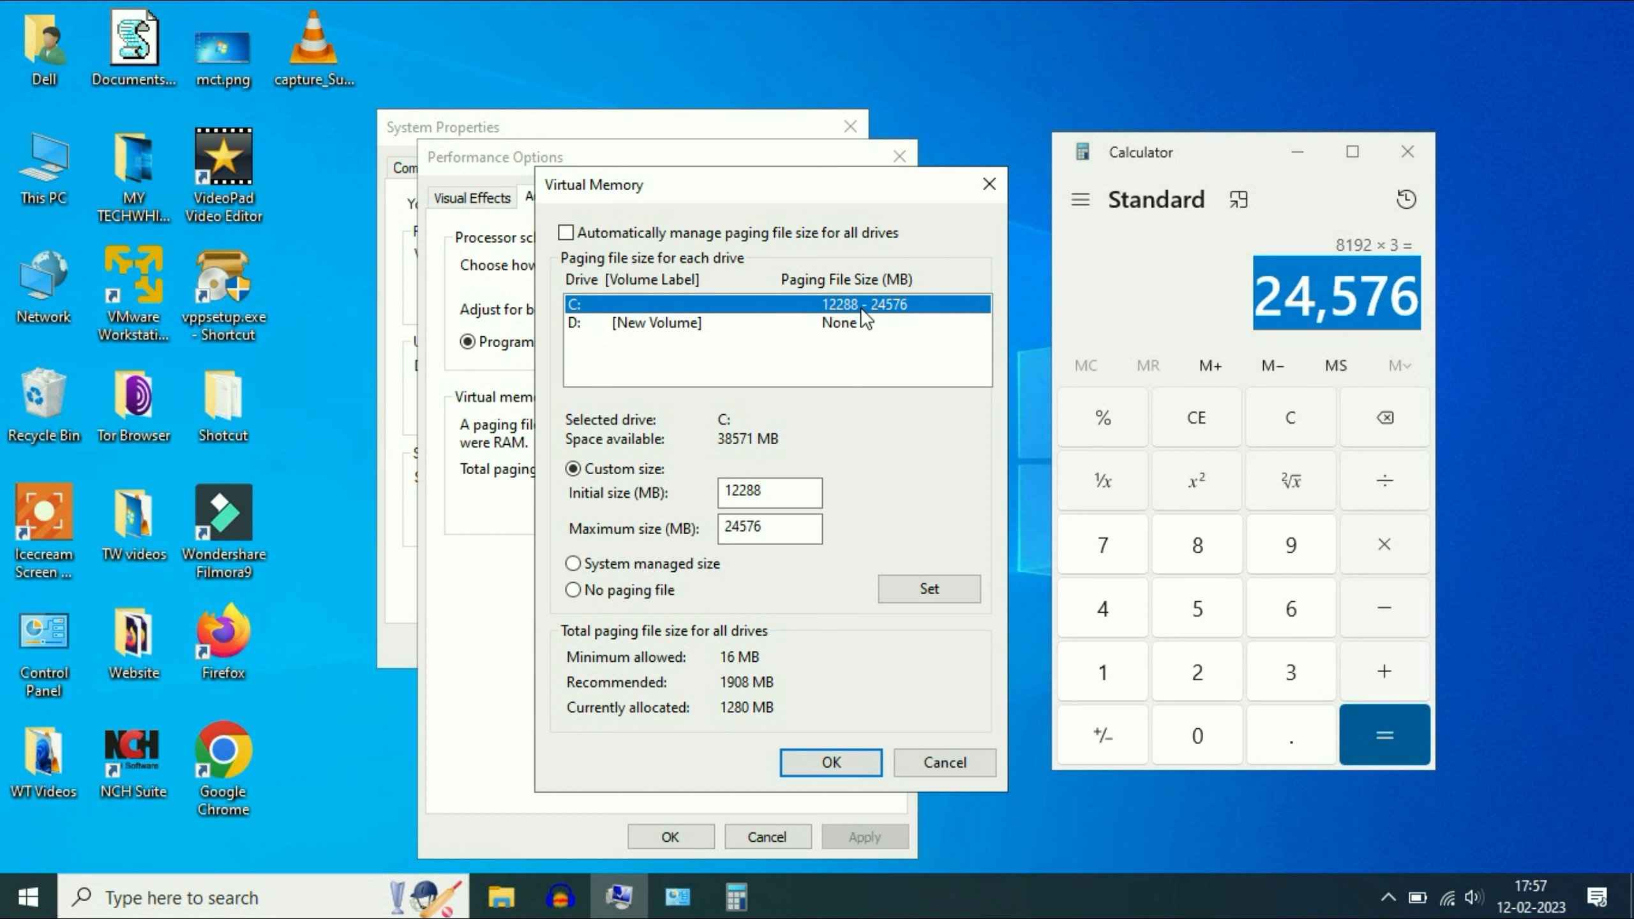
pyautogui.moveTo(913, 319)
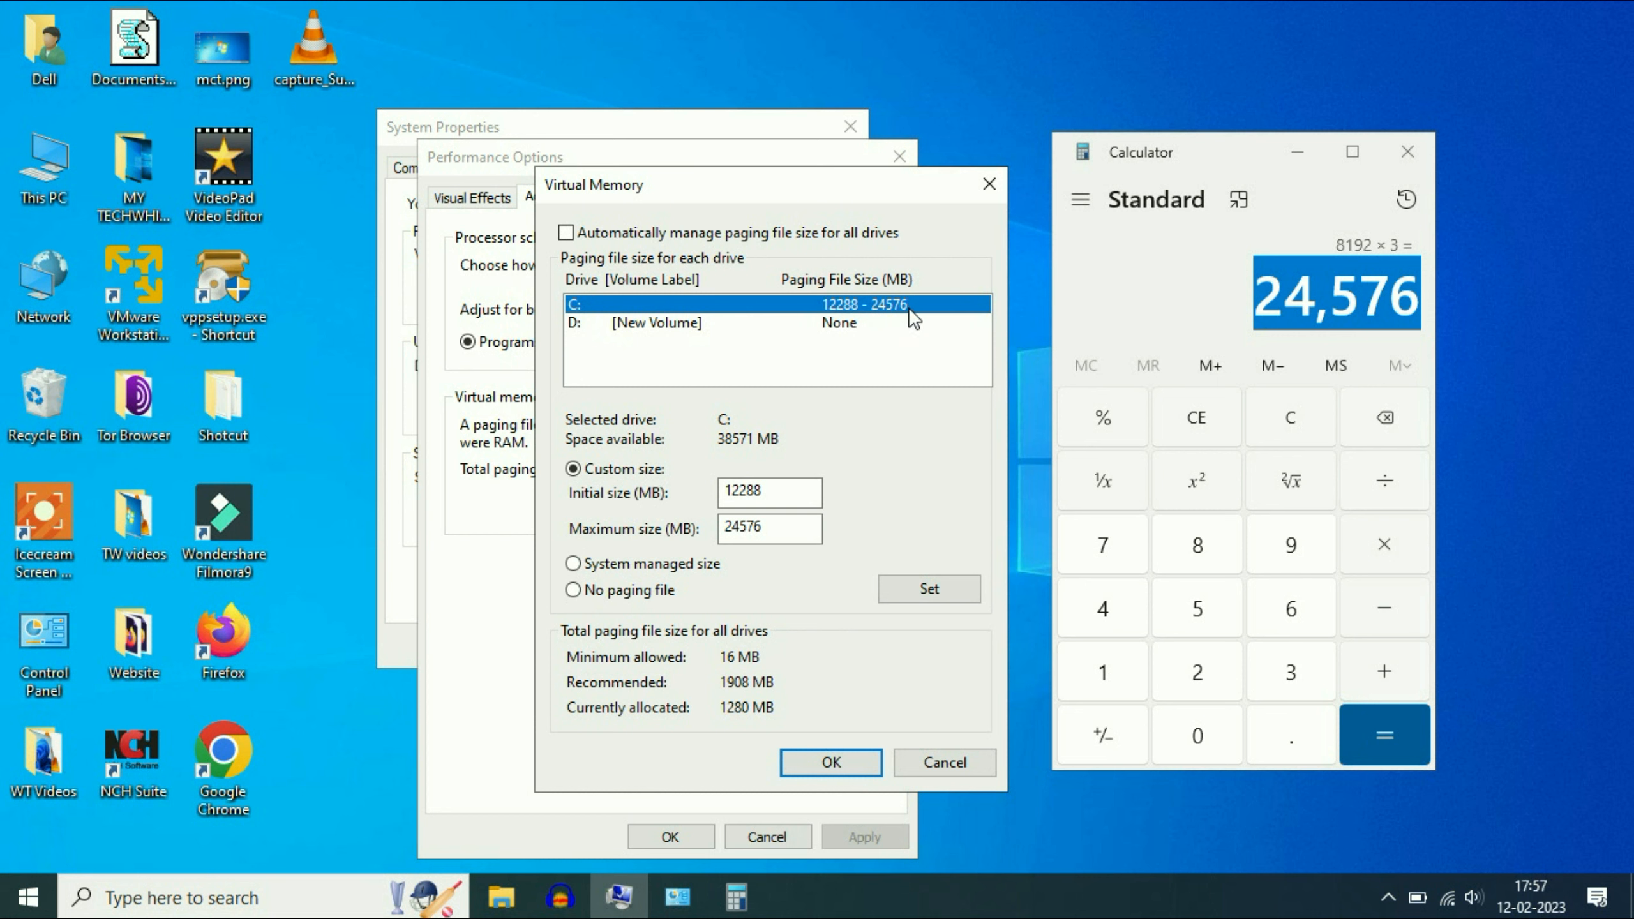
# Confirm Virtual Memory and Performance Options, then close Calculator
pyautogui.click(830, 762)
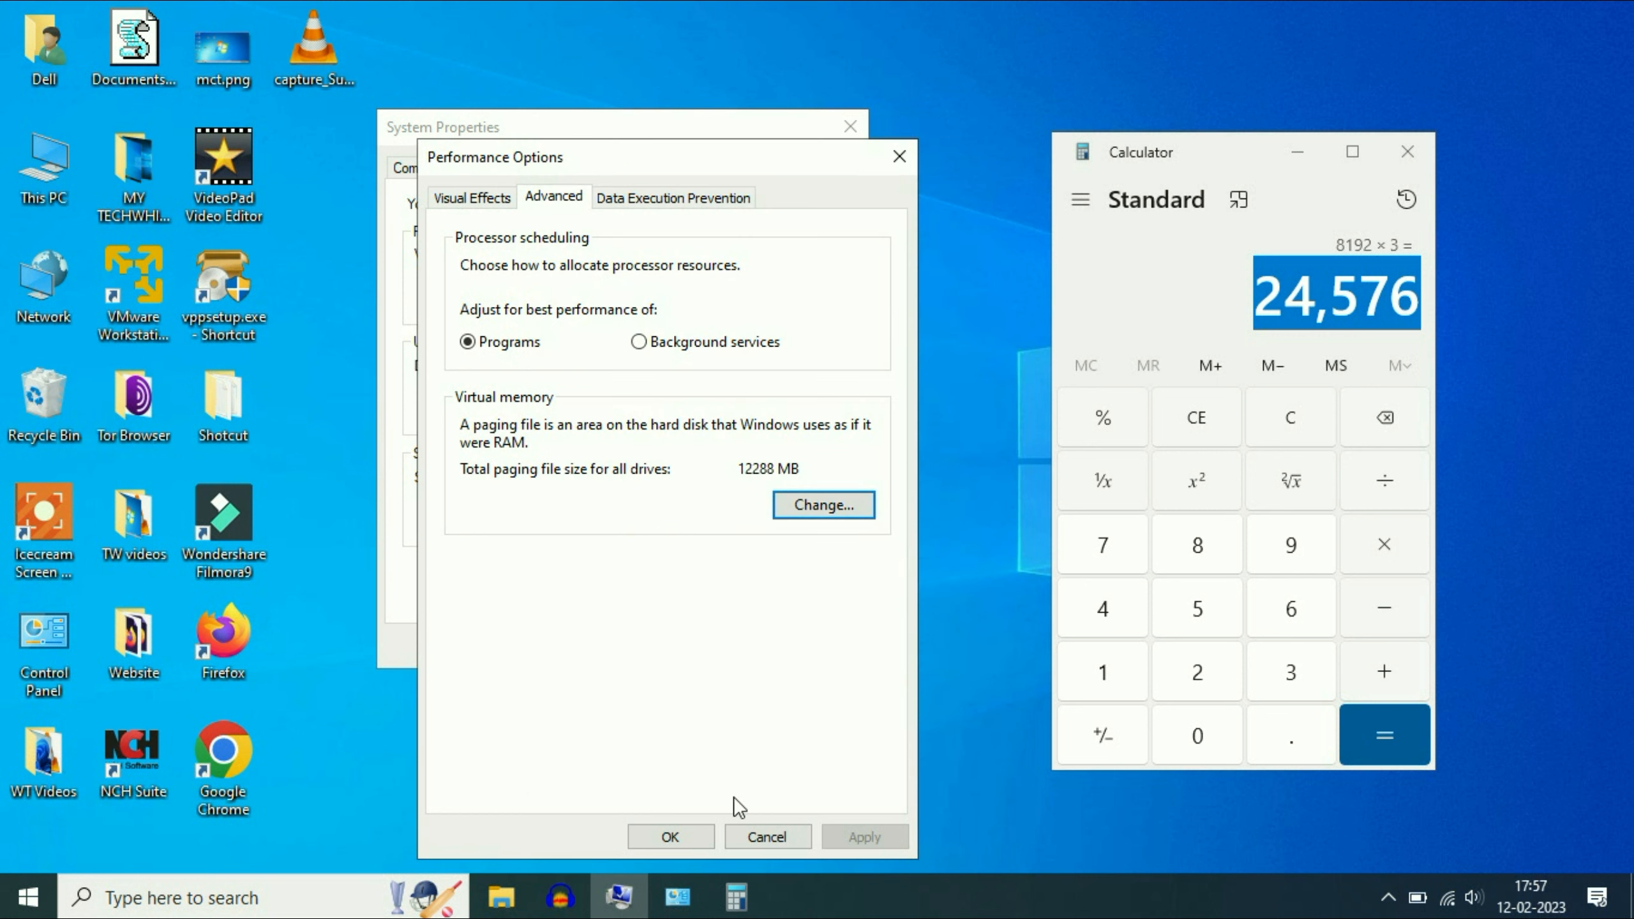
pyautogui.click(670, 836)
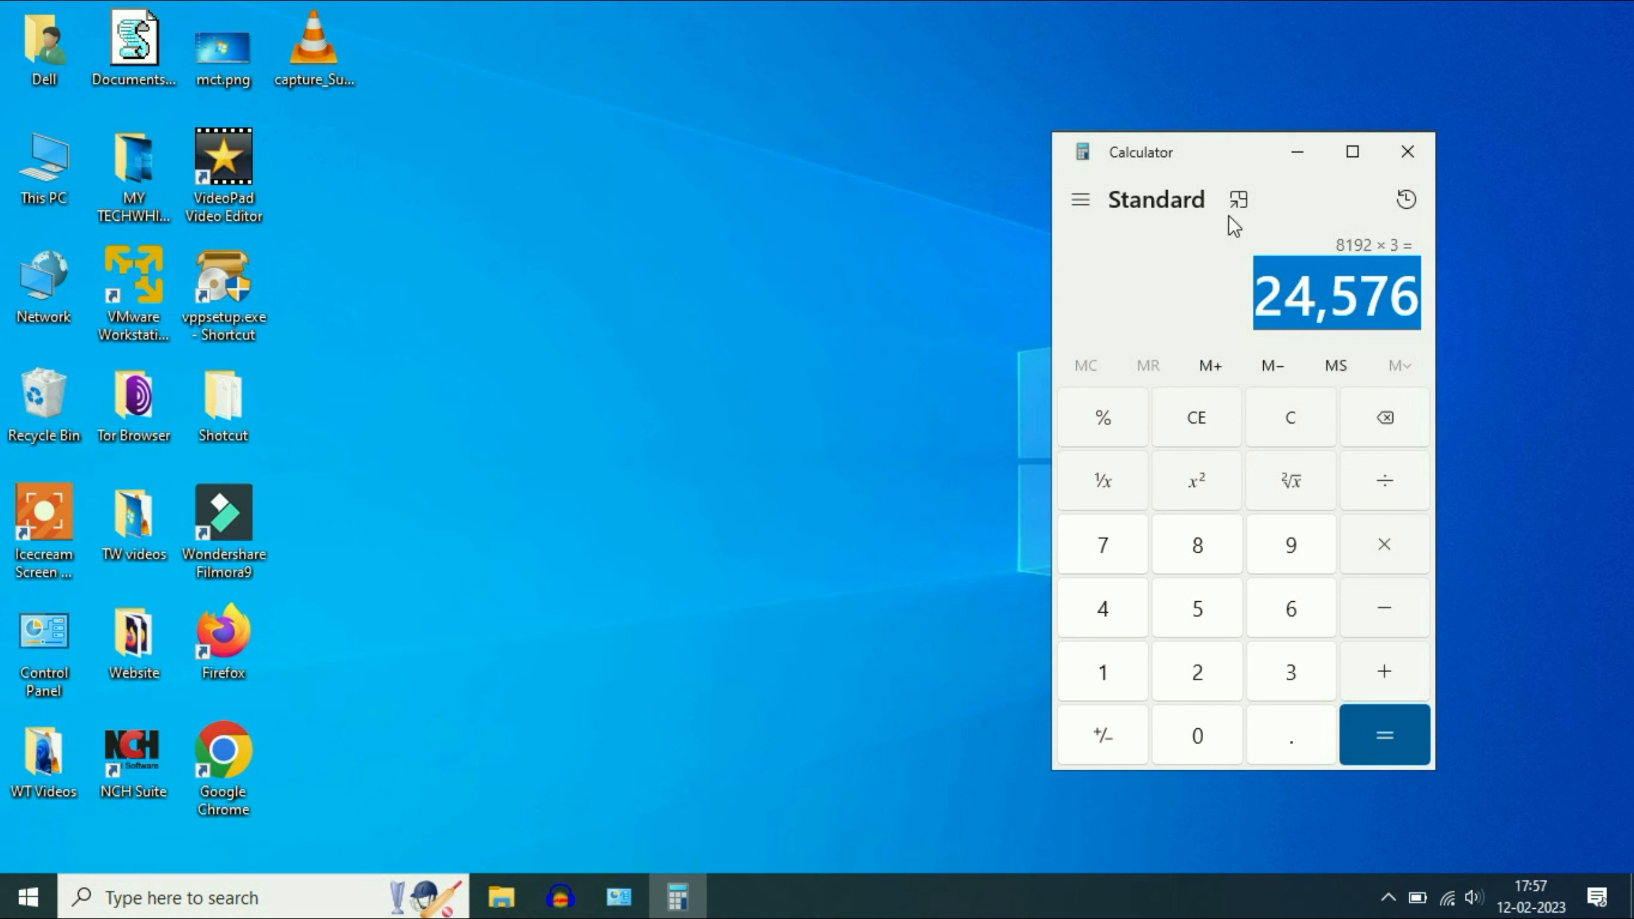
pyautogui.click(1407, 151)
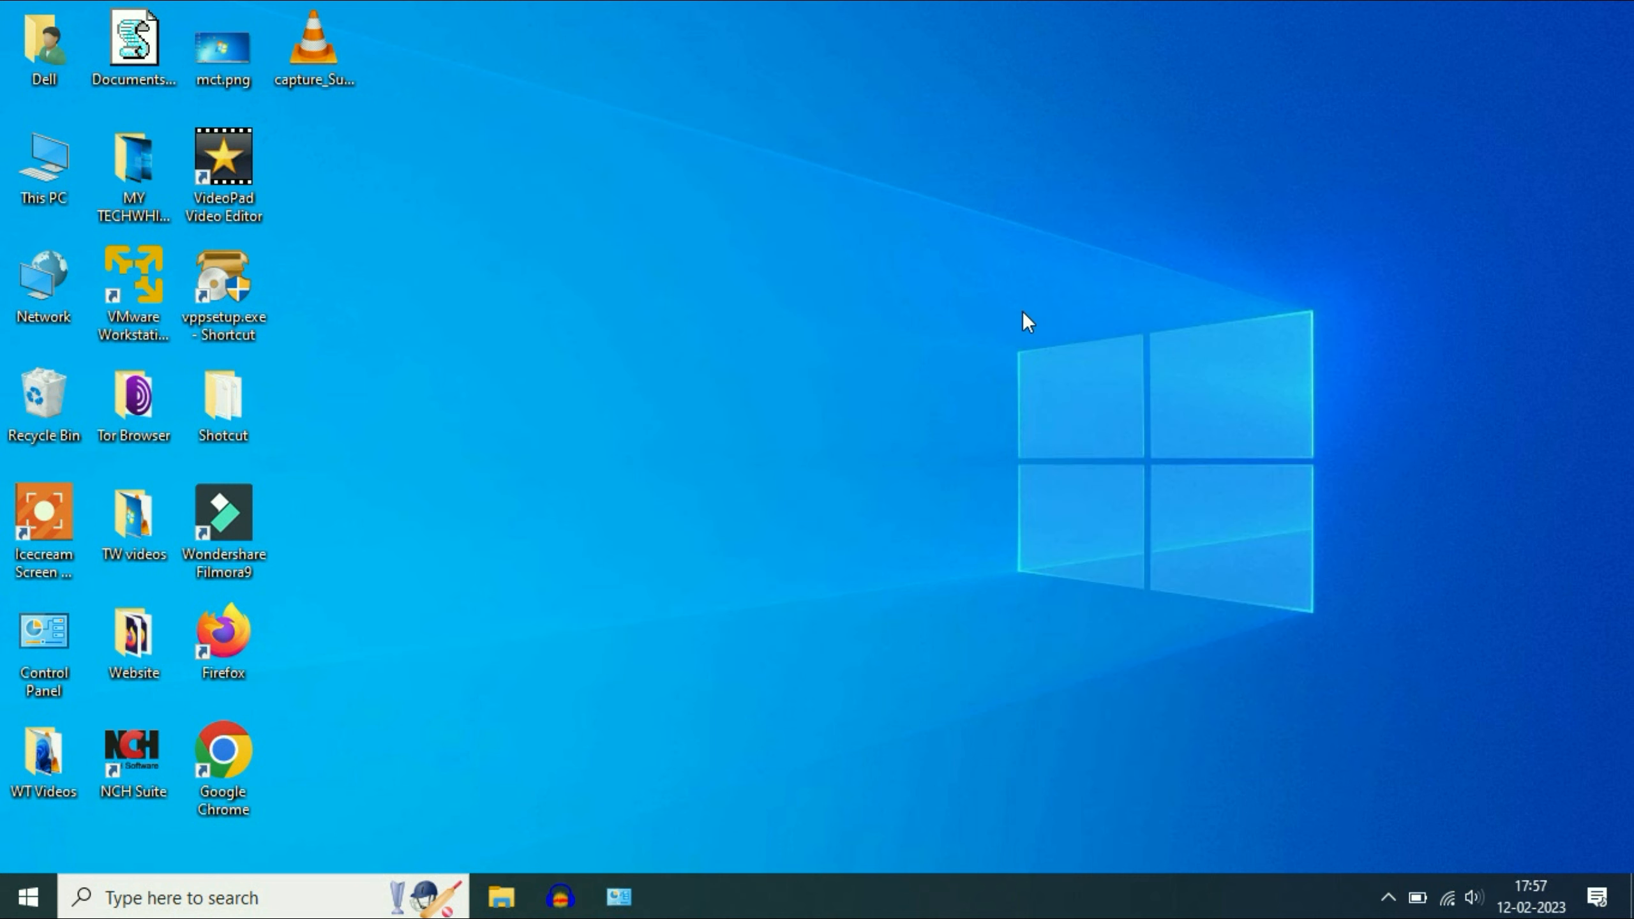